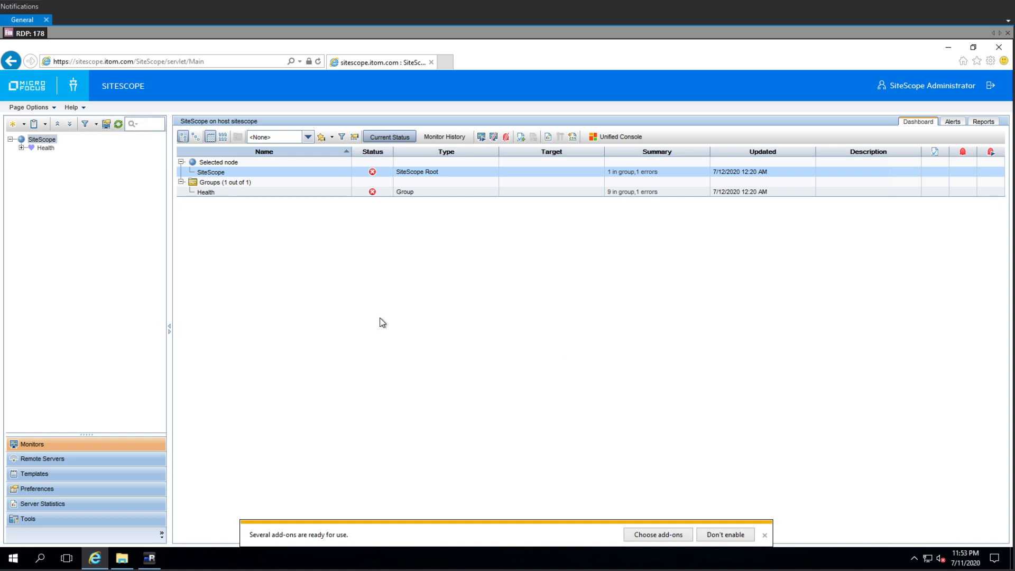
pyautogui.moveTo(384, 318)
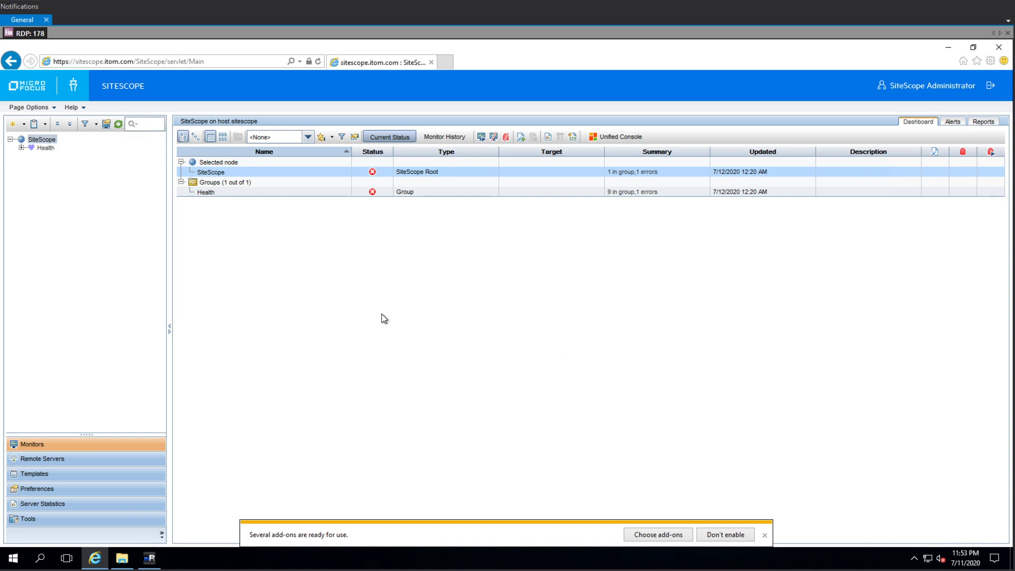
pyautogui.moveTo(382, 312)
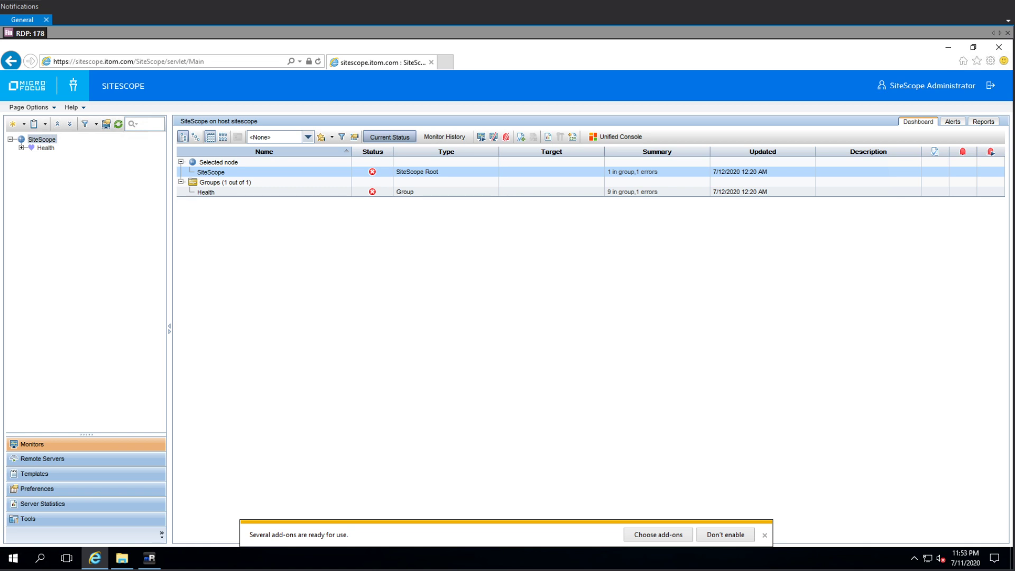
pyautogui.moveTo(251, 277)
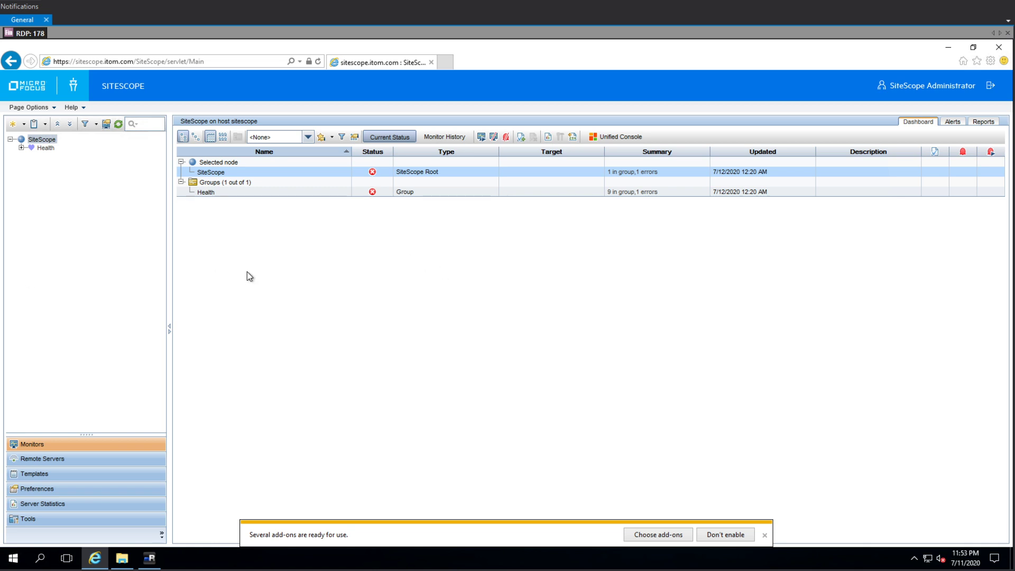
pyautogui.moveTo(203, 286)
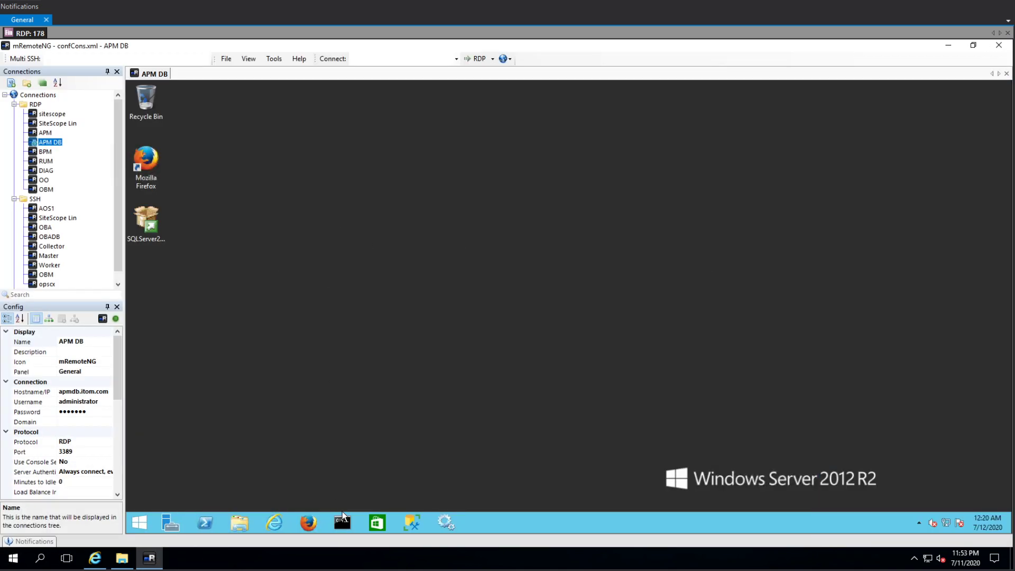
# In Command Prompt, run winrm e winrm/config/listener to confirm the HTTP listener on port 5985
pyautogui.click(342, 523)
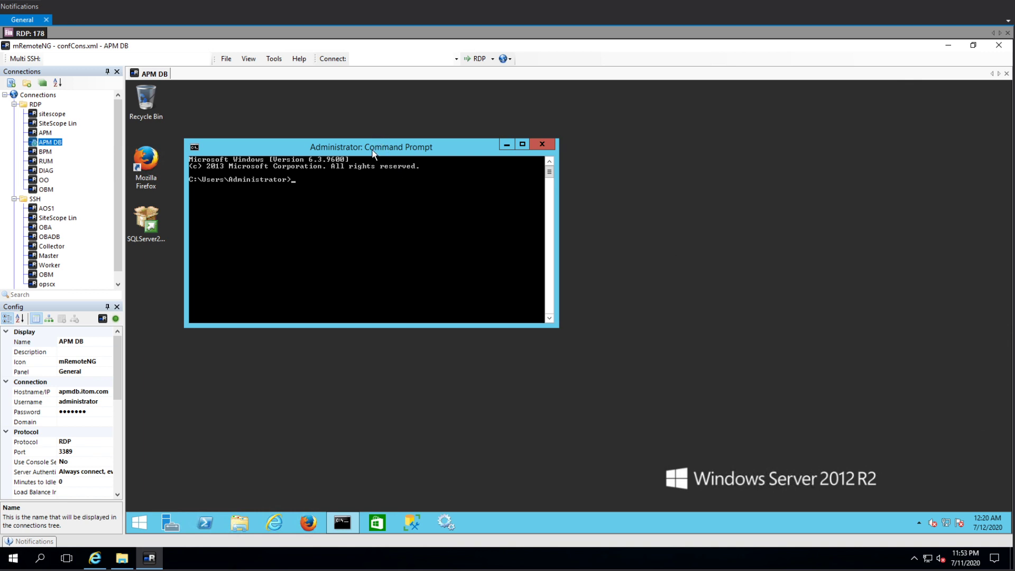
pyautogui.moveTo(407, 194)
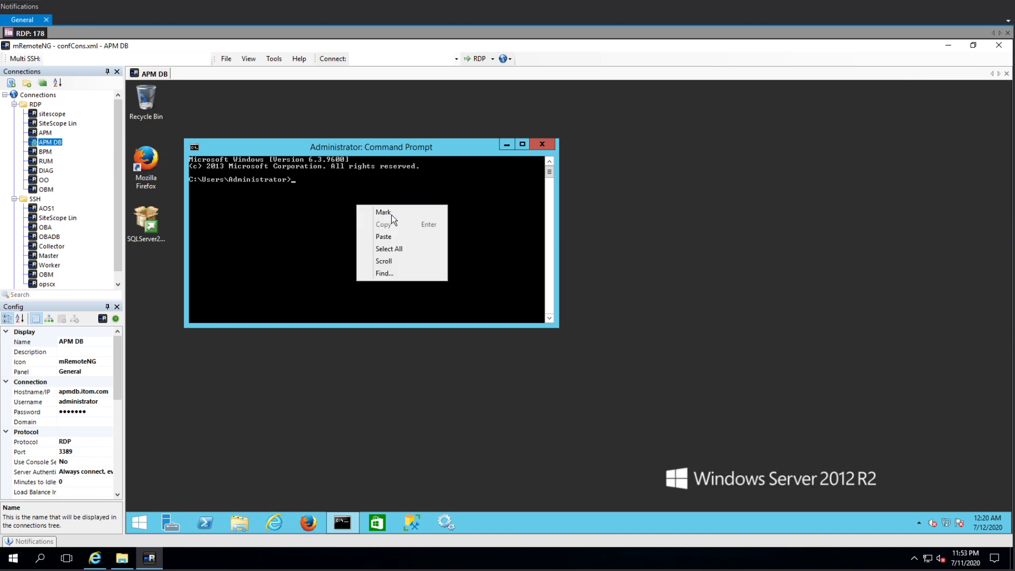
pyautogui.write('winrm e winrm/config/listener')
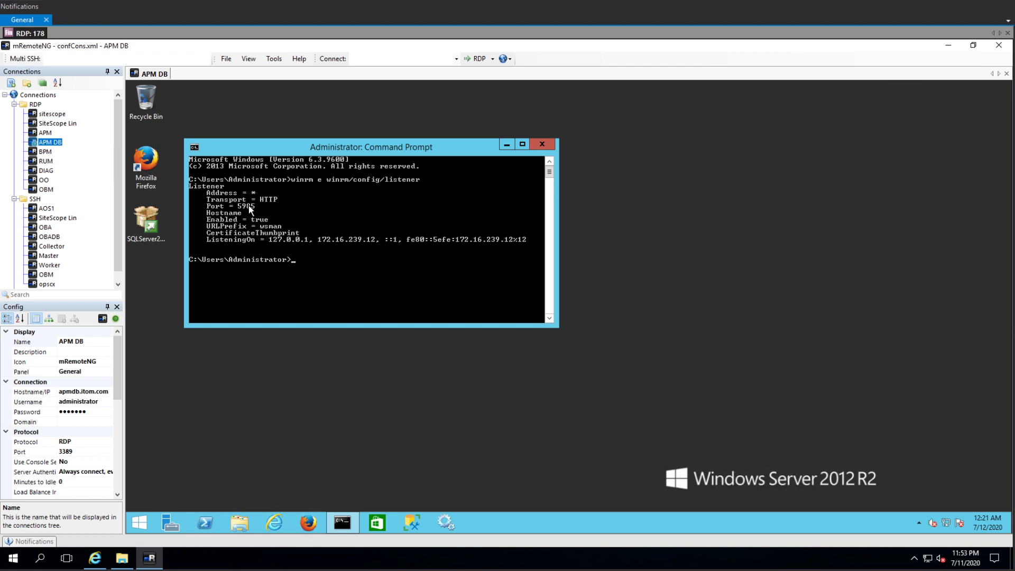
pyautogui.moveTo(273, 204)
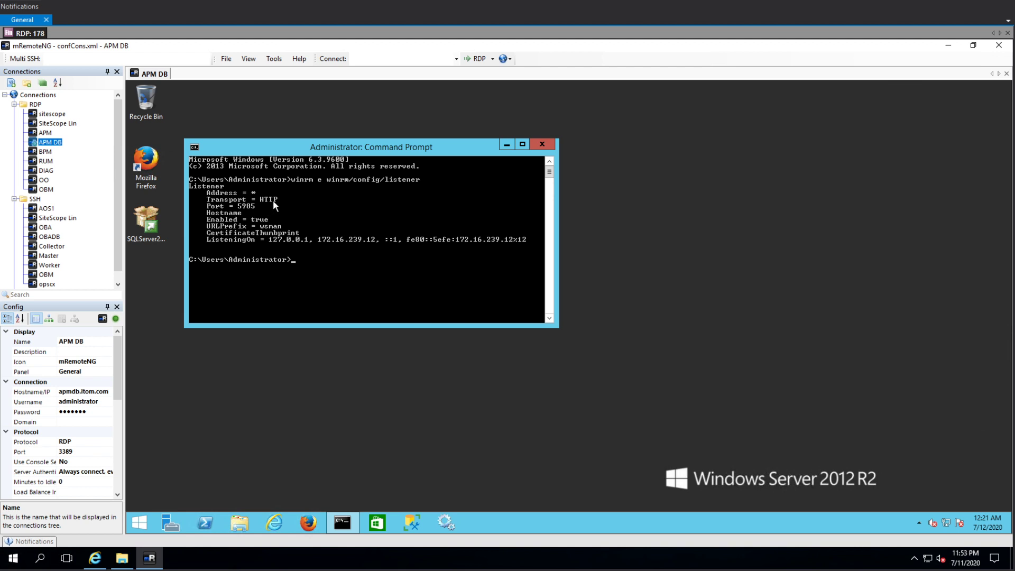
pyautogui.moveTo(309, 214)
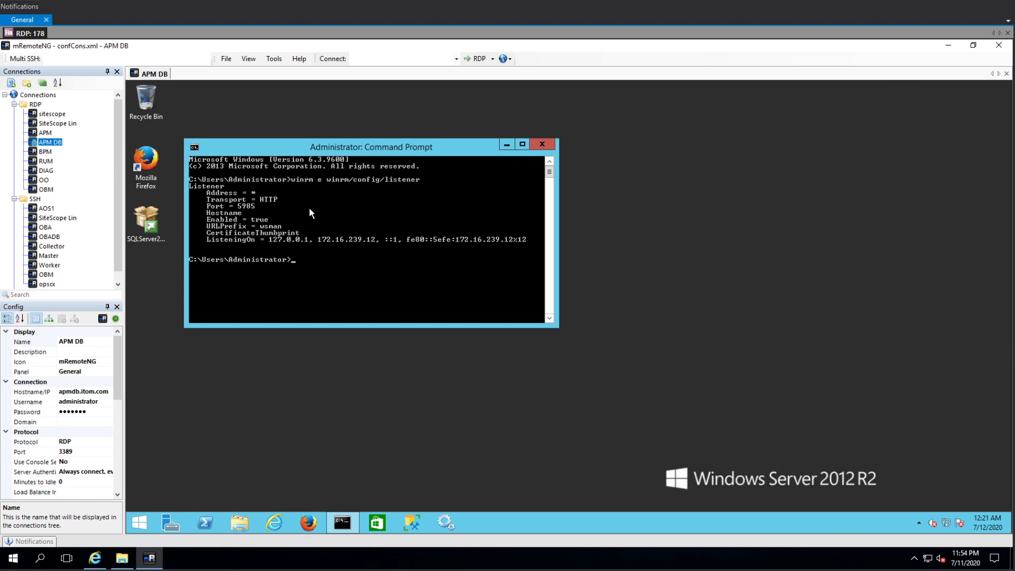
pyautogui.moveTo(299, 186)
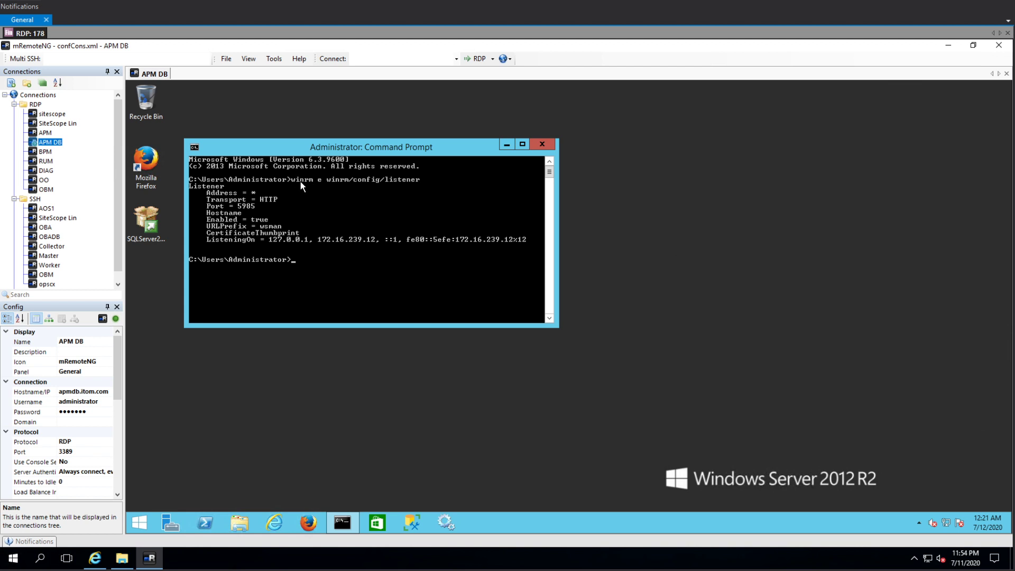
pyautogui.moveTo(402, 190)
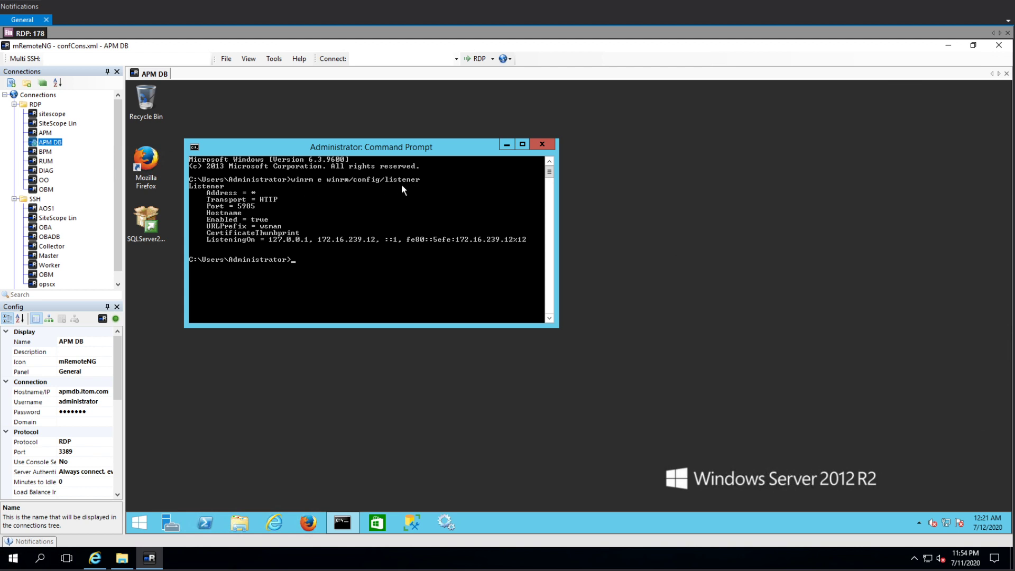
pyautogui.moveTo(245, 222)
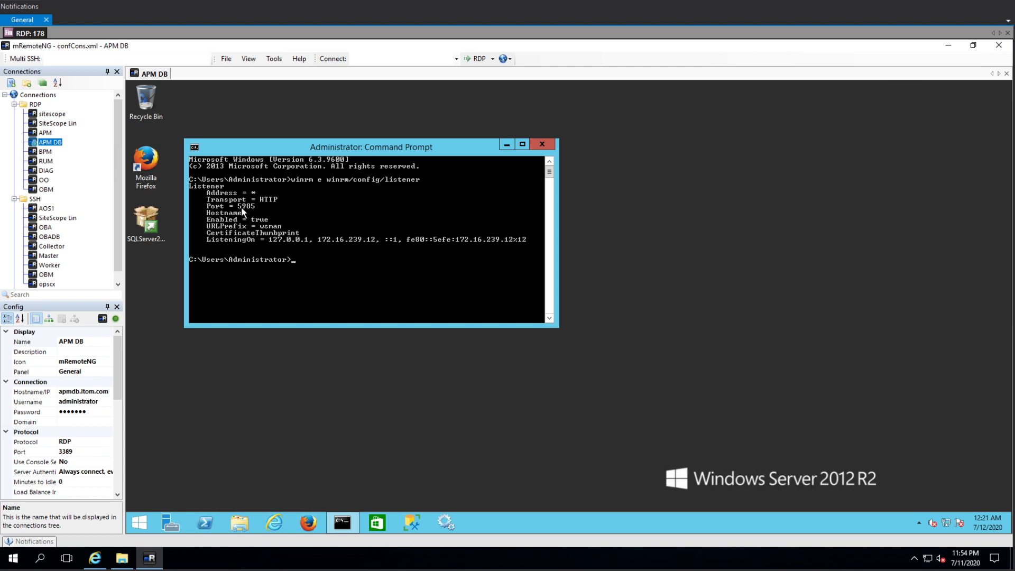
pyautogui.moveTo(262, 203)
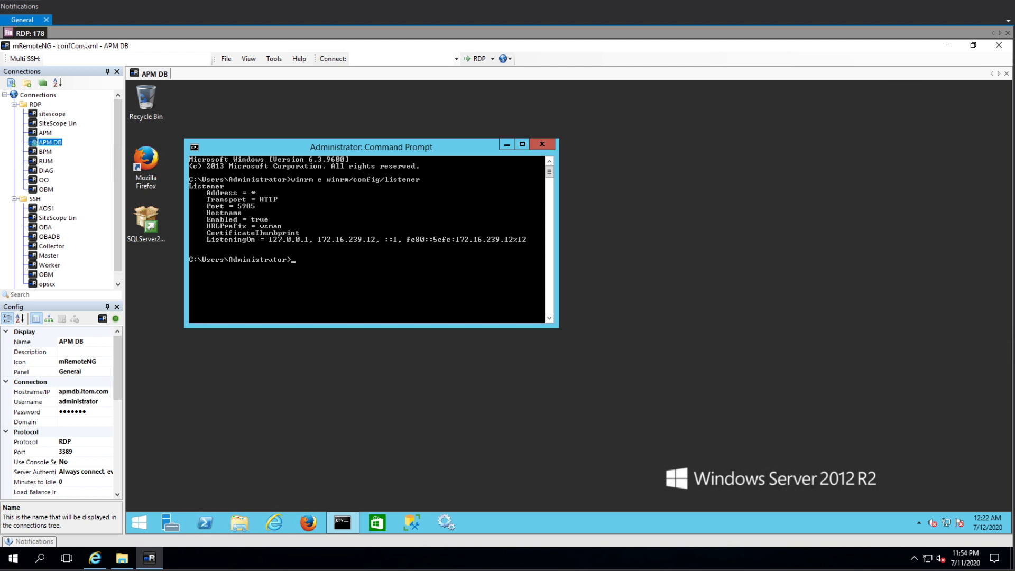
pyautogui.moveTo(107, 459)
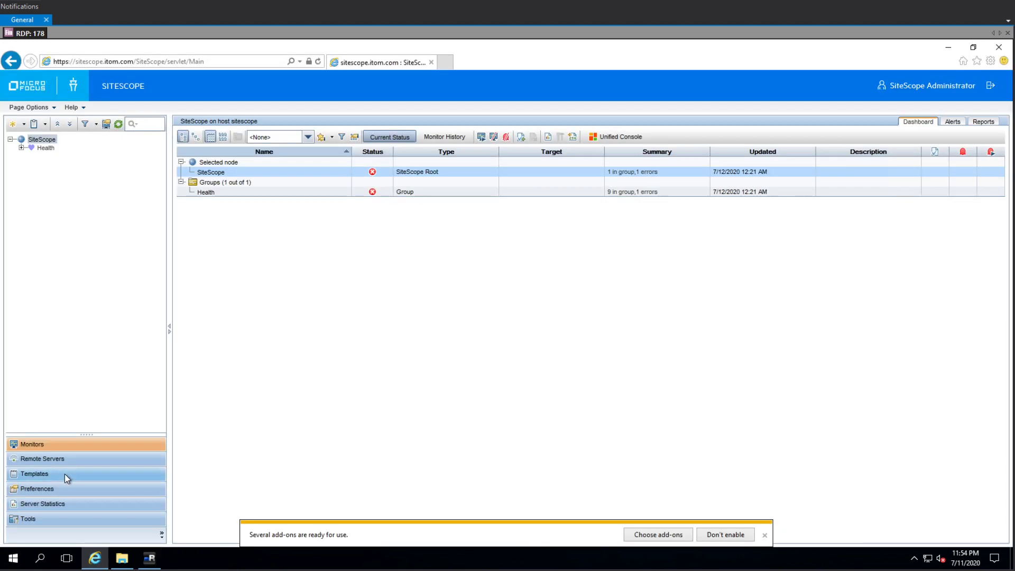
# Create a new Windows remote server named 'DB for APM 2017' for adpm.db.itom.com
pyautogui.click(42, 459)
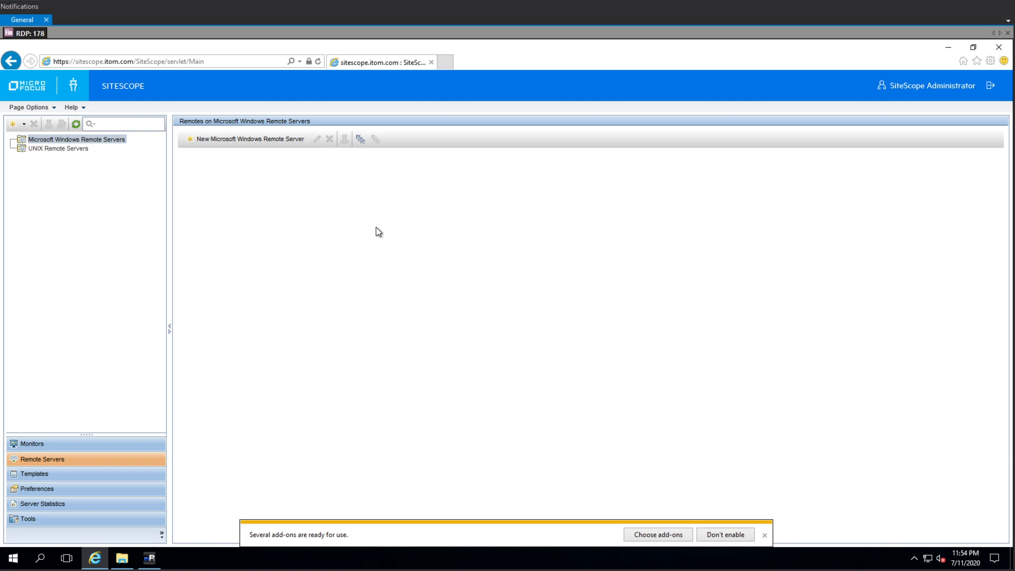
pyautogui.click(249, 138)
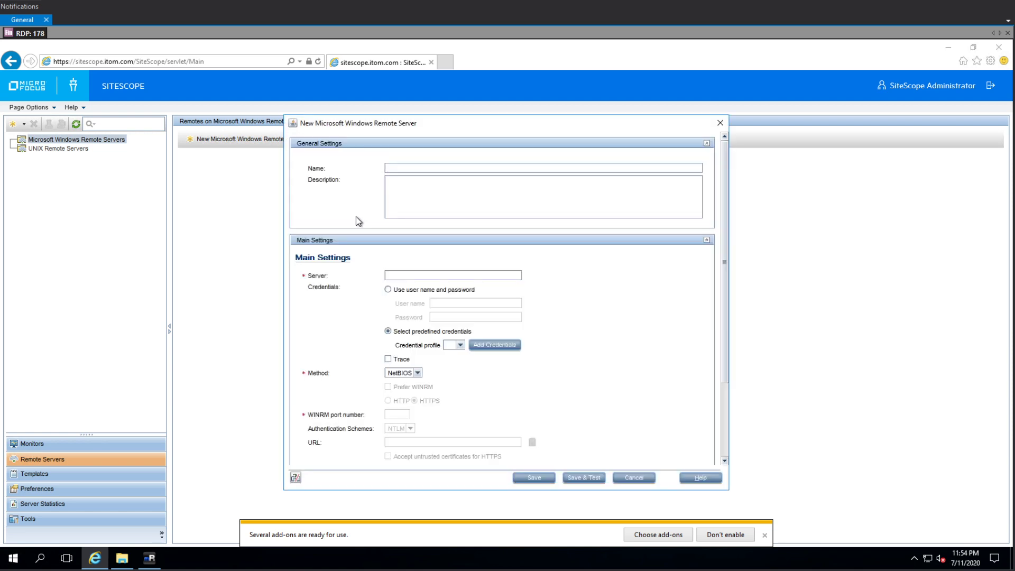
pyautogui.moveTo(416, 174)
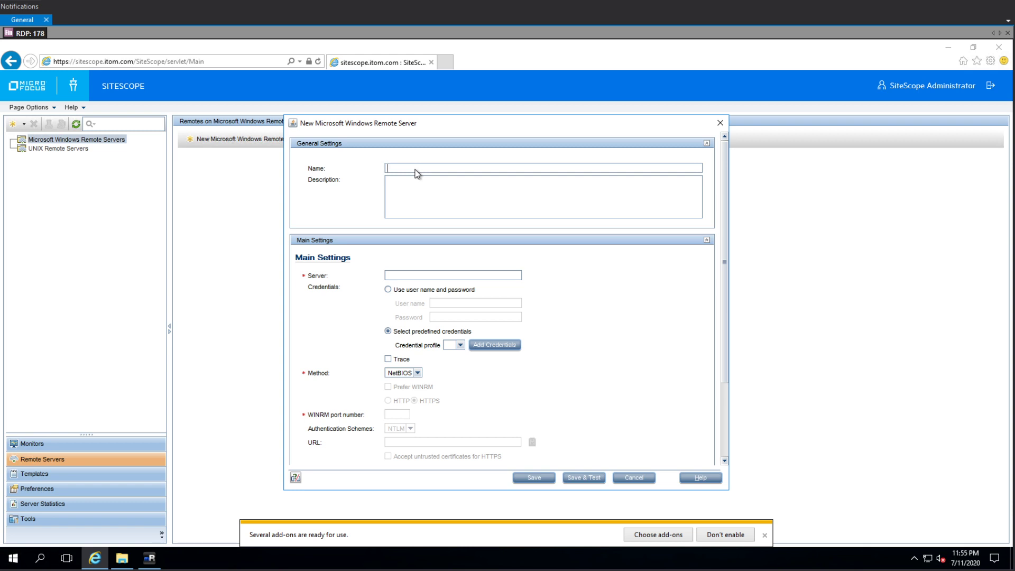
pyautogui.write('DB')
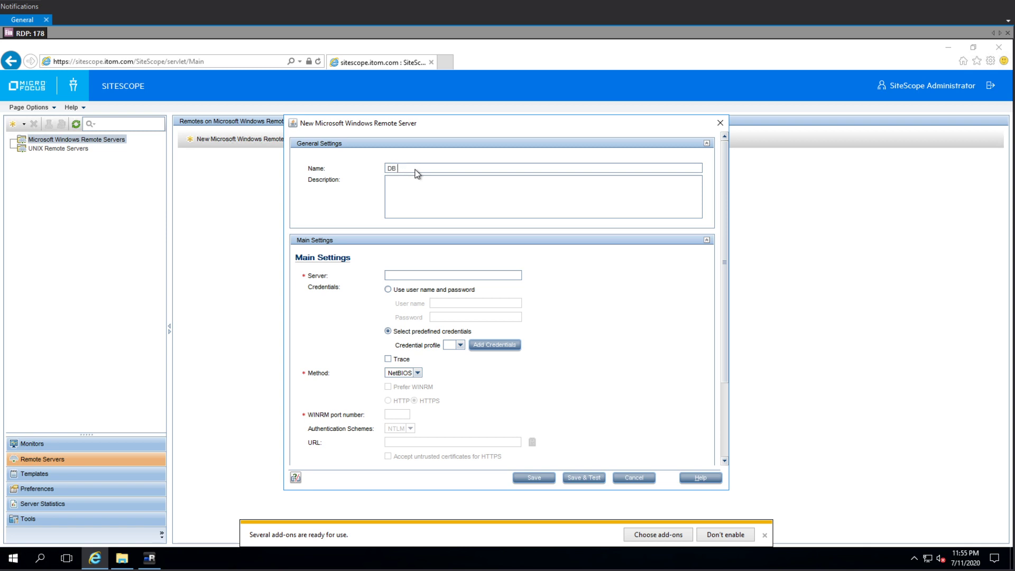
pyautogui.write('for APM 2017')
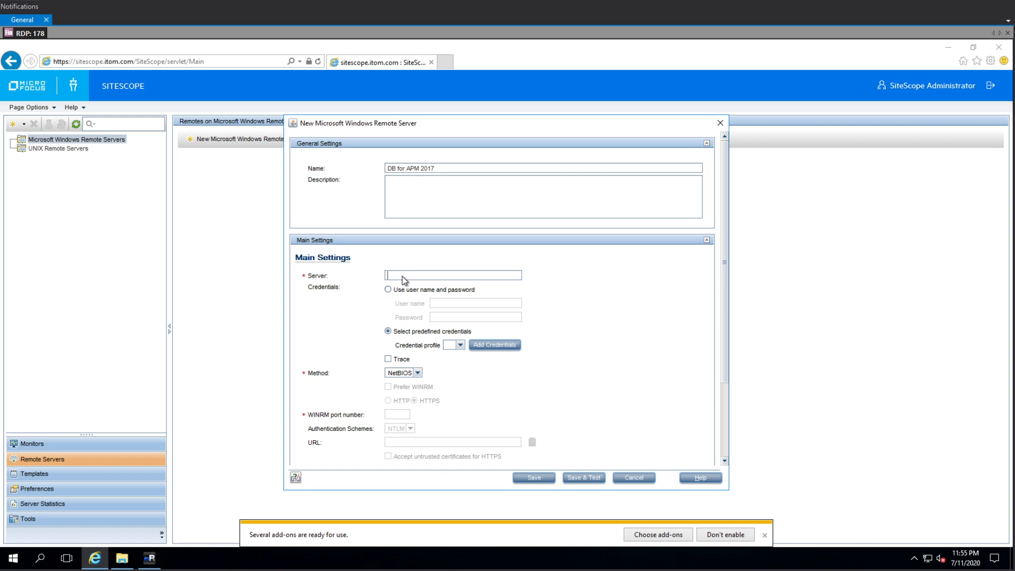
pyautogui.write('ap')
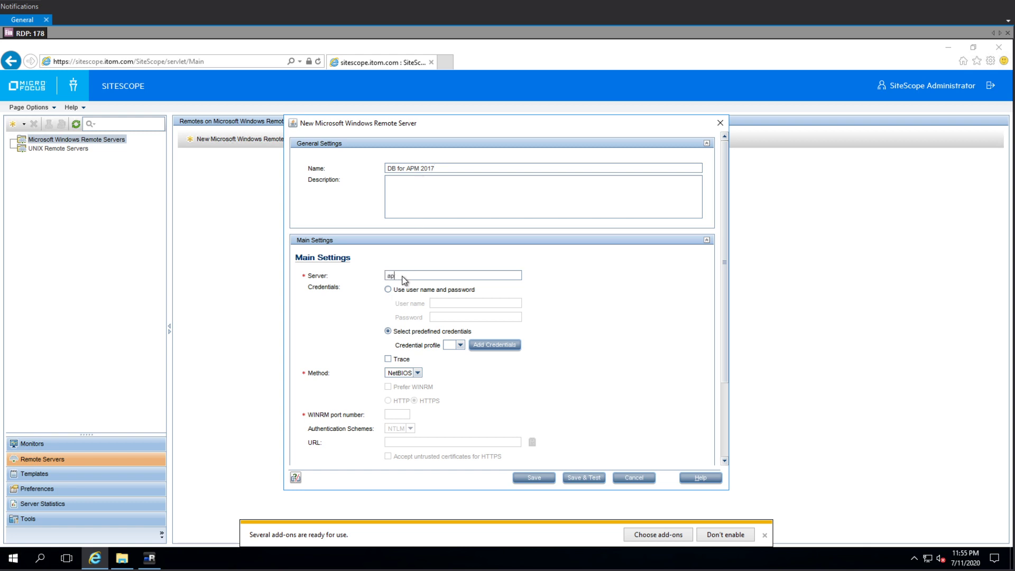
pyautogui.write('dpm.db.itom.com')
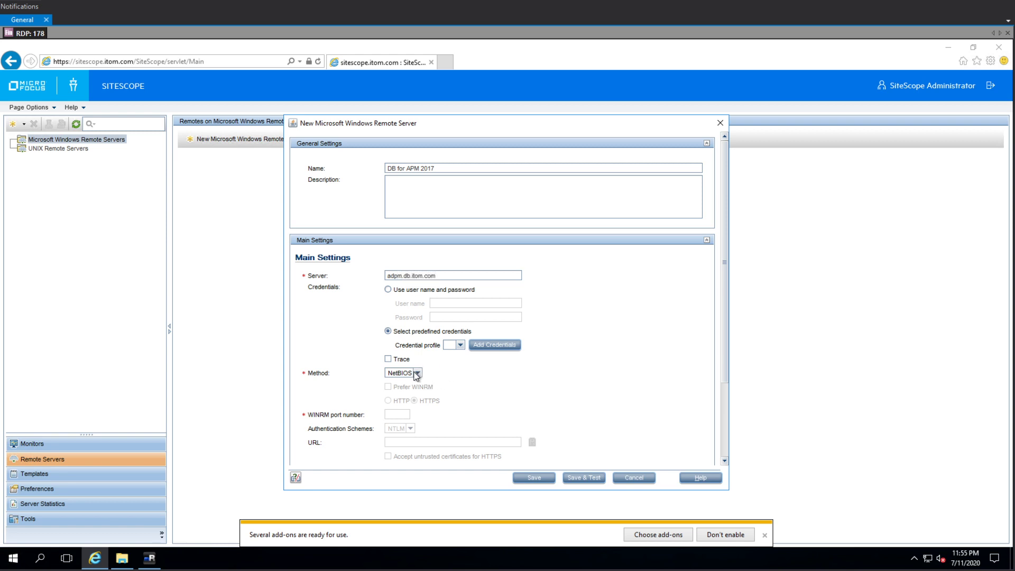
# Enter administrator credentials and set method WMI, preferring WinRM on port 5985
pyautogui.click(387, 290)
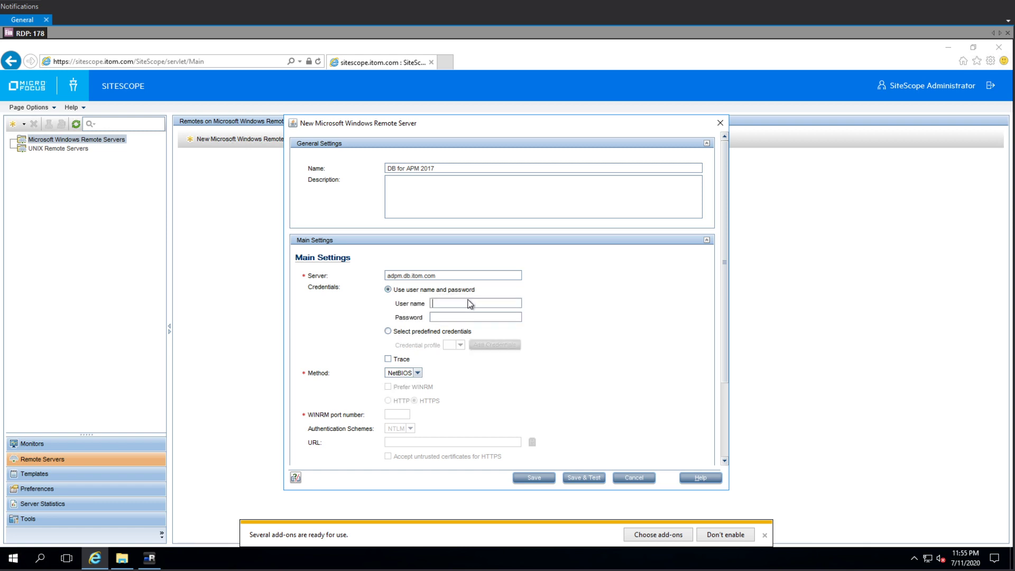
pyautogui.write('administrator')
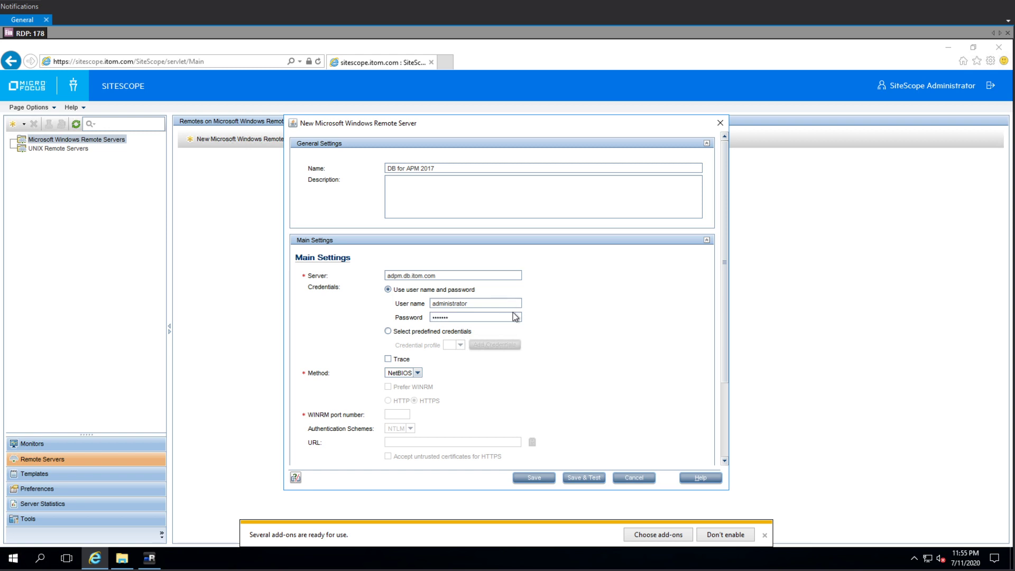
pyautogui.click(418, 375)
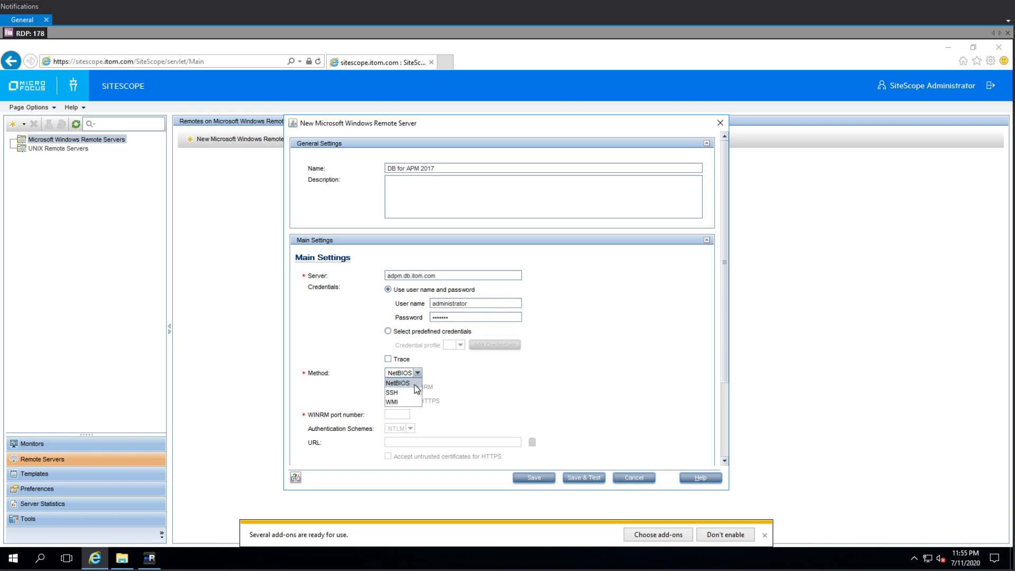
pyautogui.click(392, 401)
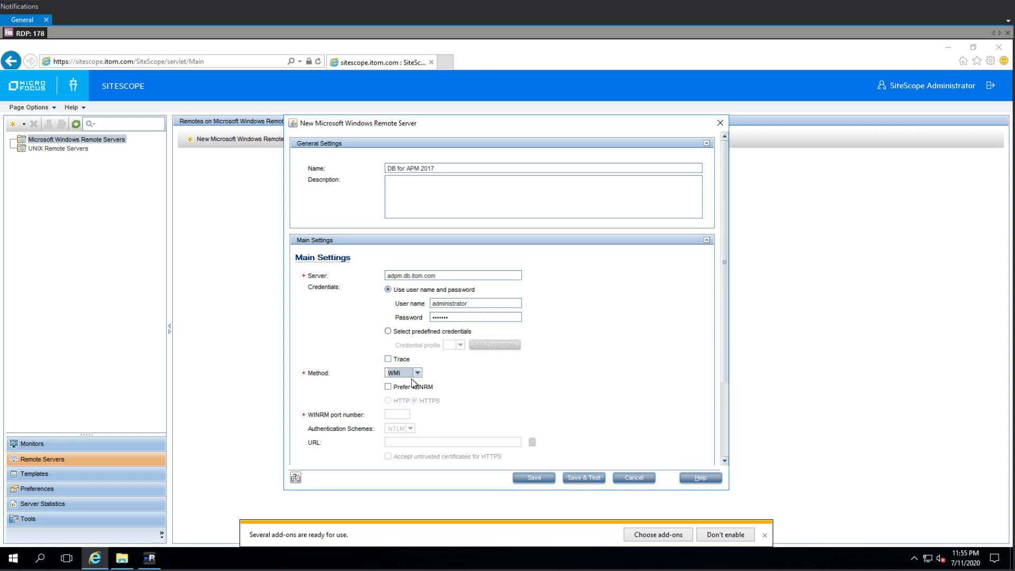
pyautogui.click(389, 387)
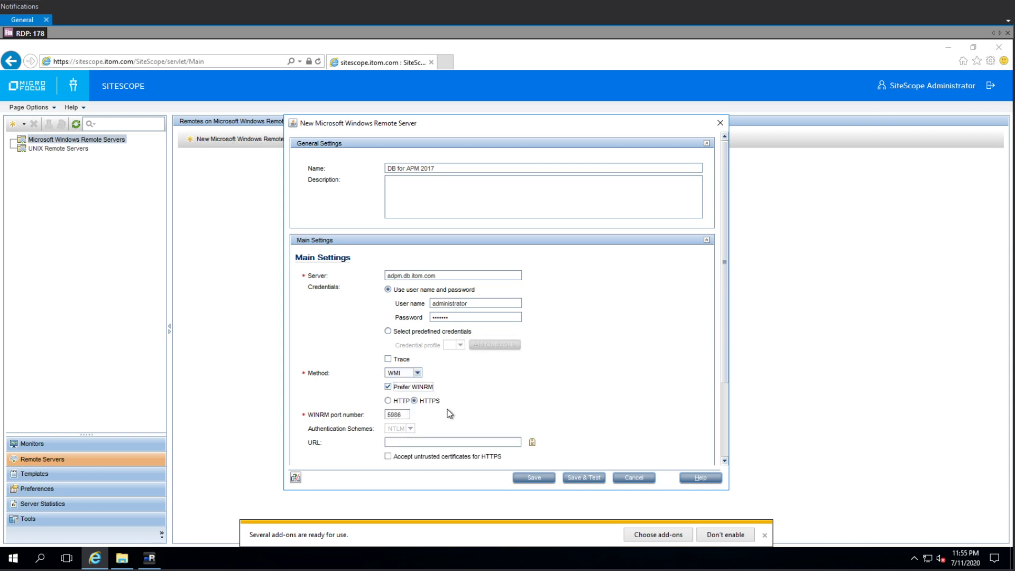
pyautogui.click(389, 400)
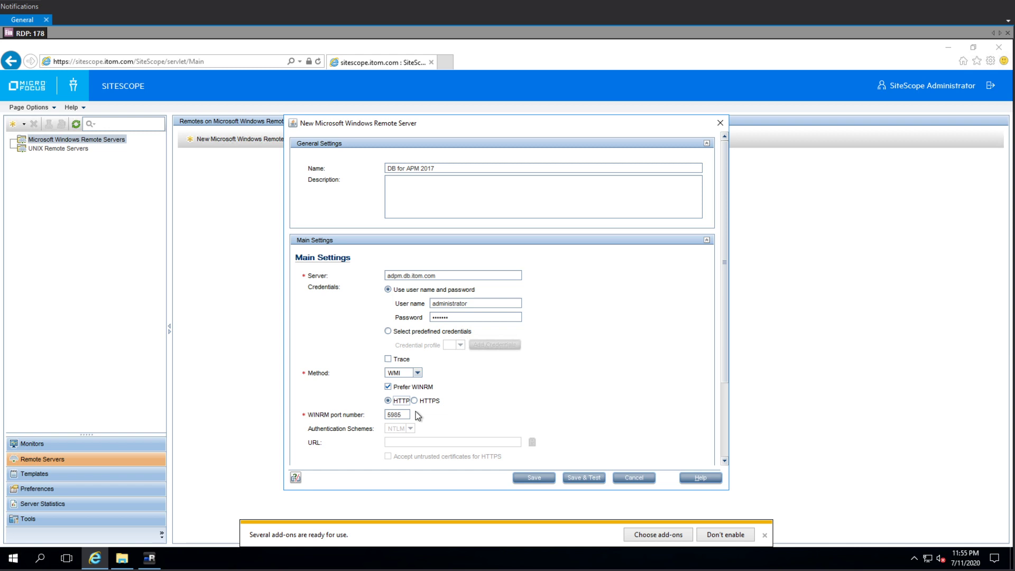
pyautogui.scroll(-3)
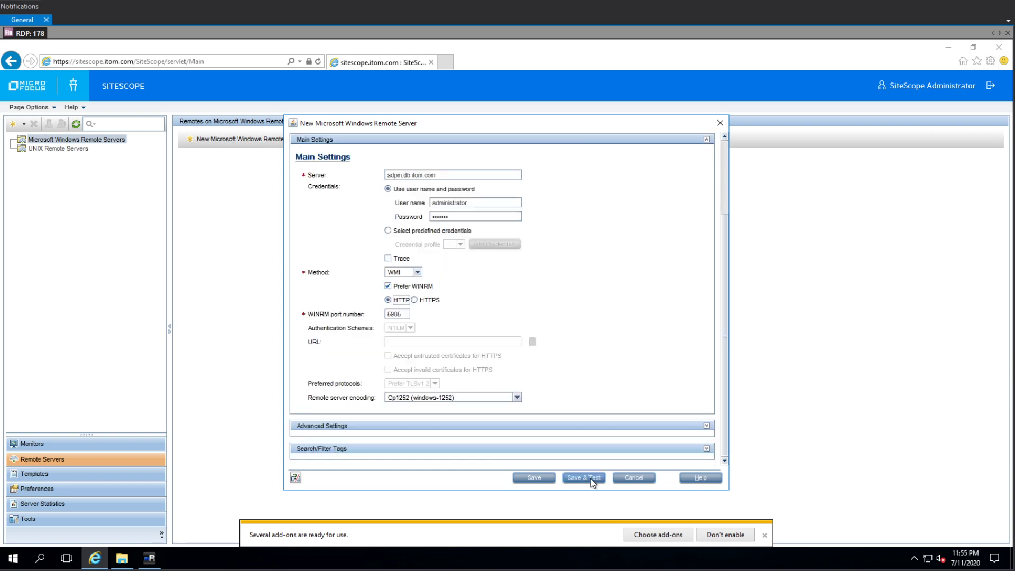
pyautogui.moveTo(525, 268)
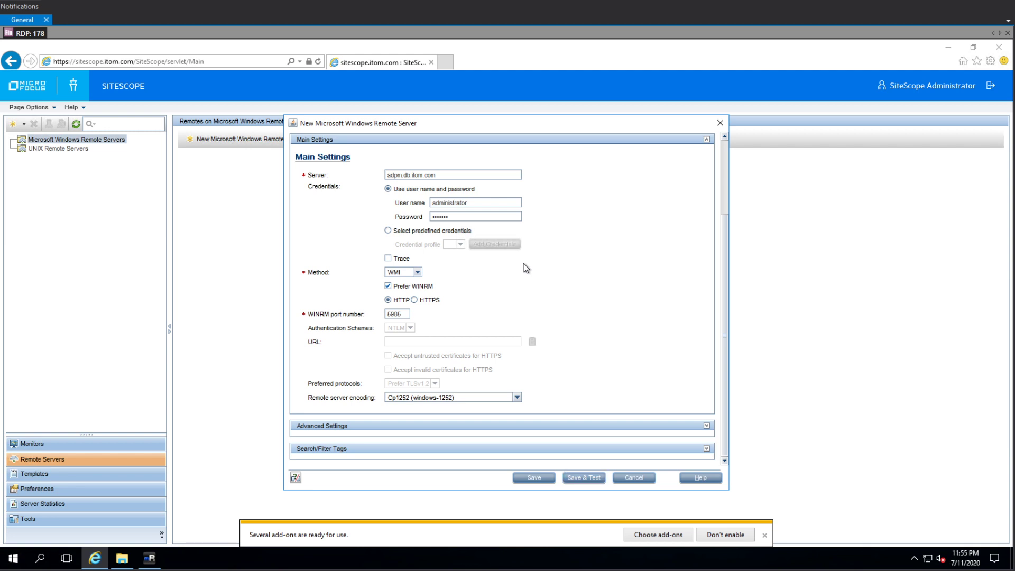
# Save and test 'DB for APM 2017', then select it in the tree after access denied
pyautogui.click(582, 478)
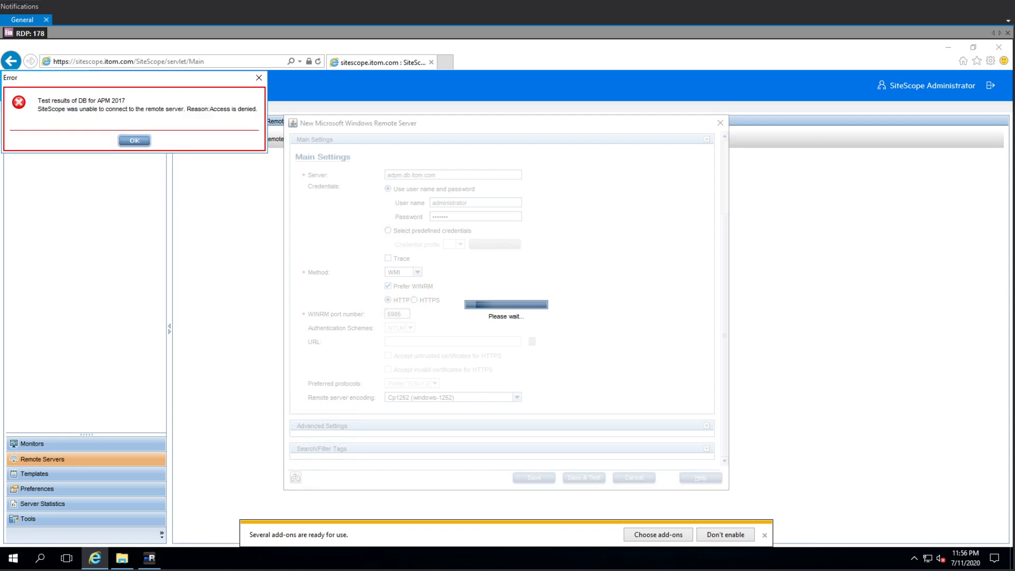
pyautogui.moveTo(203, 168)
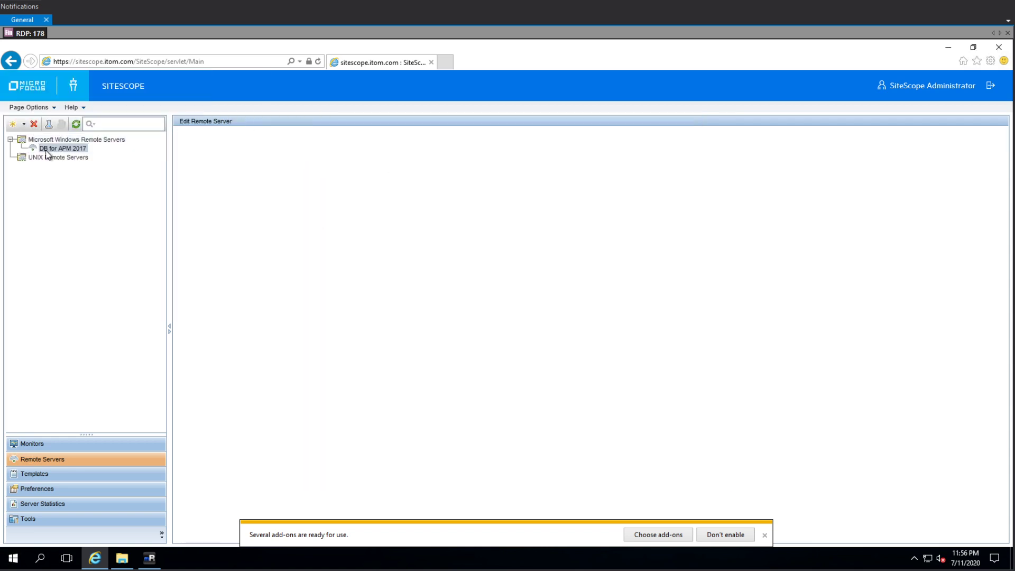
pyautogui.click(63, 148)
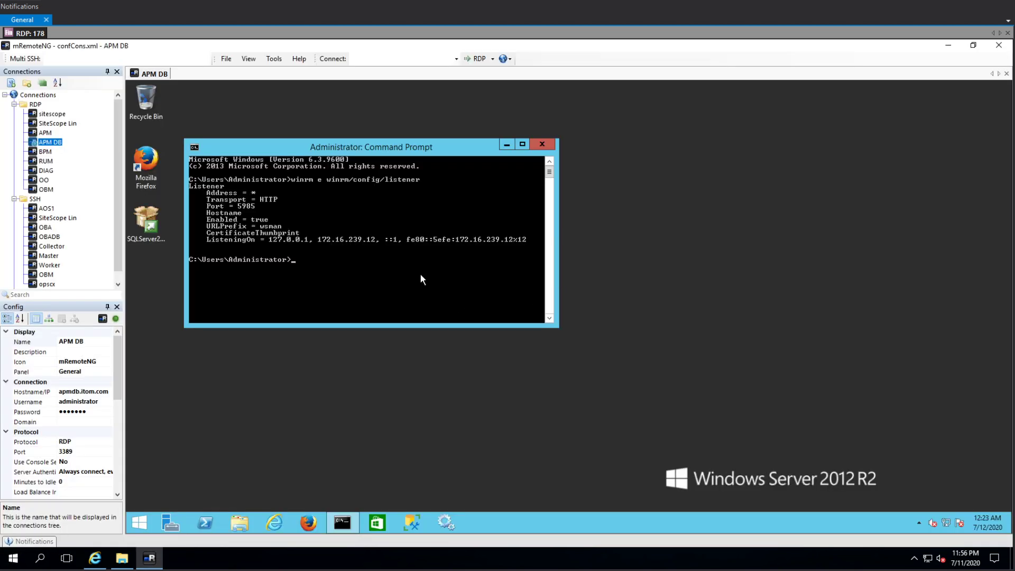
pyautogui.moveTo(378, 260)
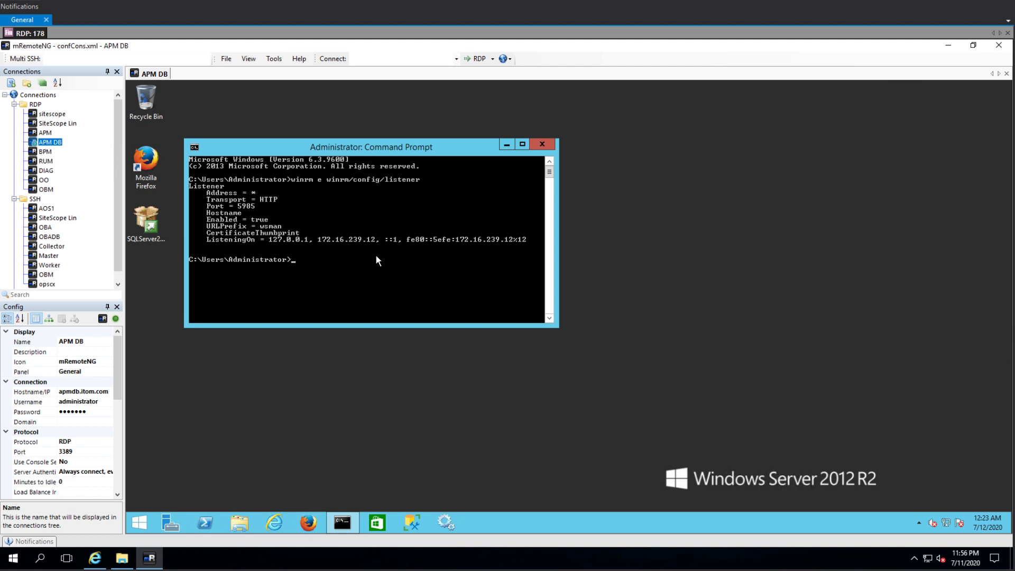
pyautogui.moveTo(418, 296)
pyautogui.write('winrm set winrm/config/service @{AllowUnencrypted="true"}')
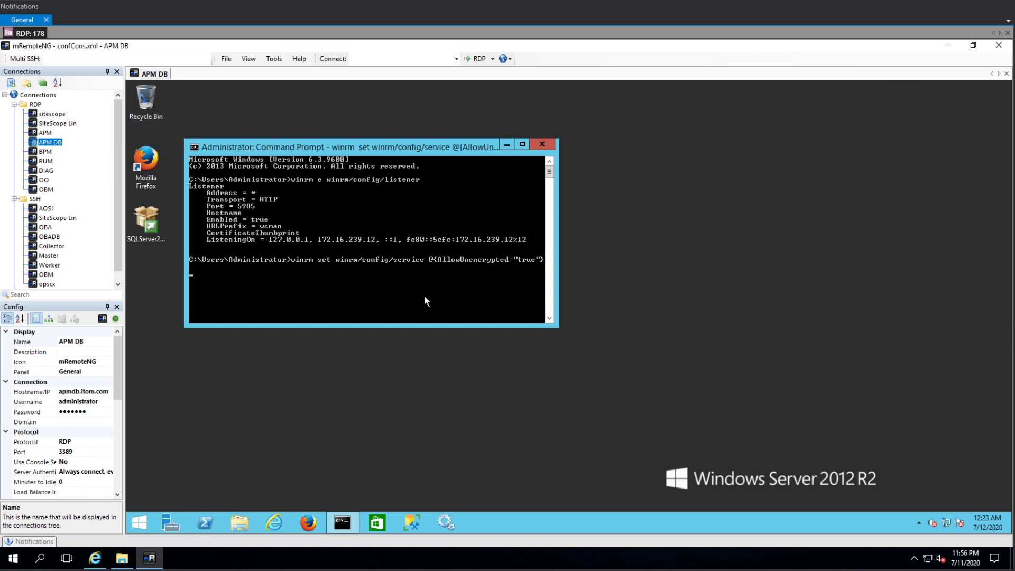
# Run winrm set winrm/config/service @{AllowUnencrypted="true"} on the APM DB server
pyautogui.press('enter')
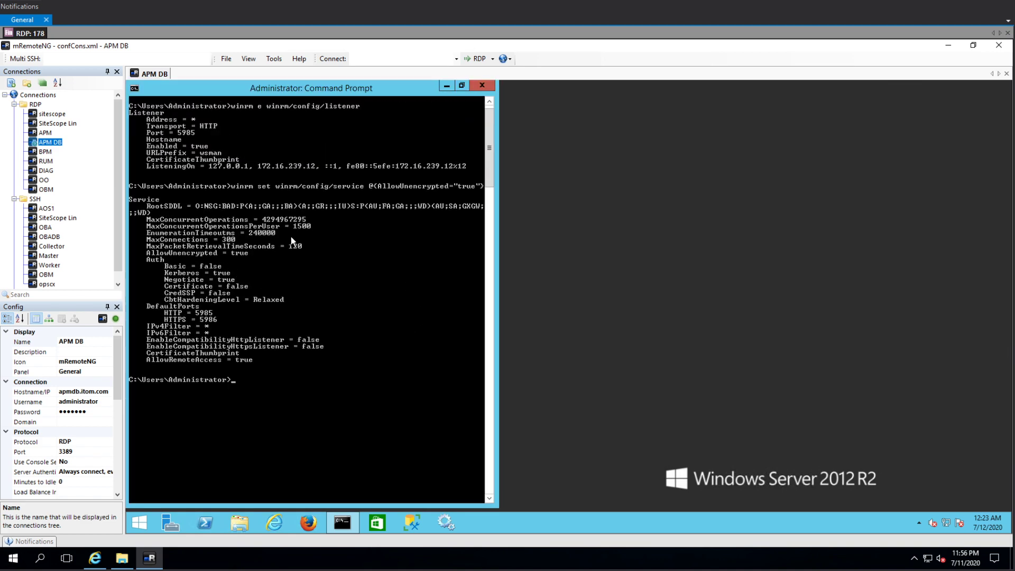
pyautogui.moveTo(179, 221)
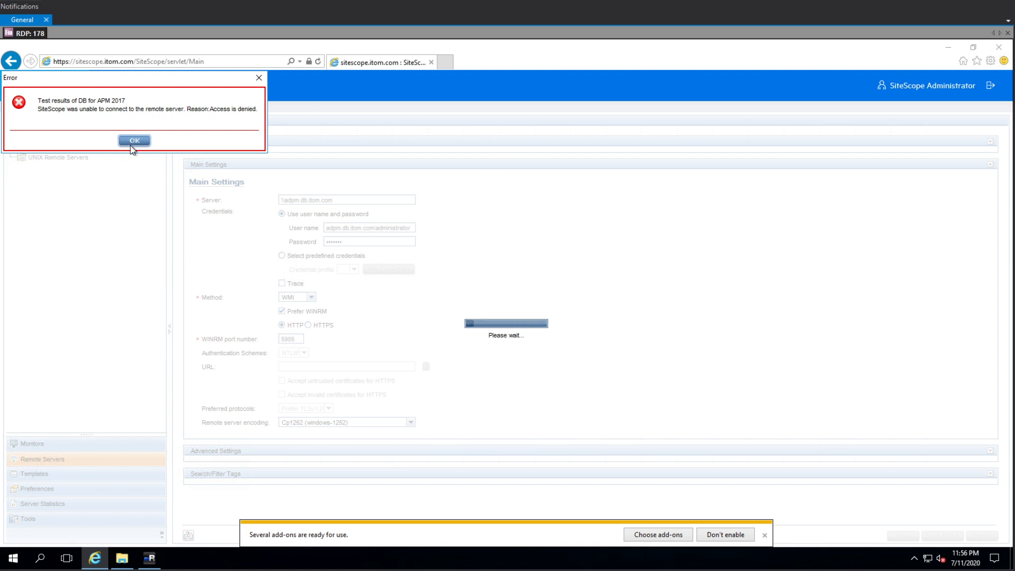
# Change the server to \\apmdb.itom.com with user administrator and confirm a successful test
pyautogui.click(134, 140)
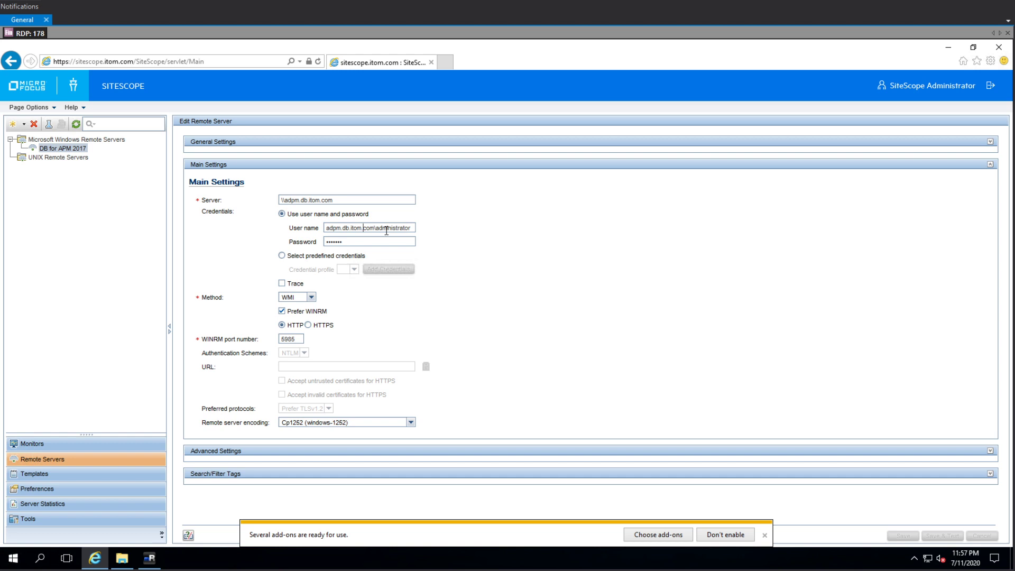
pyautogui.moveTo(418, 231)
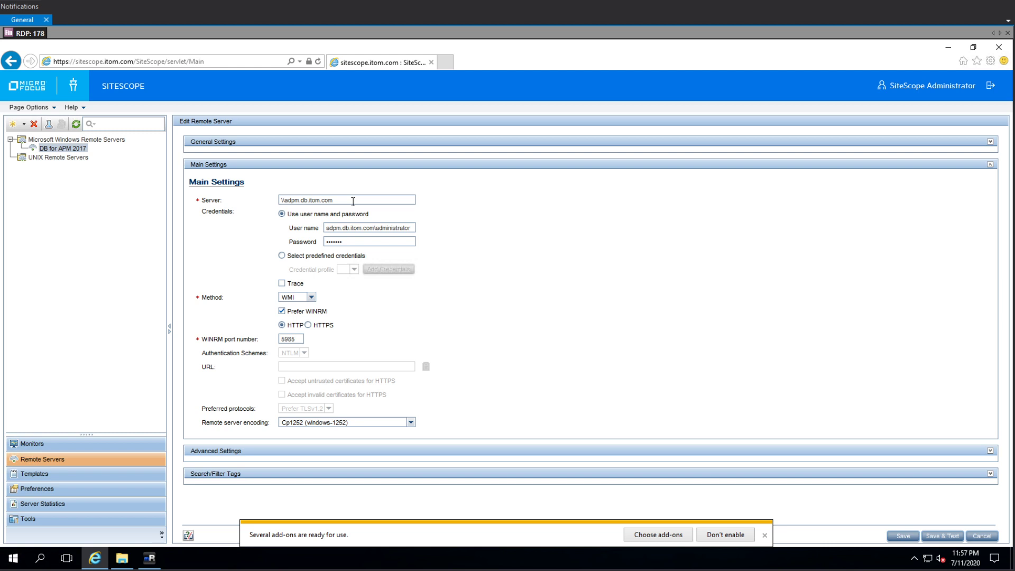
pyautogui.moveTo(330, 198)
pyautogui.write('\\\\apmdb')
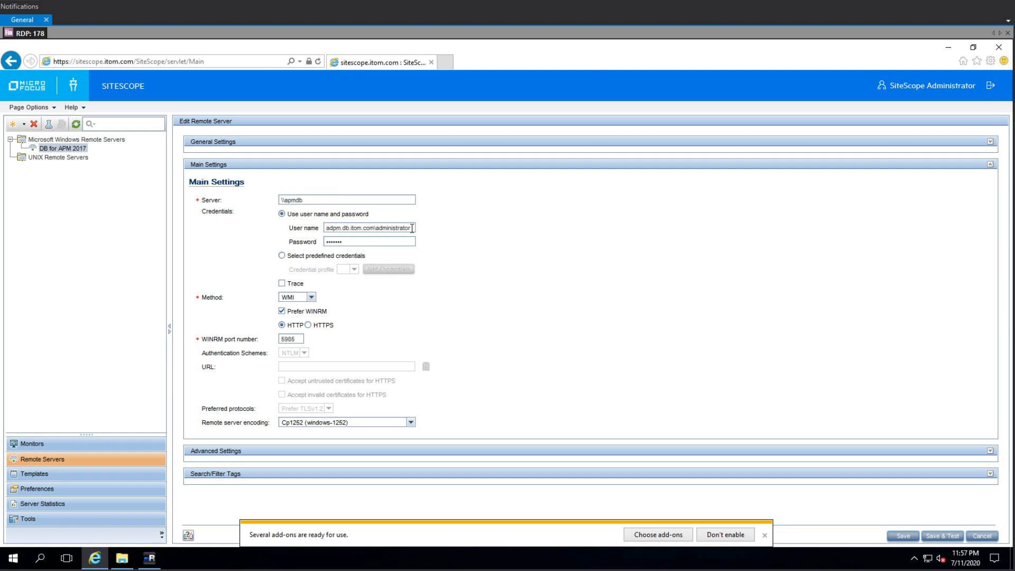
pyautogui.write('.itom.com')
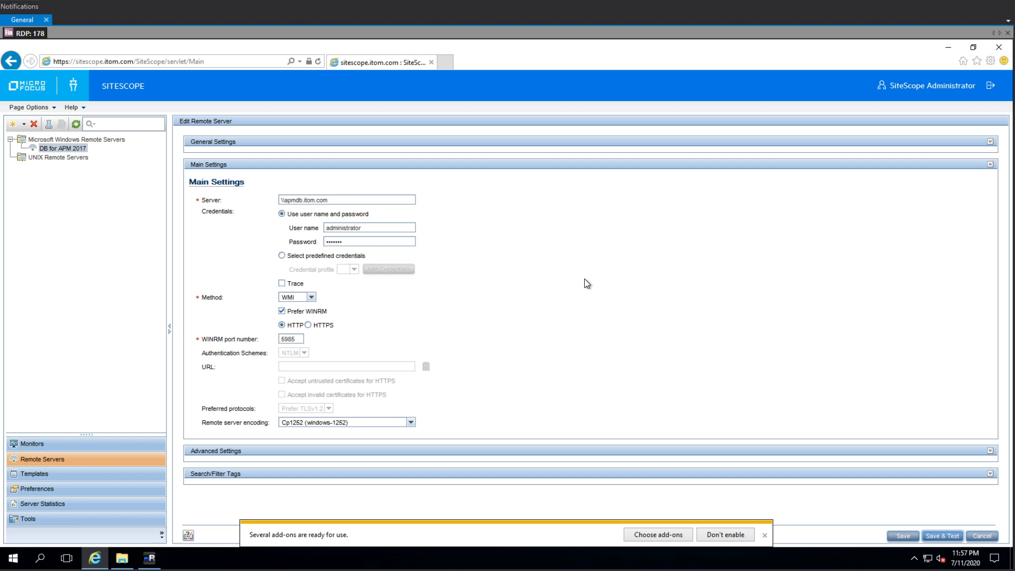
pyautogui.click(943, 536)
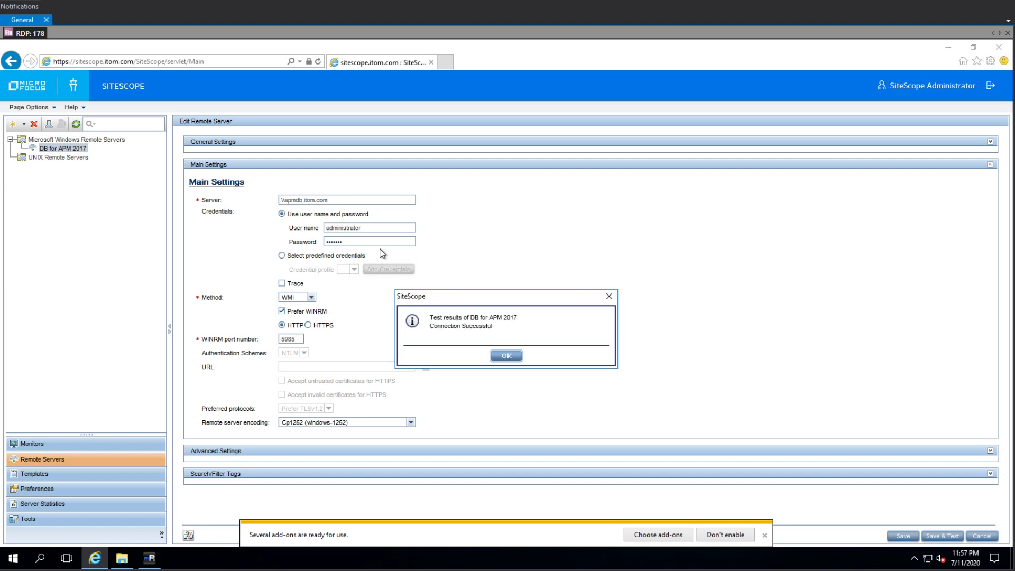
pyautogui.moveTo(507, 344)
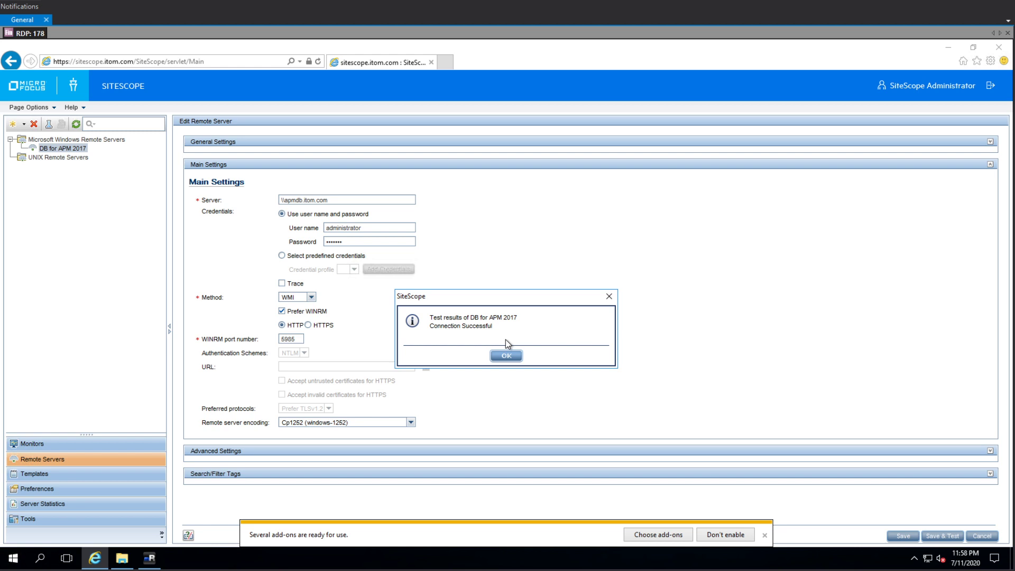
pyautogui.click(505, 356)
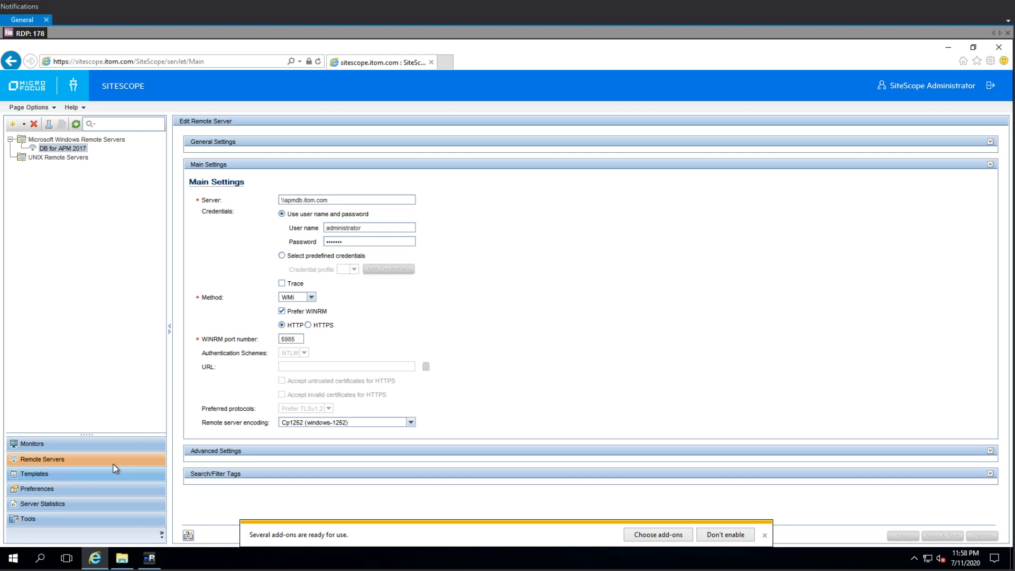
pyautogui.moveTo(115, 435)
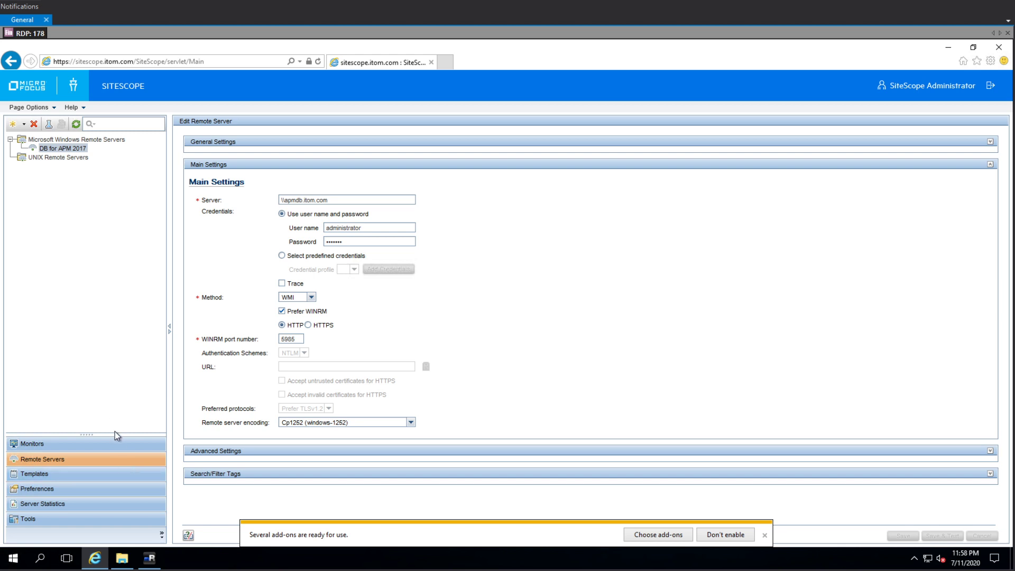
pyautogui.moveTo(106, 425)
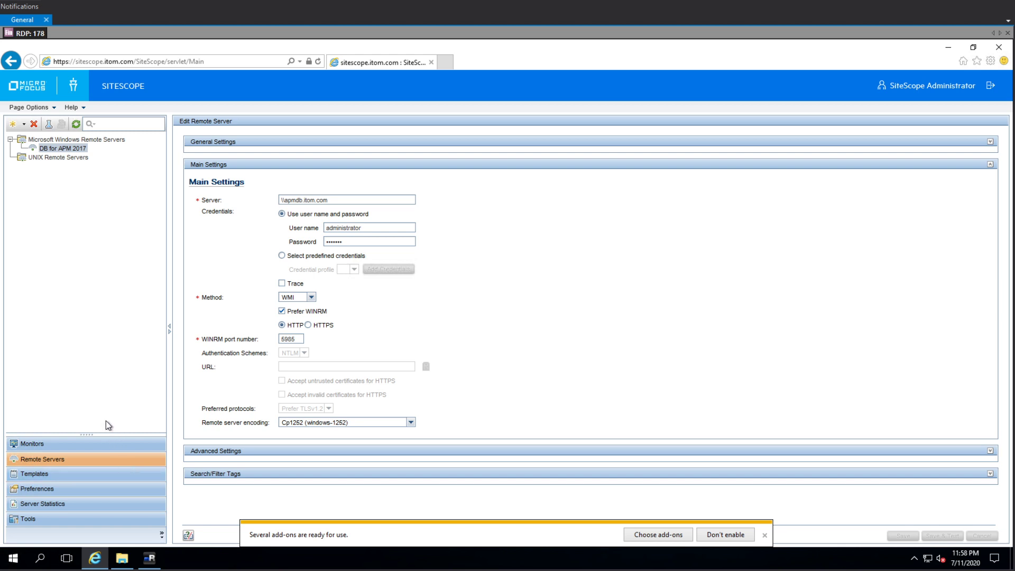
pyautogui.moveTo(127, 415)
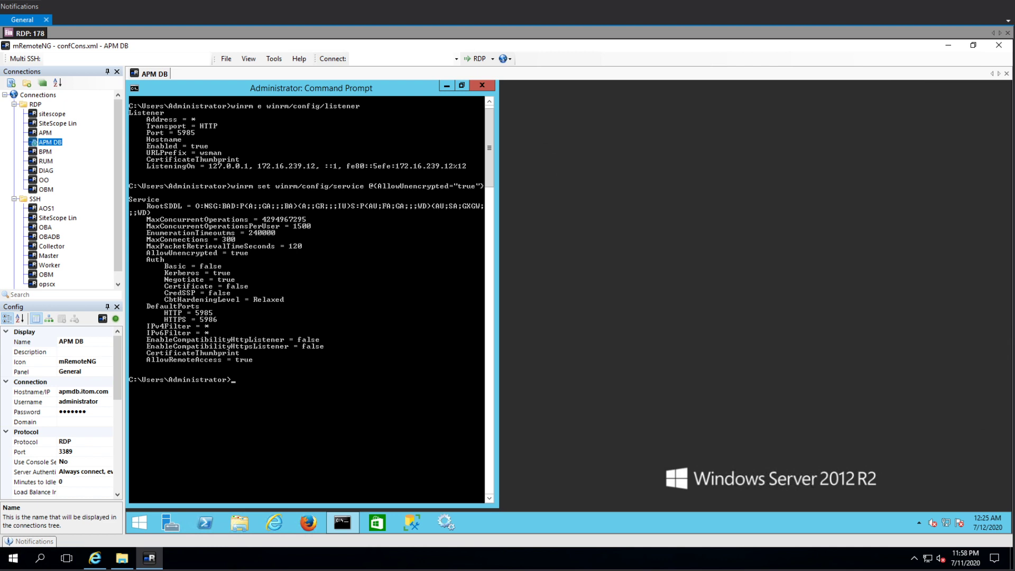
pyautogui.moveTo(428, 335)
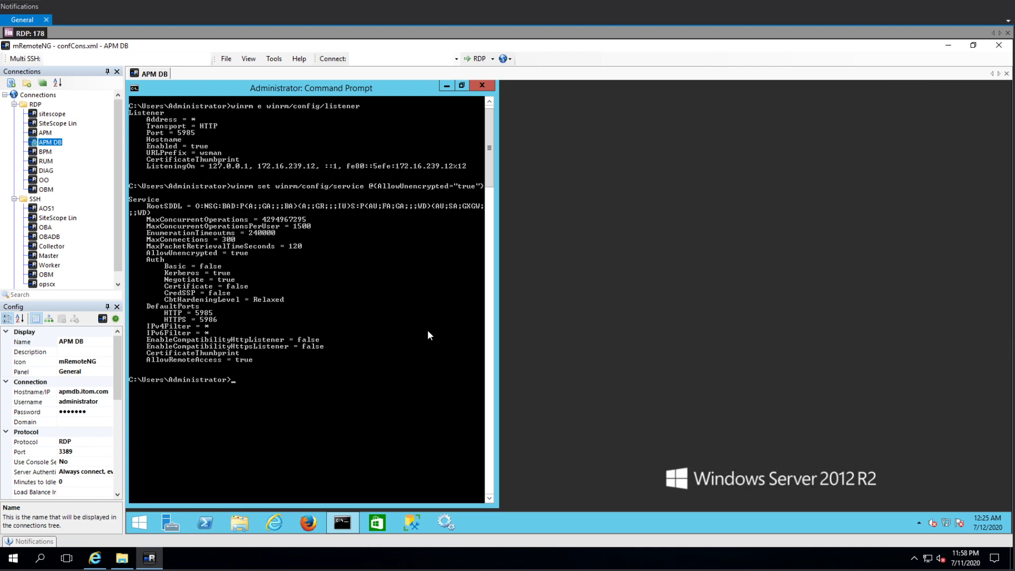
pyautogui.moveTo(315, 425)
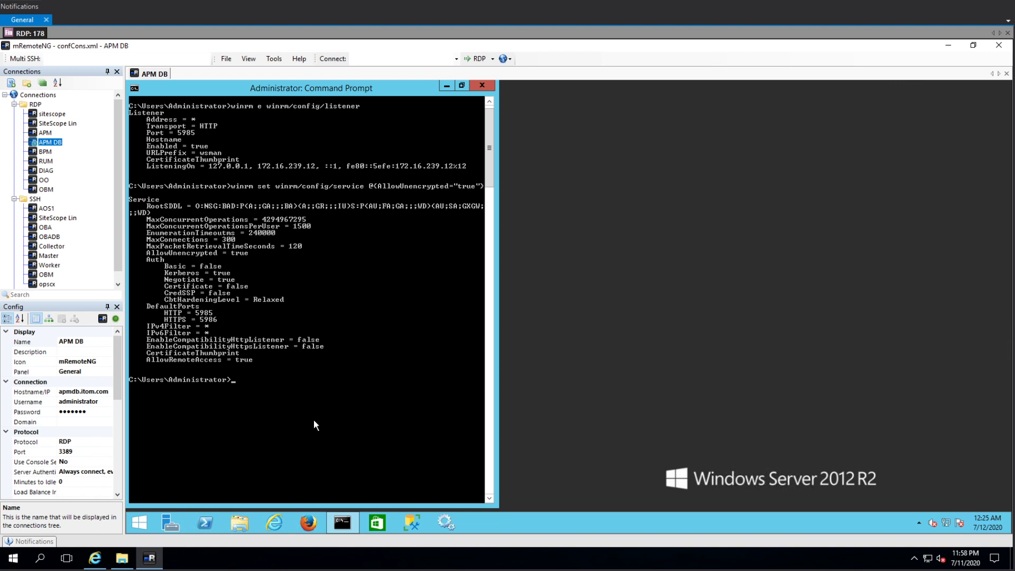
pyautogui.moveTo(282, 390)
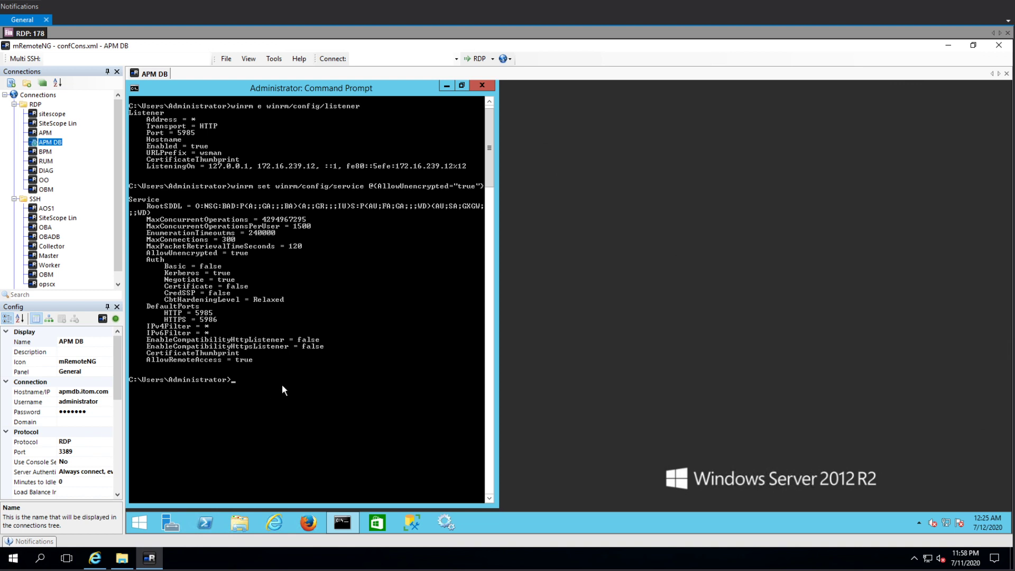
pyautogui.moveTo(288, 394)
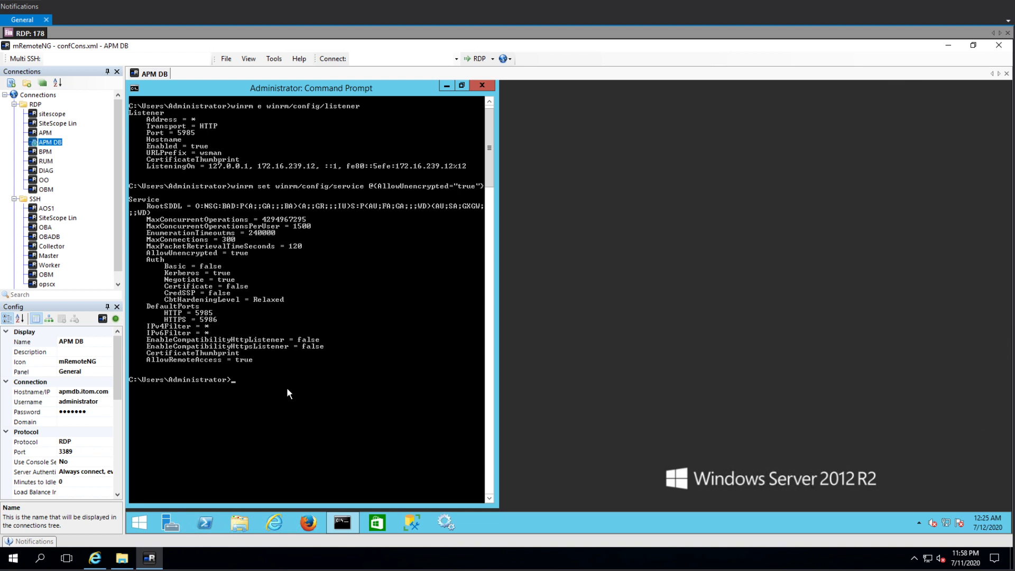
# Return to the APM DB session's Command Prompt in mRemoteNG
pyautogui.rightClick(289, 385)
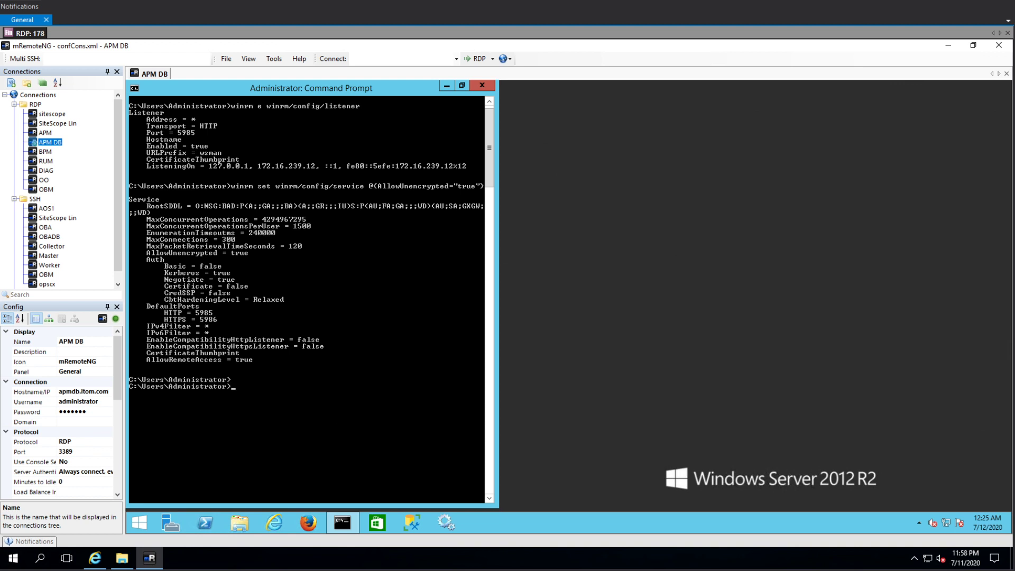
pyautogui.moveTo(292, 343)
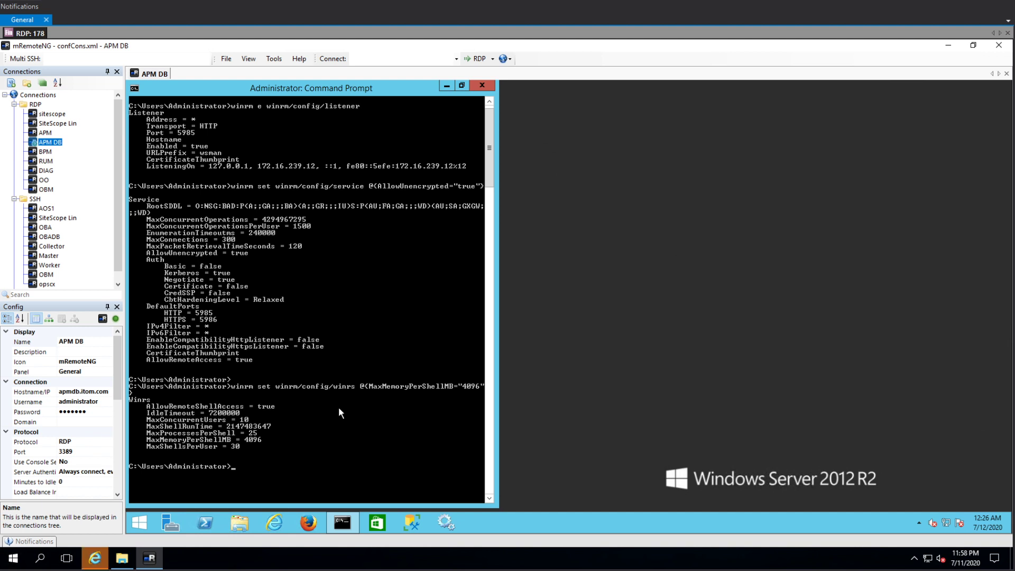
pyautogui.moveTo(343, 374)
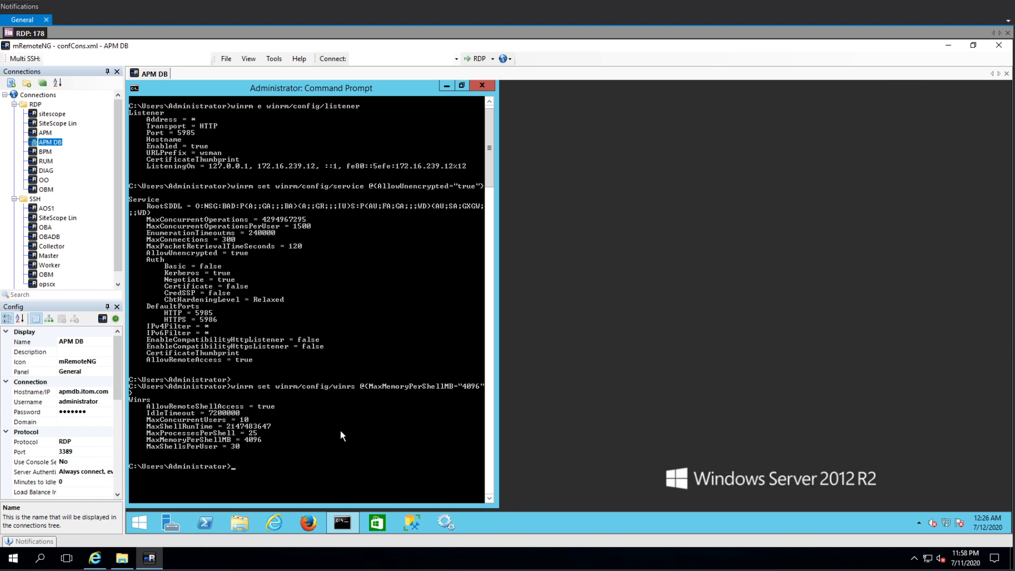
pyautogui.moveTo(383, 412)
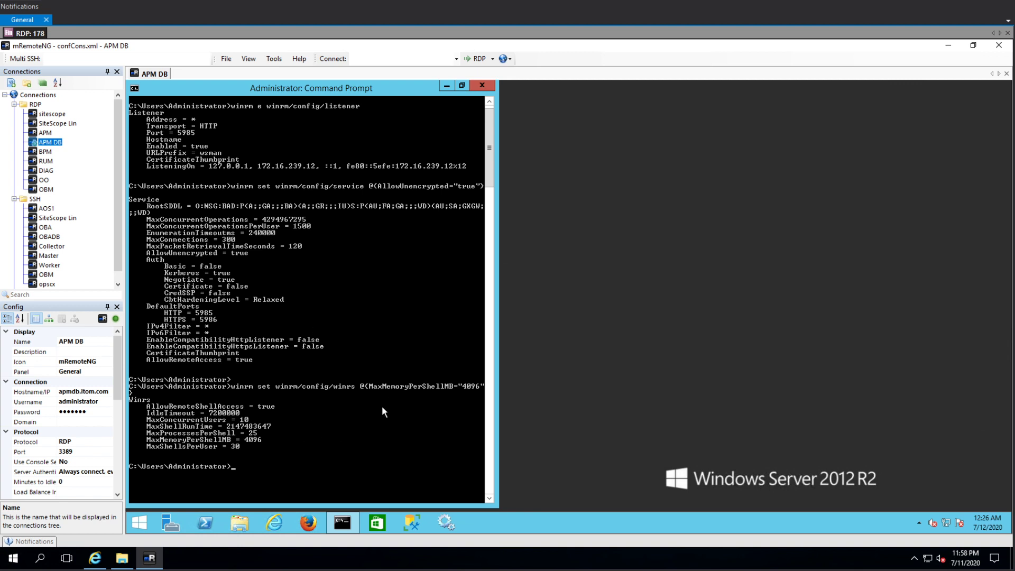
pyautogui.moveTo(386, 395)
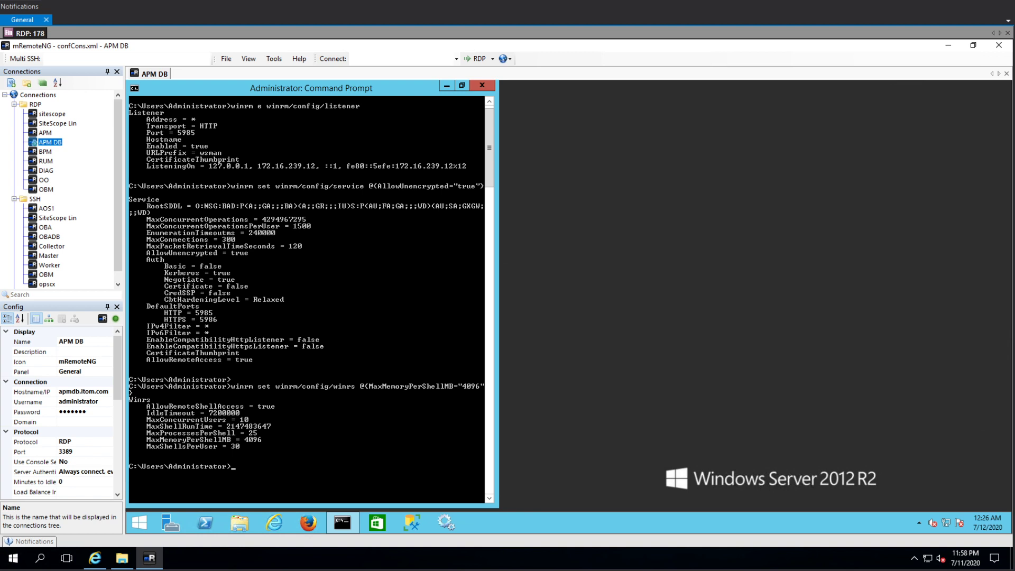
# Paste and run winrm set winrm/config/winrs @{MaxMemoryPerShellMB="4096"} in the remote console
pyautogui.rightClick(352, 415)
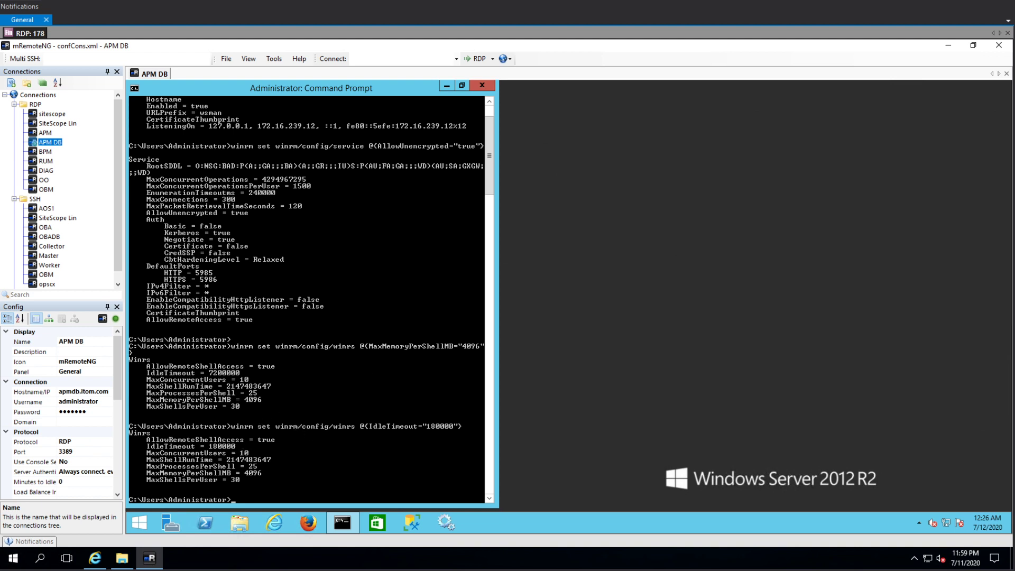
pyautogui.moveTo(308, 450)
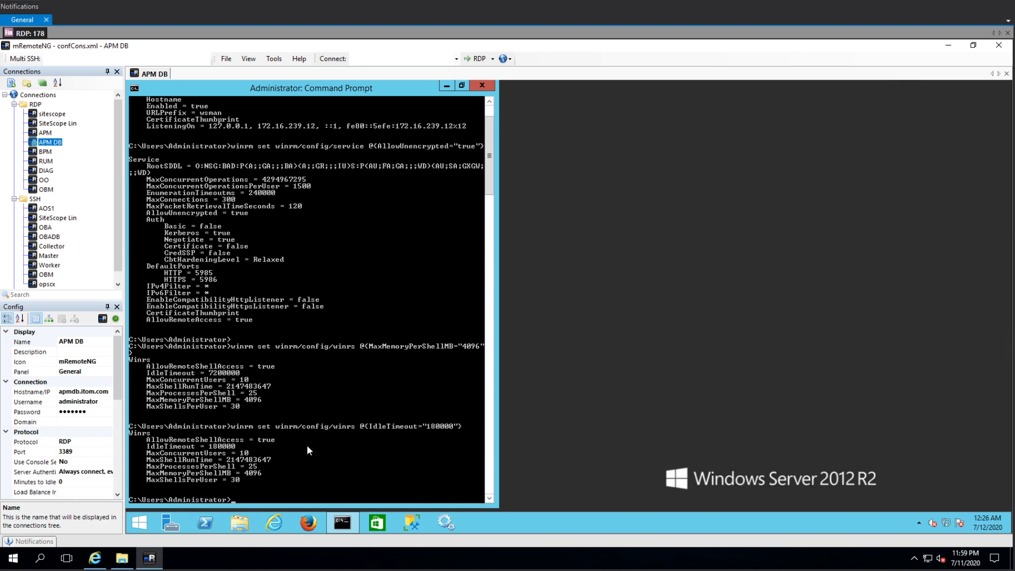
# Paste and run the WinRM command setting MaxTimeoutms to 18000000
pyautogui.rightClick(308, 450)
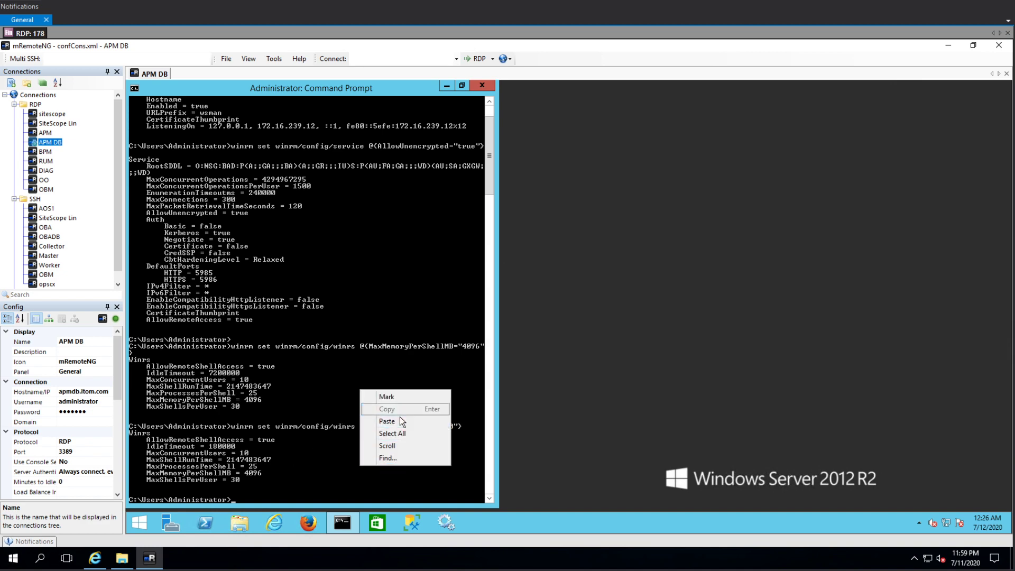
pyautogui.click(386, 420)
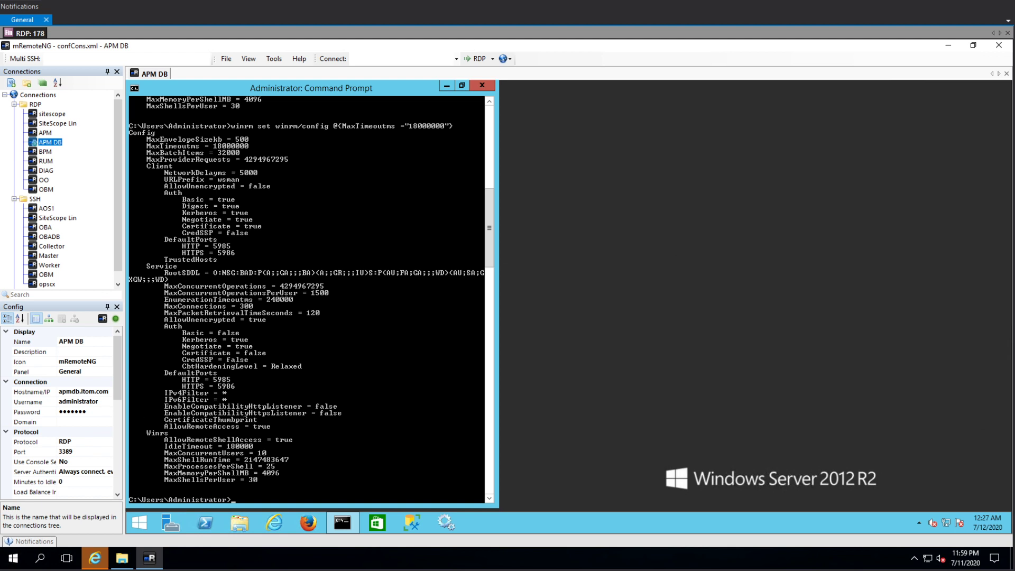
pyautogui.moveTo(104, 523)
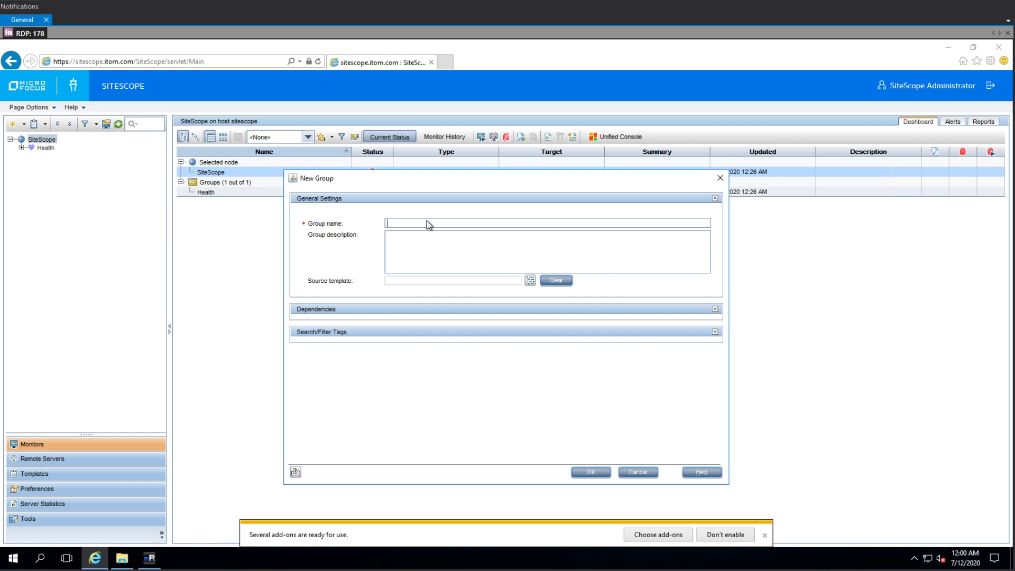
# Create the group 'DB monitor', then choose New > Monitor on it
pyautogui.write('DB')
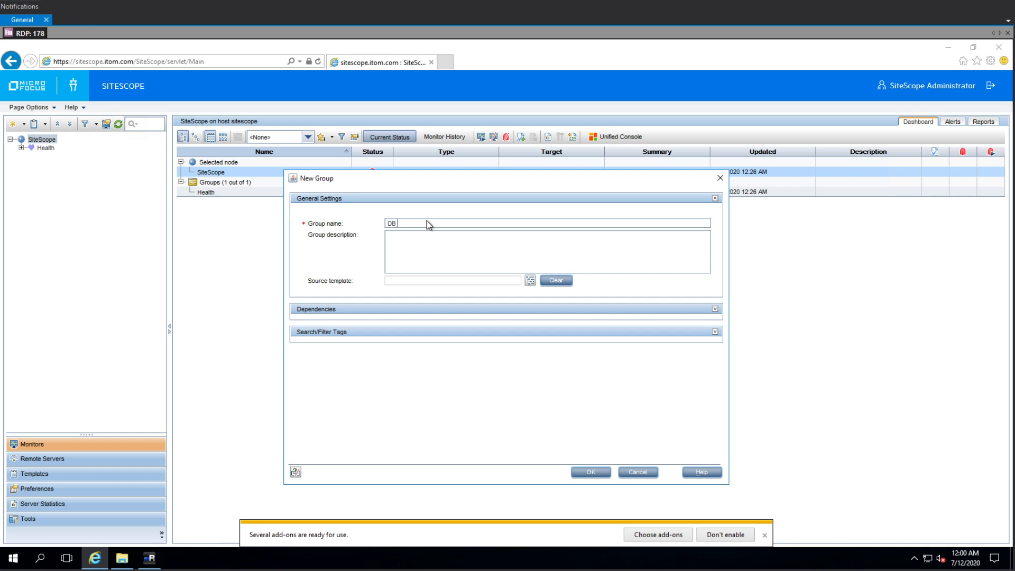
pyautogui.write('monitor')
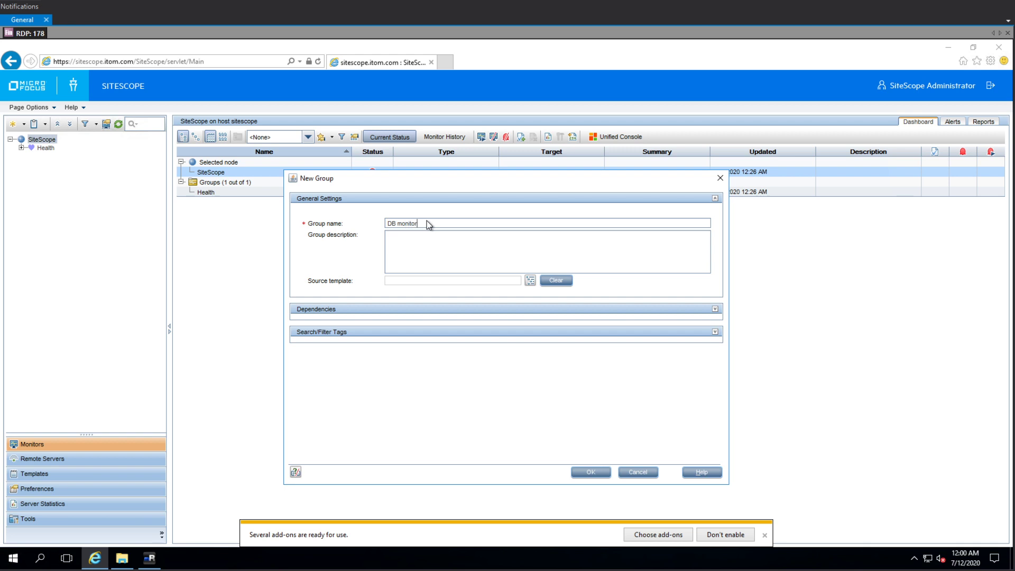
pyautogui.click(589, 471)
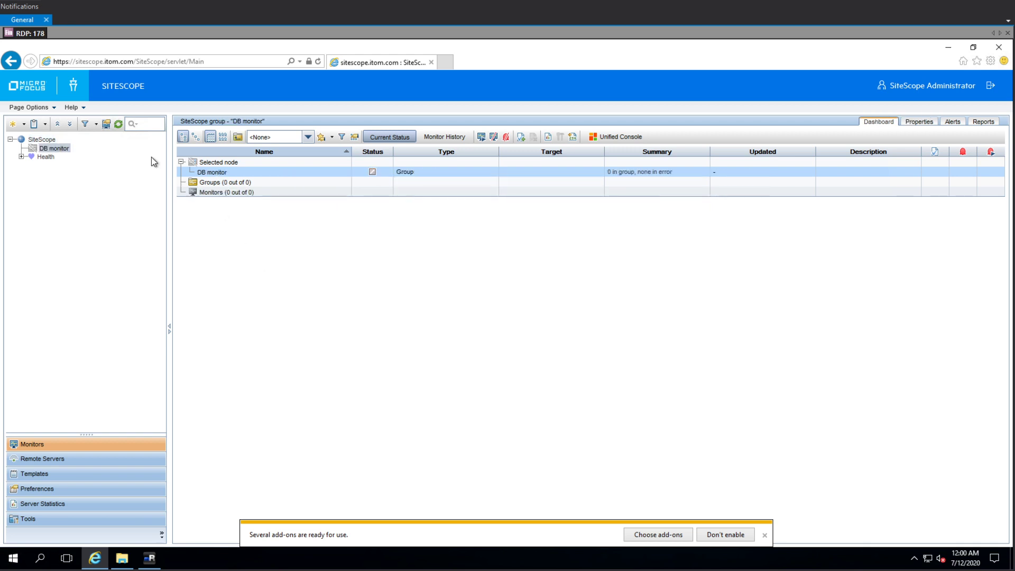
pyautogui.rightClick(54, 147)
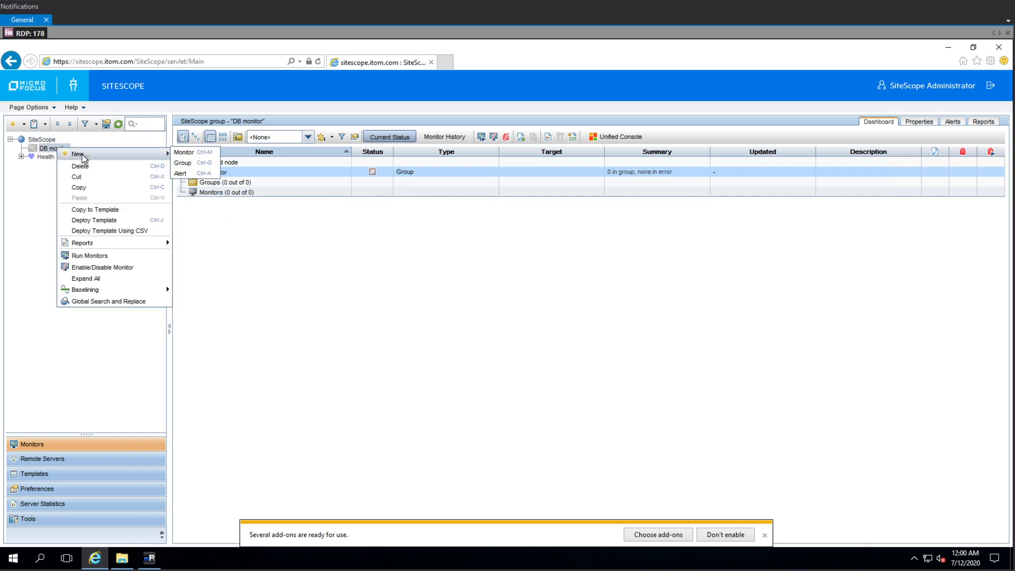
pyautogui.moveTo(159, 156)
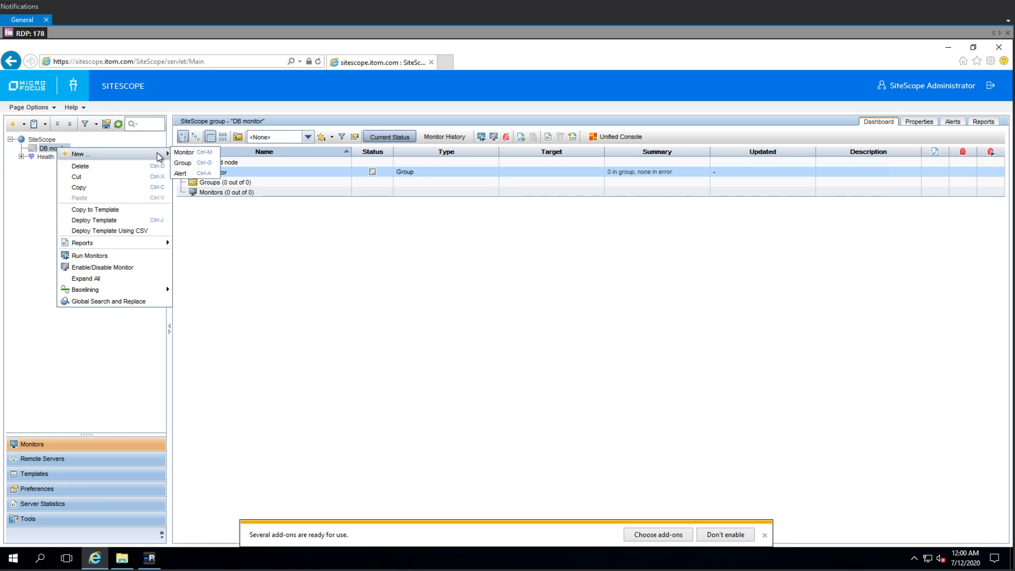
pyautogui.click(184, 152)
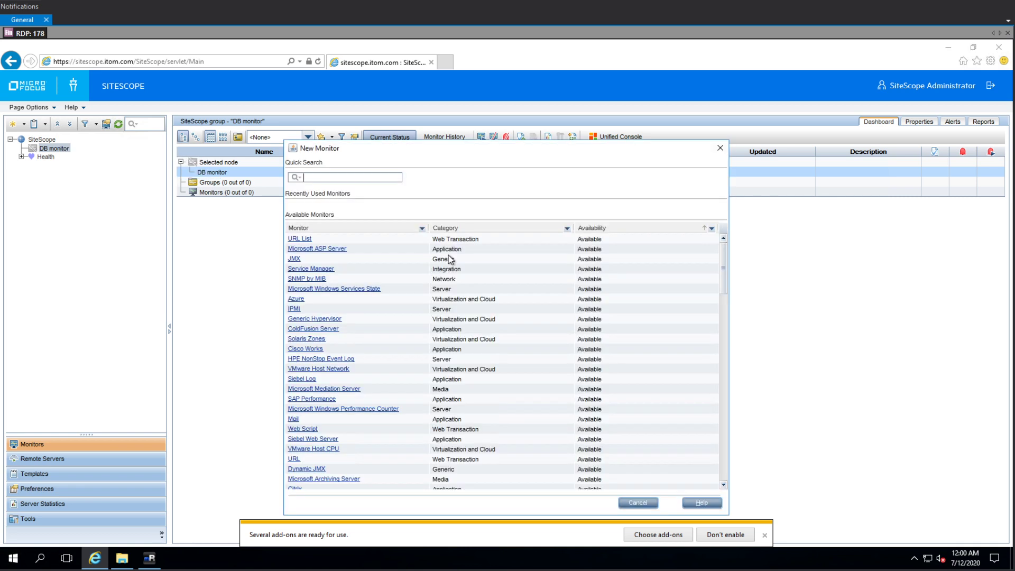
pyautogui.moveTo(433, 213)
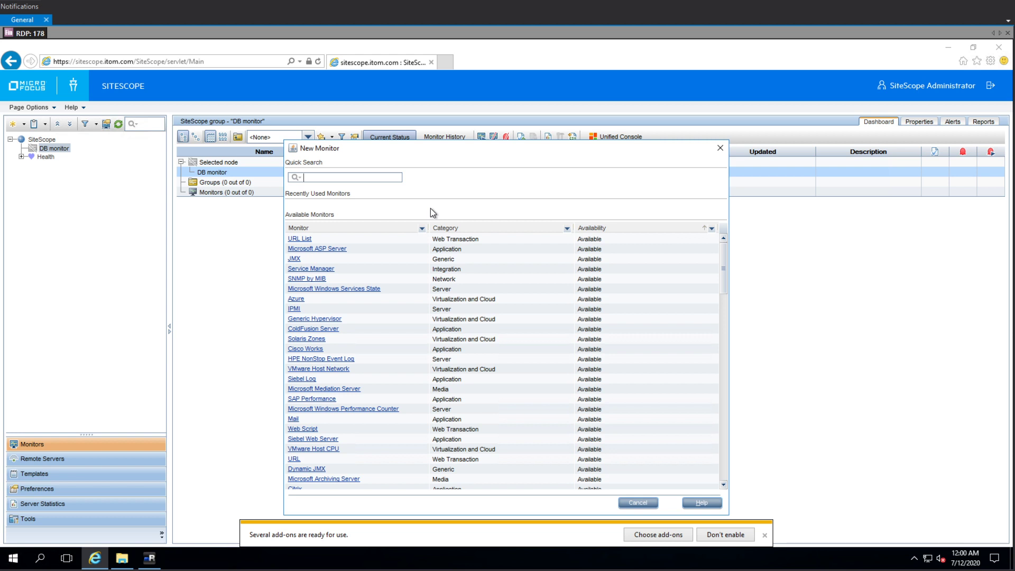
# Search the monitor types for 'sql' and pick Microsoft SQL Server
pyautogui.write('mssql')
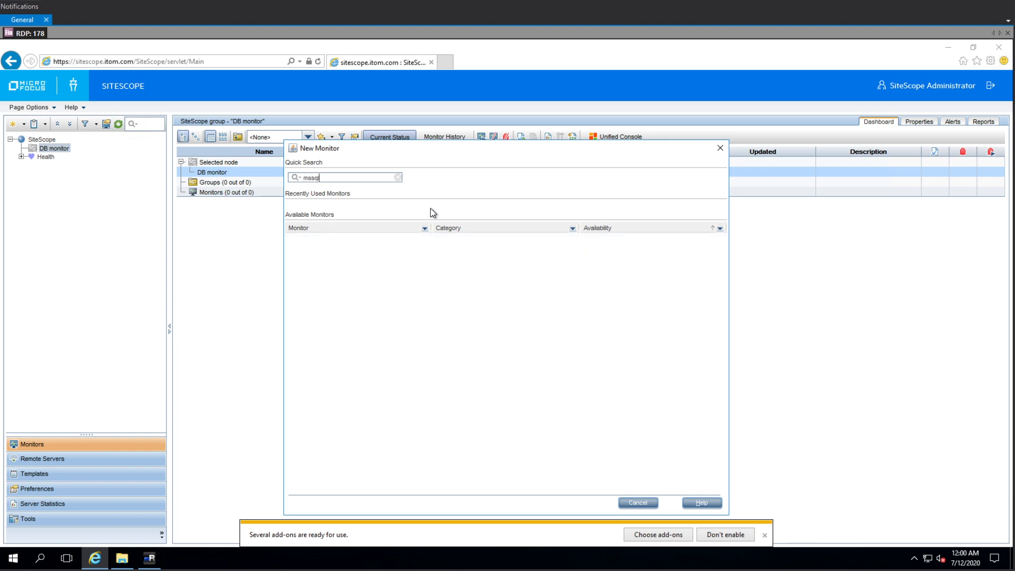
pyautogui.write('sql')
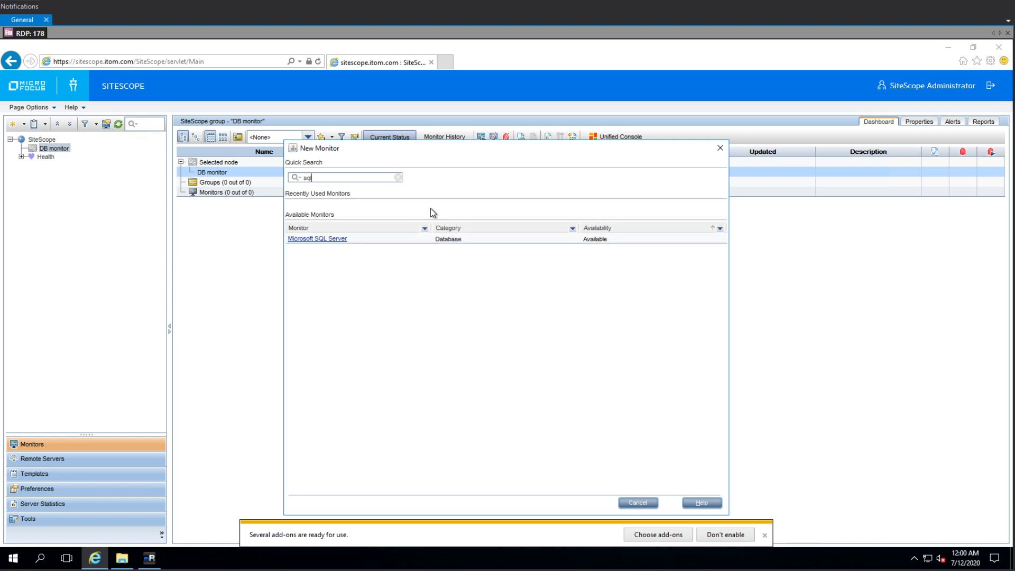
pyautogui.click(317, 239)
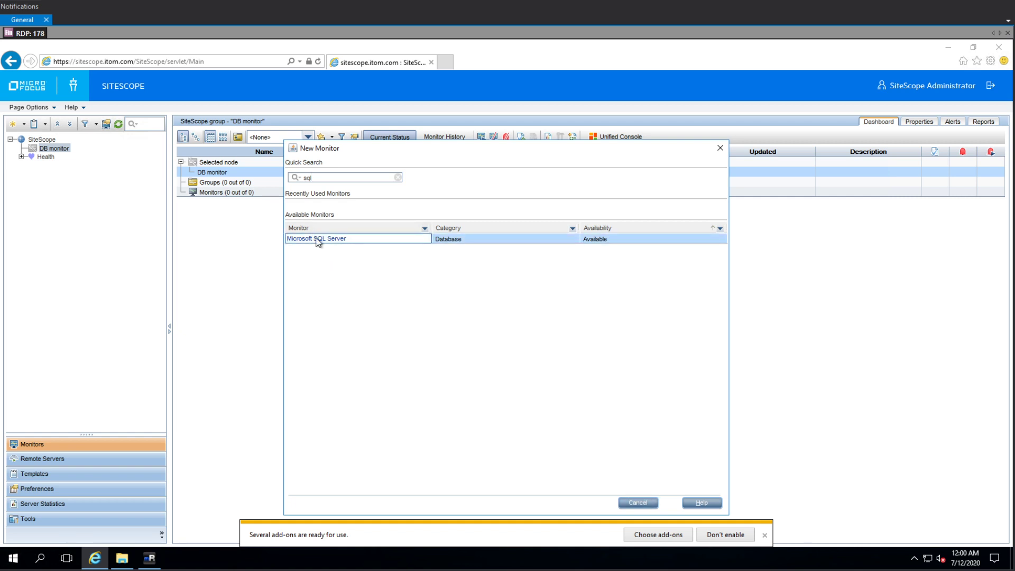
pyautogui.moveTo(337, 219)
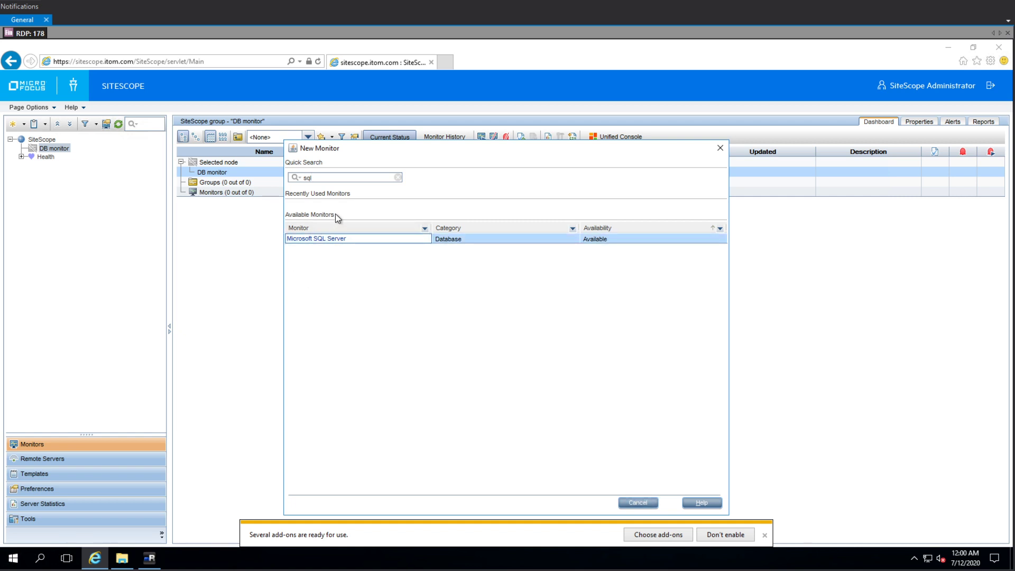
pyautogui.moveTo(380, 286)
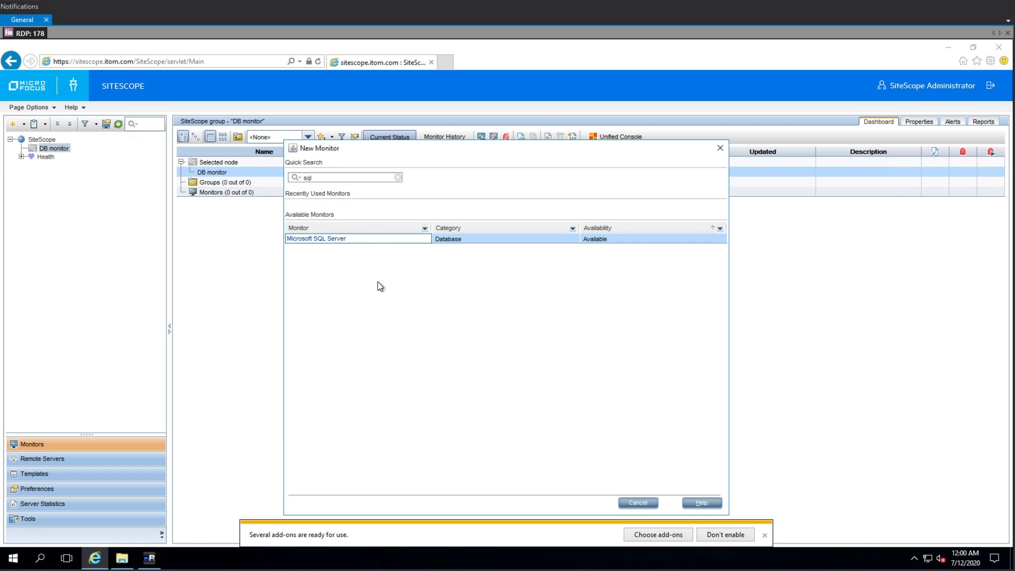
pyautogui.moveTo(767, 537)
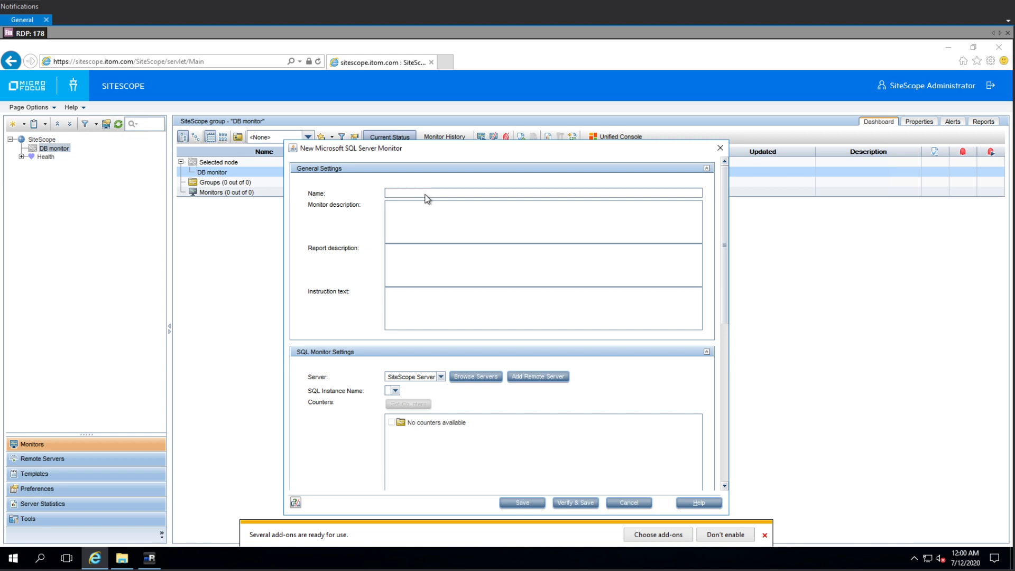
# Name the monitor 'DB MON on APMDB 2017', targeting server DB for APM 2017, instance SQL Server
pyautogui.write('DB MON')
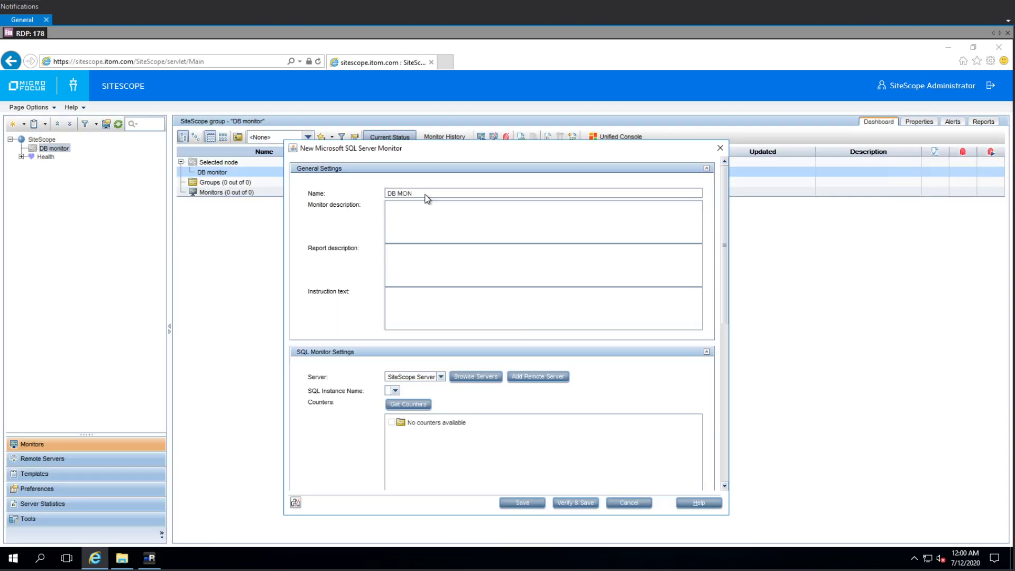
pyautogui.write('on APMDB')
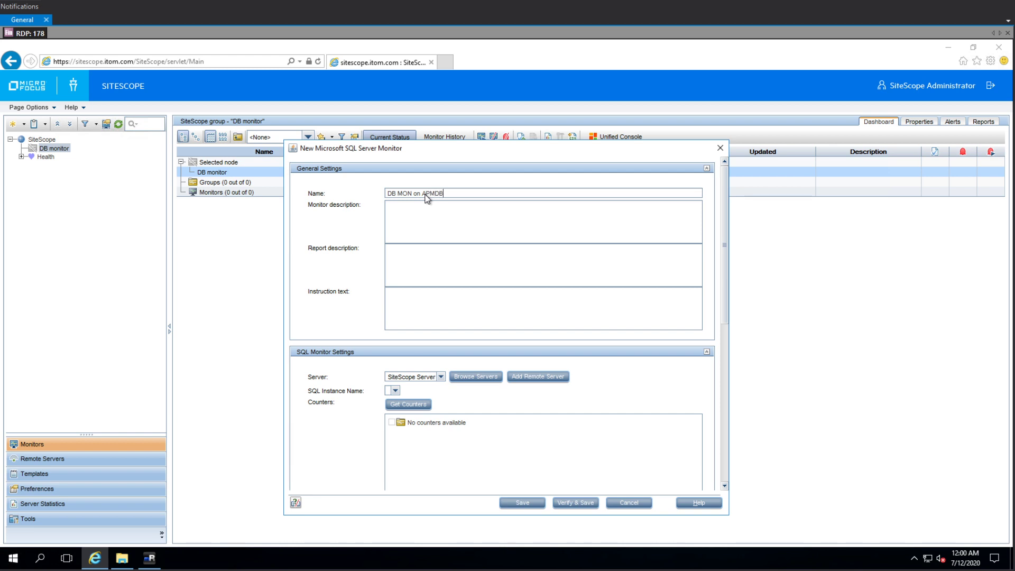
pyautogui.write('2017')
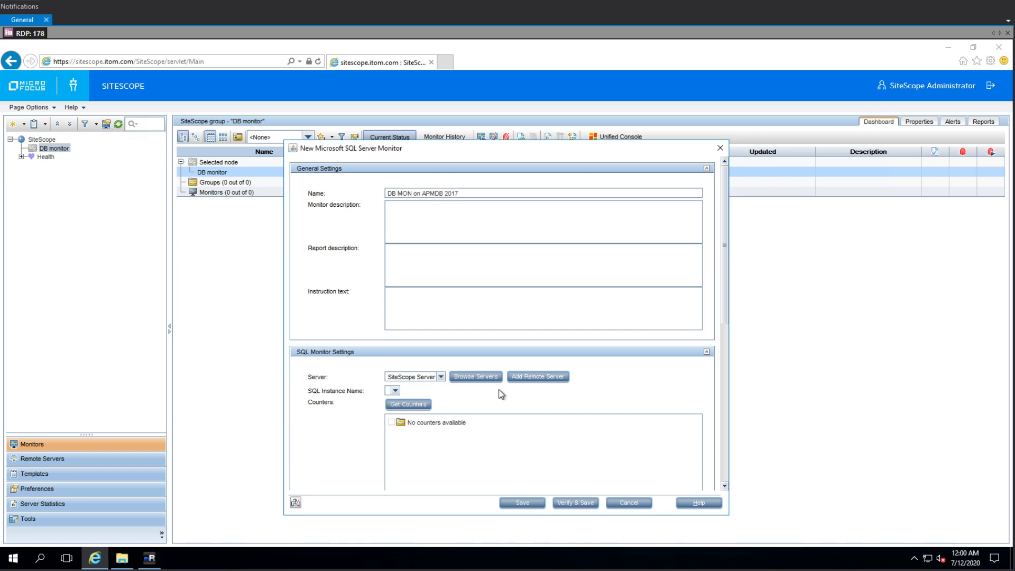
pyautogui.click(441, 377)
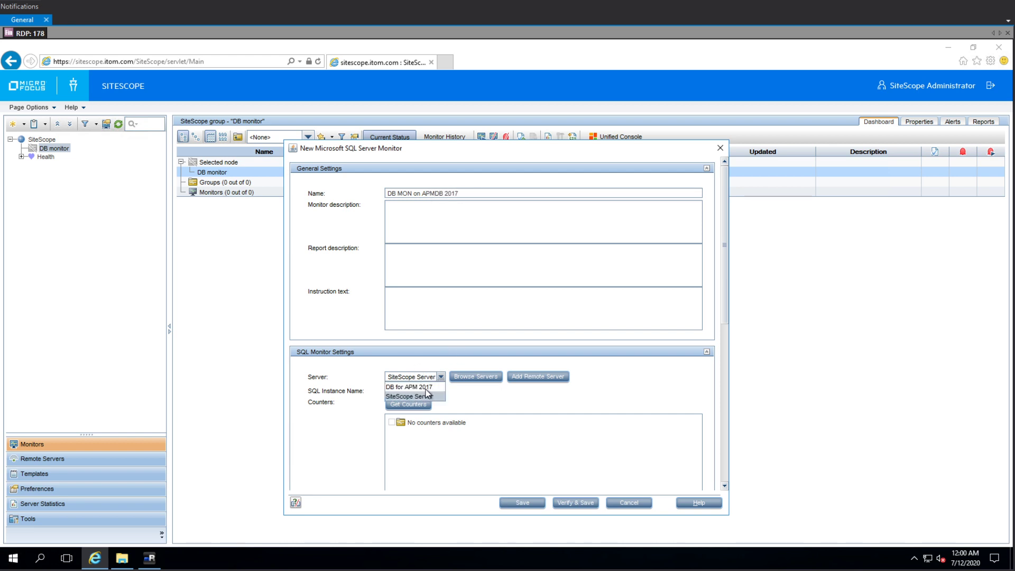
pyautogui.click(407, 386)
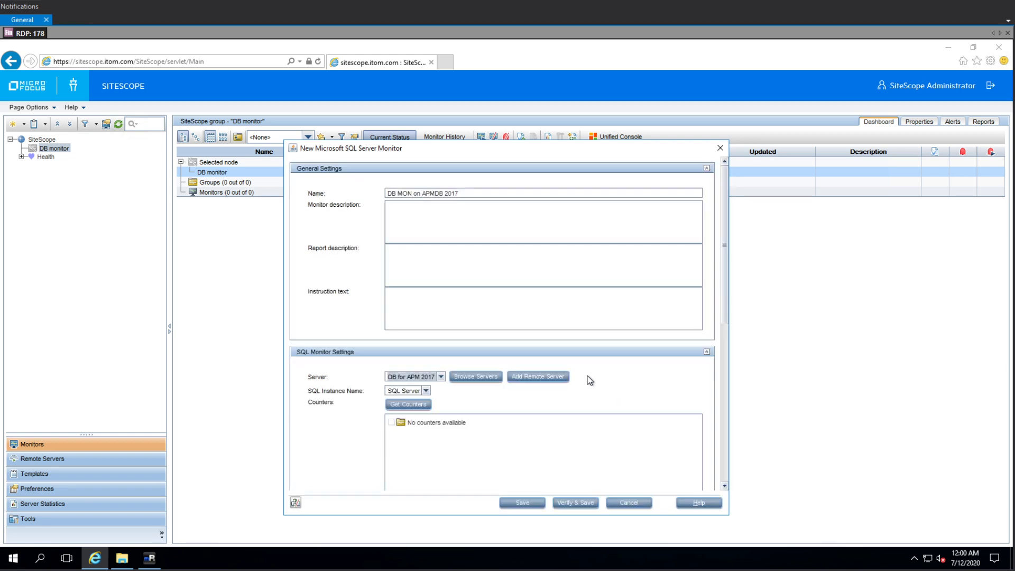
pyautogui.click(425, 390)
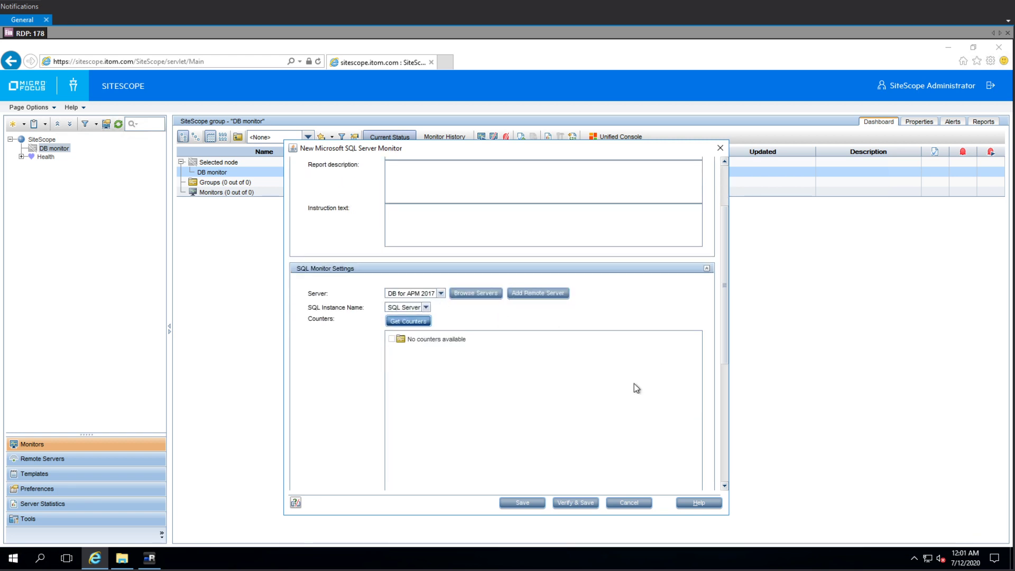
pyautogui.click(408, 321)
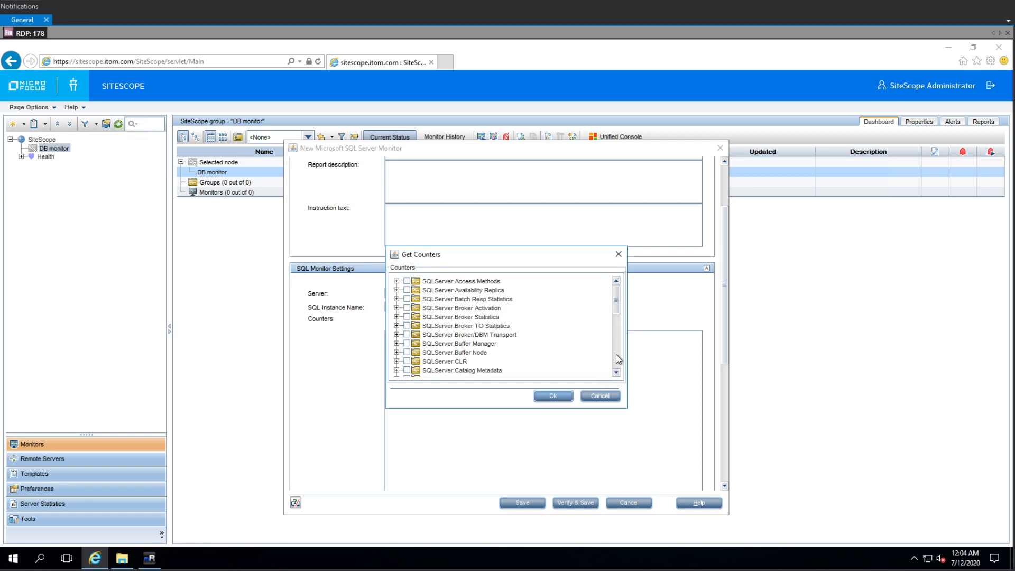
# Browse the Access Methods counter category and its SINGLE instance counters
pyautogui.scroll(-3)
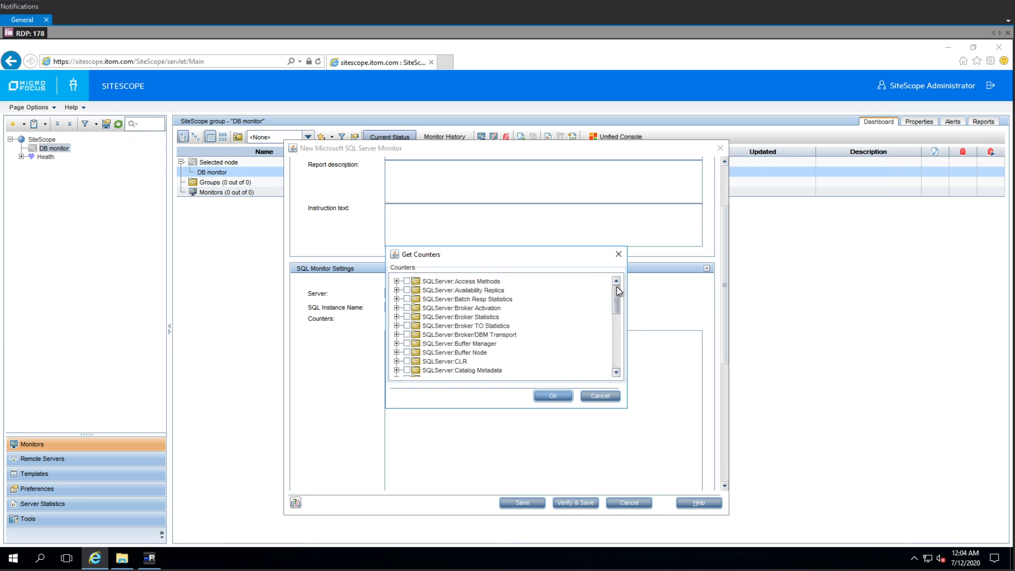
pyautogui.moveTo(628, 411)
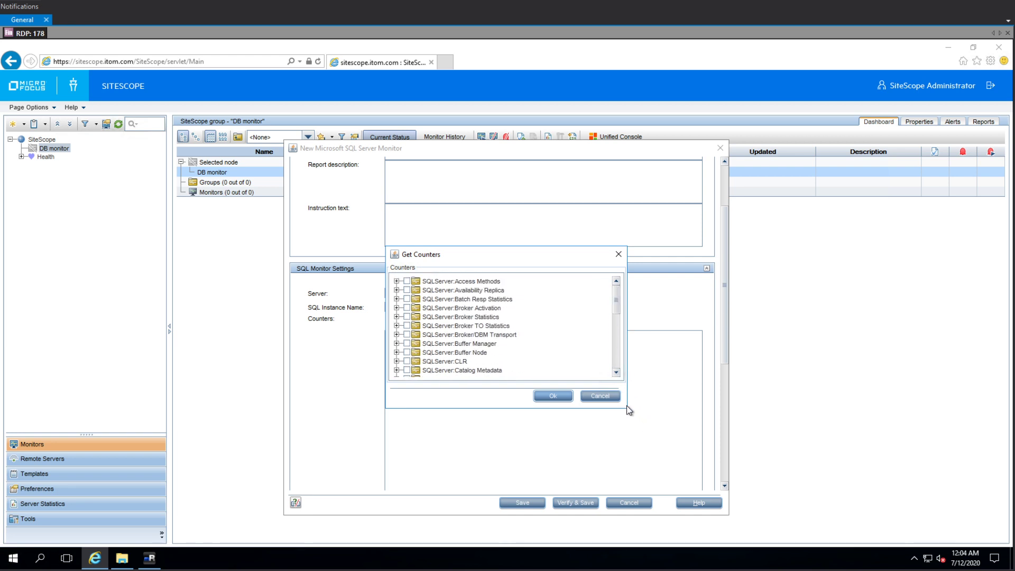
pyautogui.moveTo(649, 447)
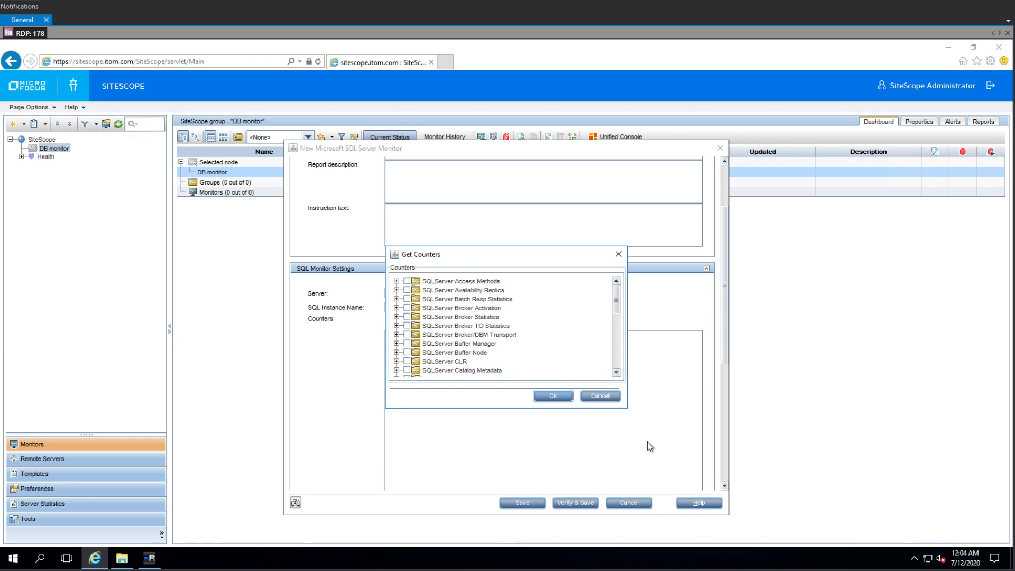
pyautogui.moveTo(628, 412)
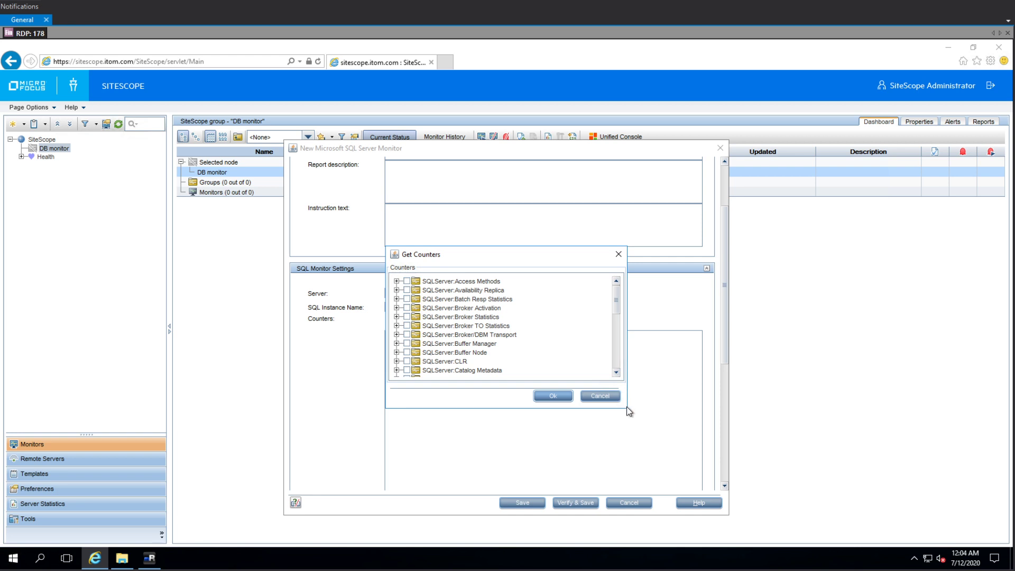
pyautogui.moveTo(646, 441)
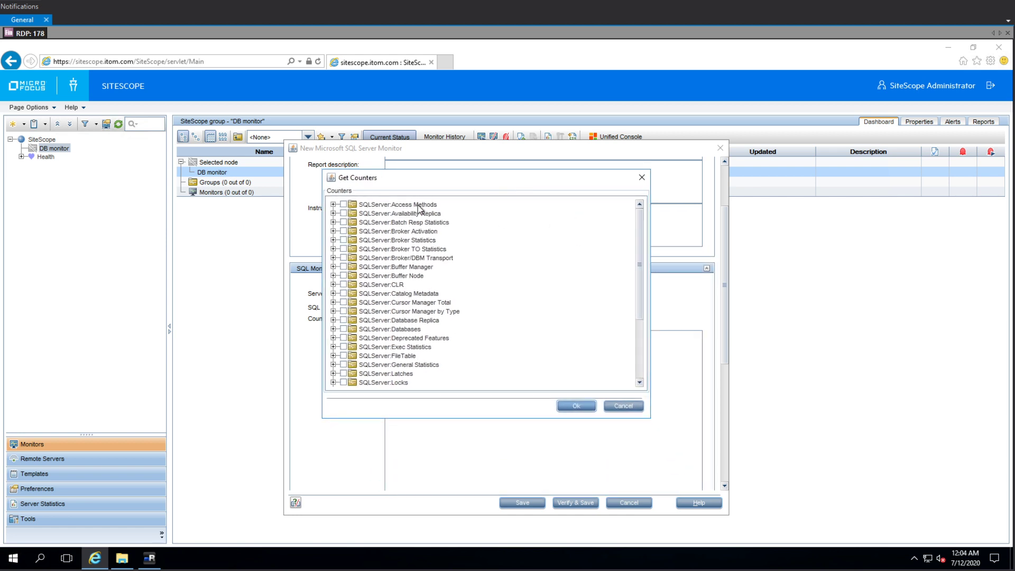
pyautogui.click(334, 204)
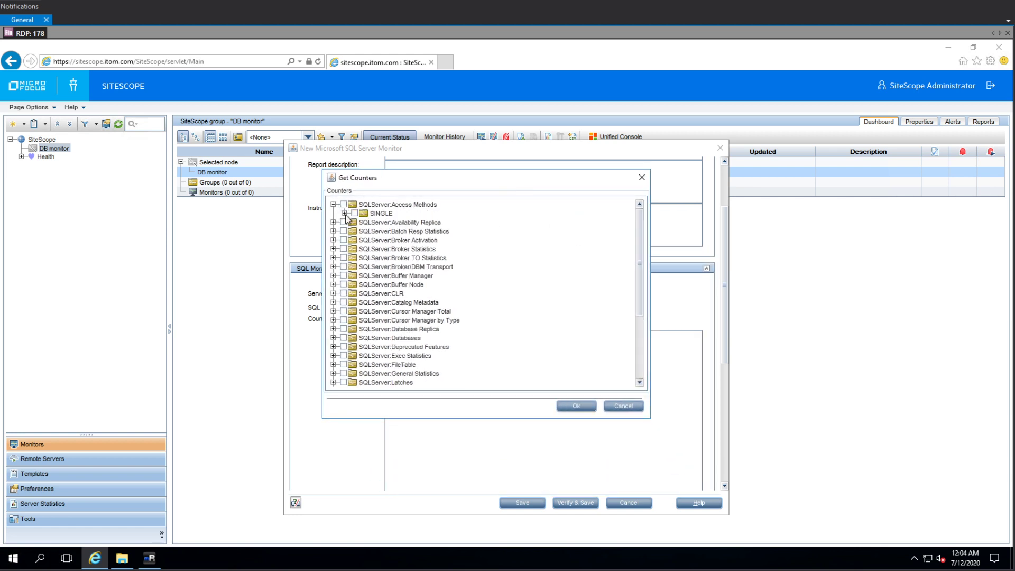
pyautogui.click(346, 213)
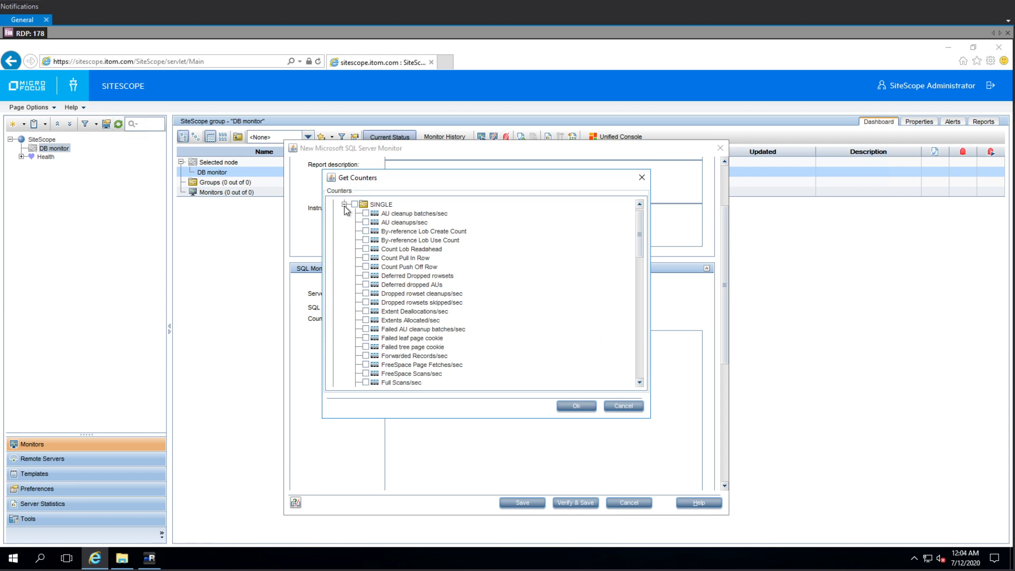
pyautogui.click(345, 204)
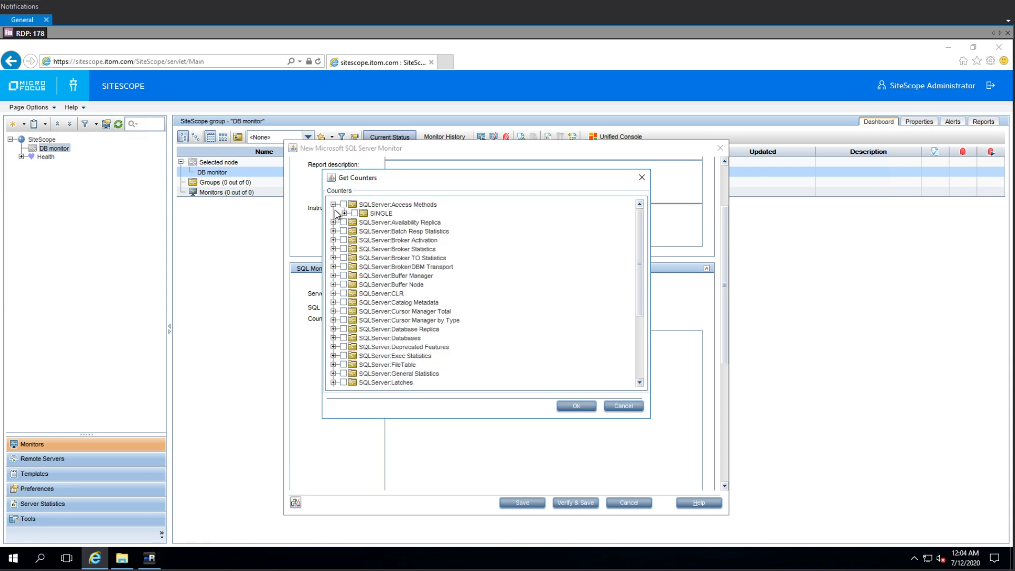
pyautogui.click(334, 205)
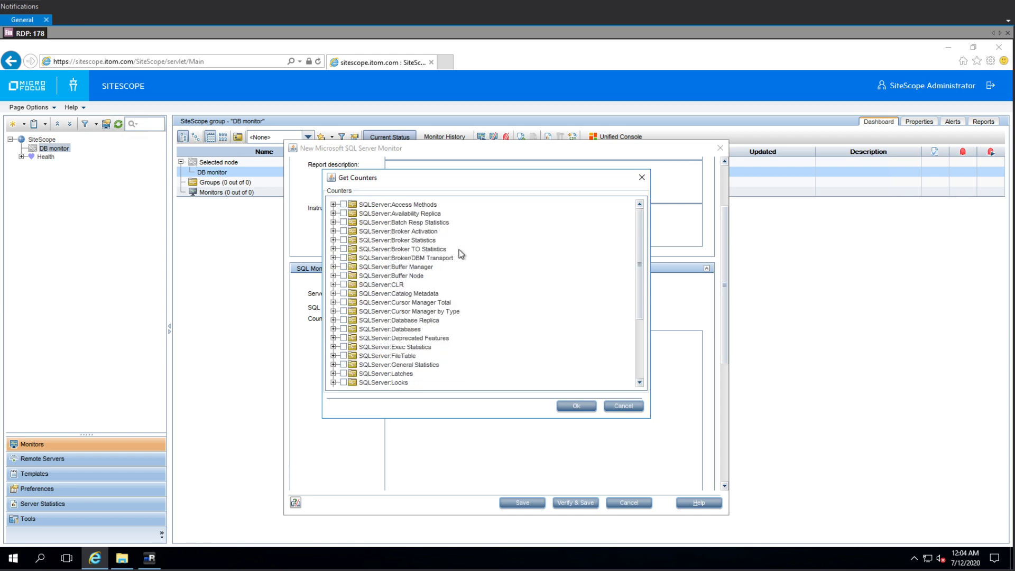
pyautogui.moveTo(432, 251)
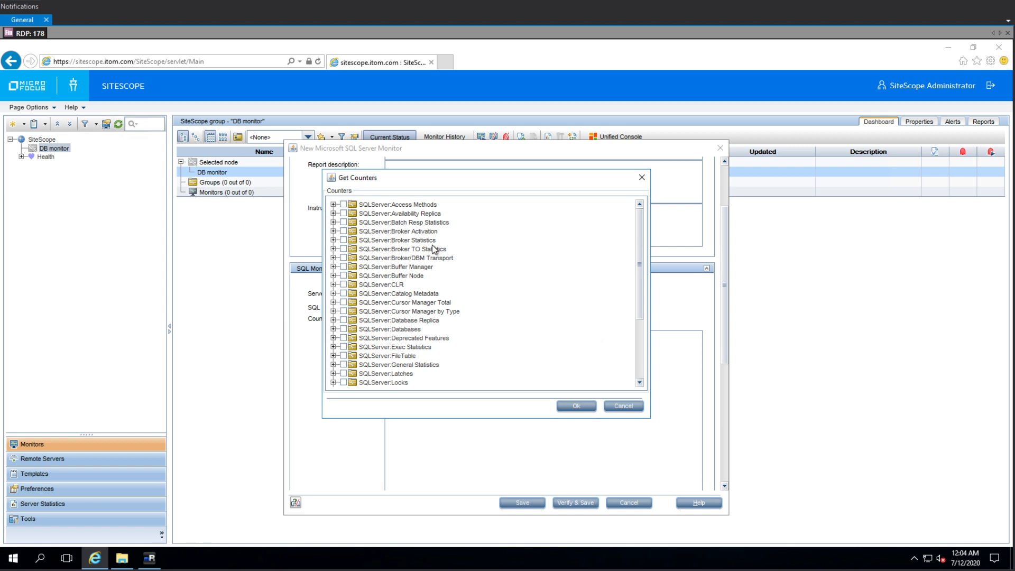
pyautogui.moveTo(437, 266)
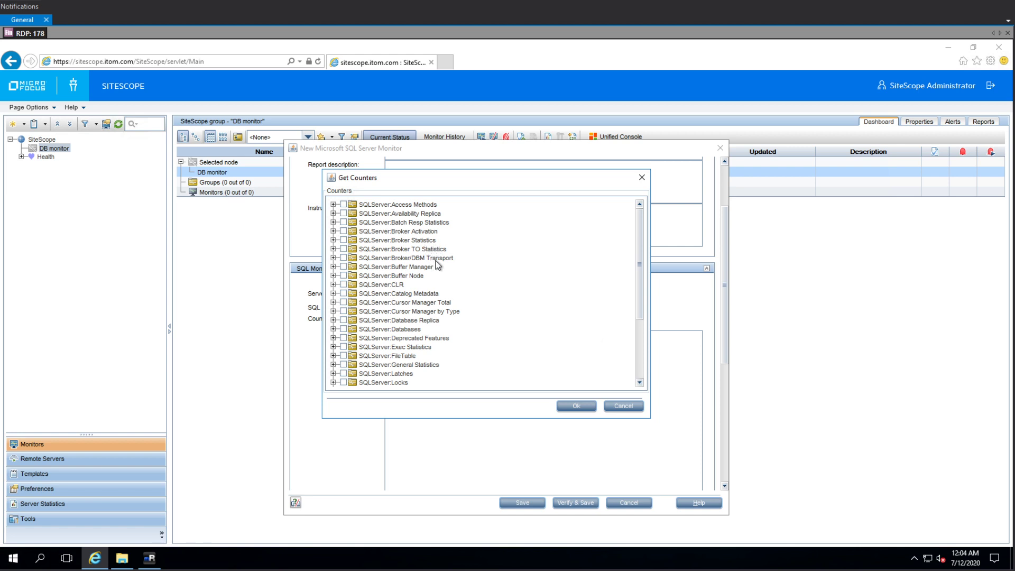
# Review the Locks category and its Database lock instance counters
pyautogui.scroll(-3)
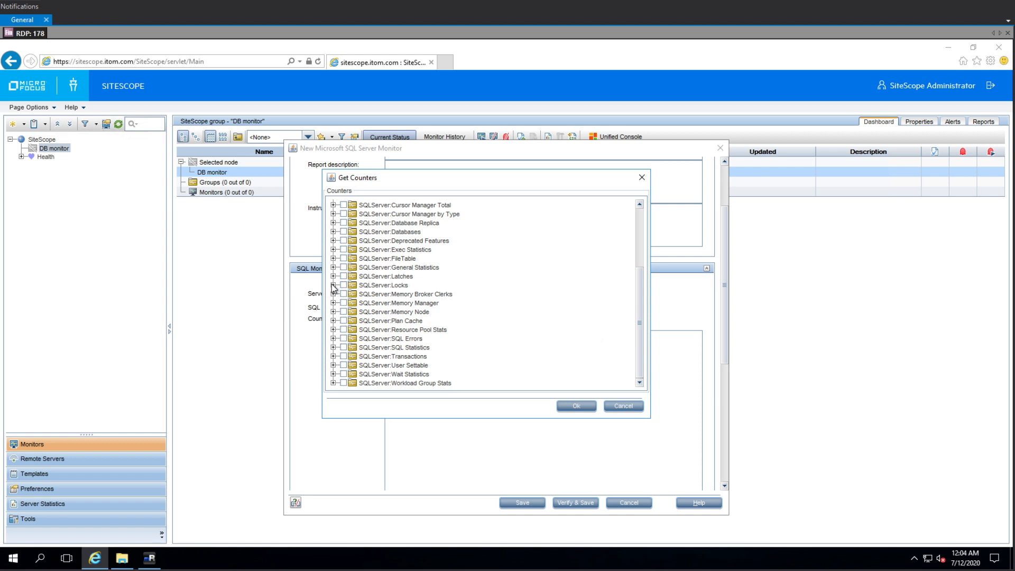
pyautogui.click(334, 285)
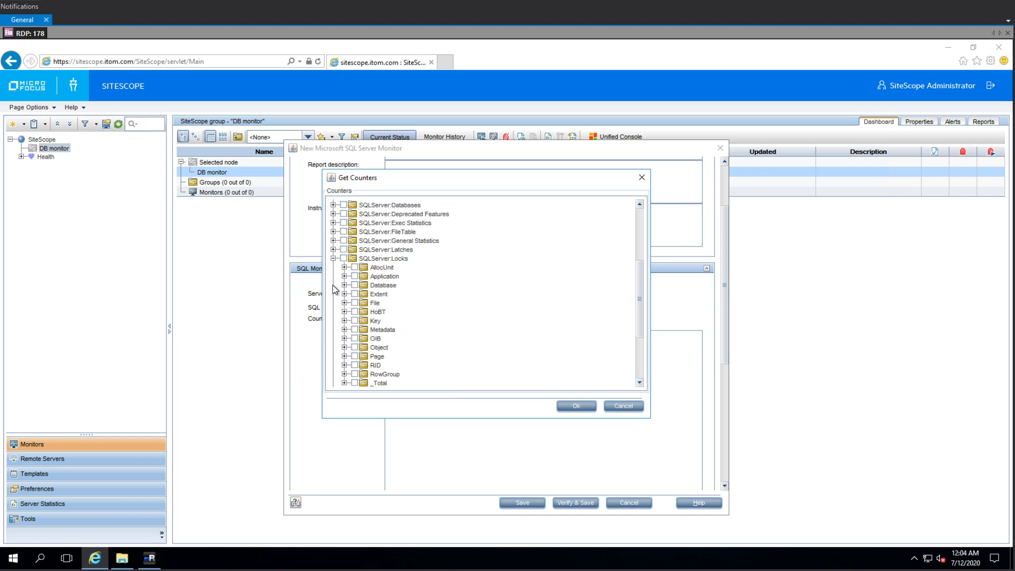
pyautogui.scroll(-3)
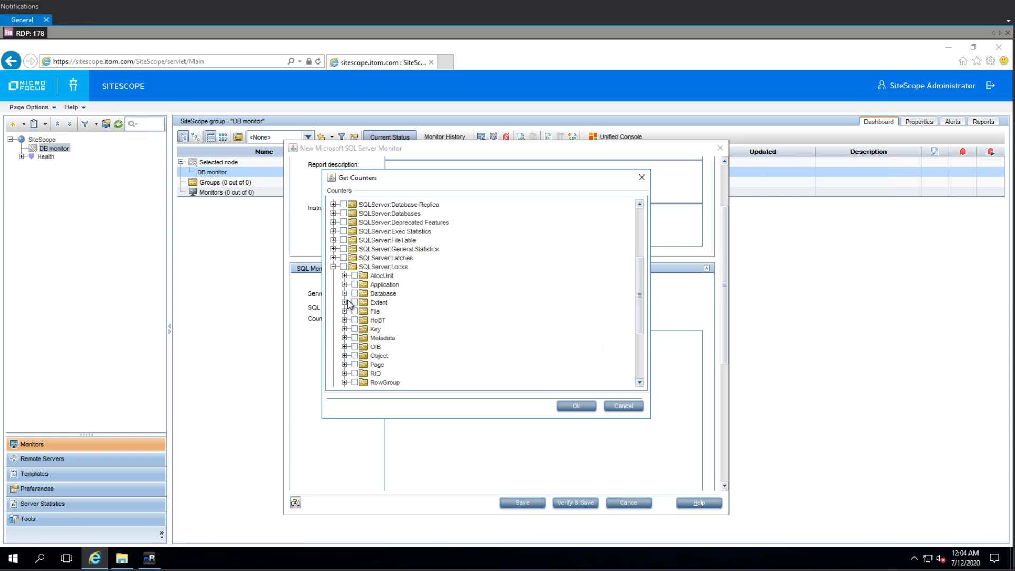
pyautogui.click(346, 293)
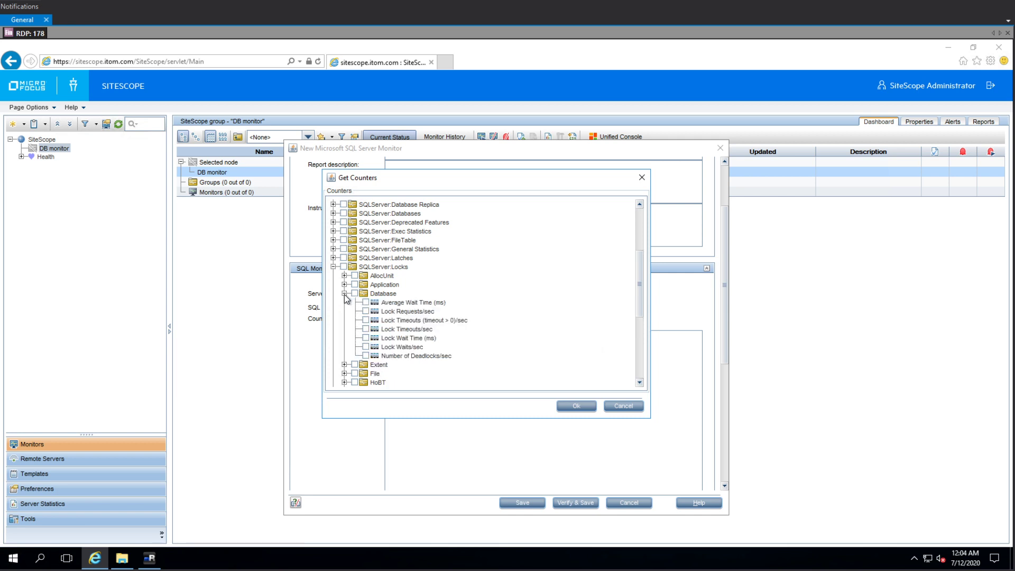
pyautogui.click(346, 293)
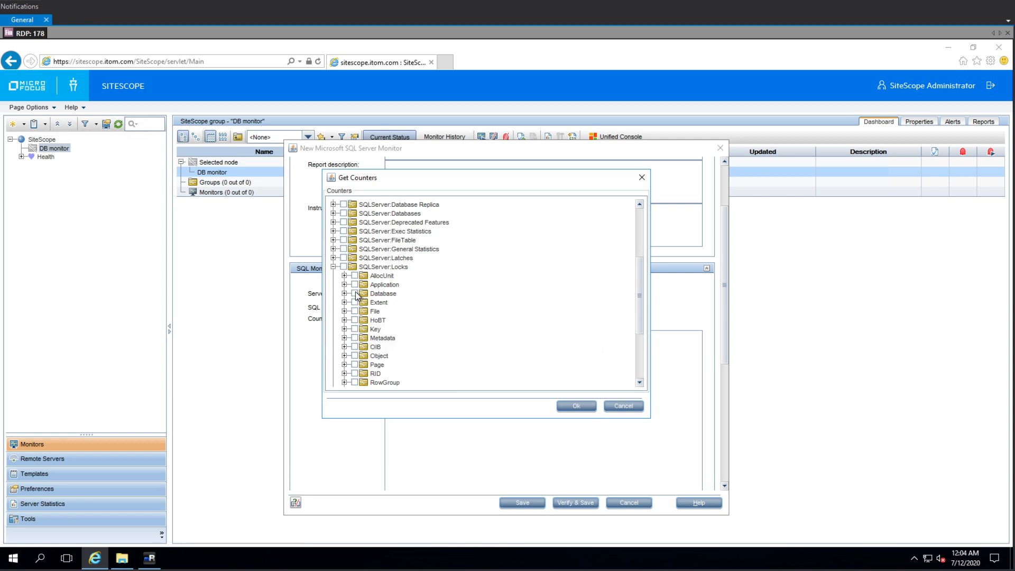
pyautogui.click(355, 294)
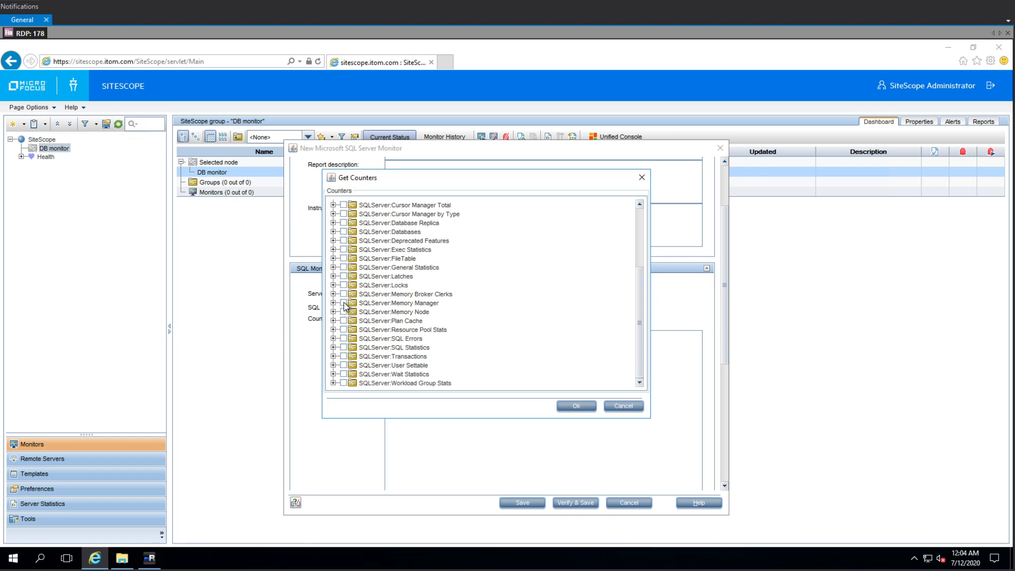
pyautogui.moveTo(335, 339)
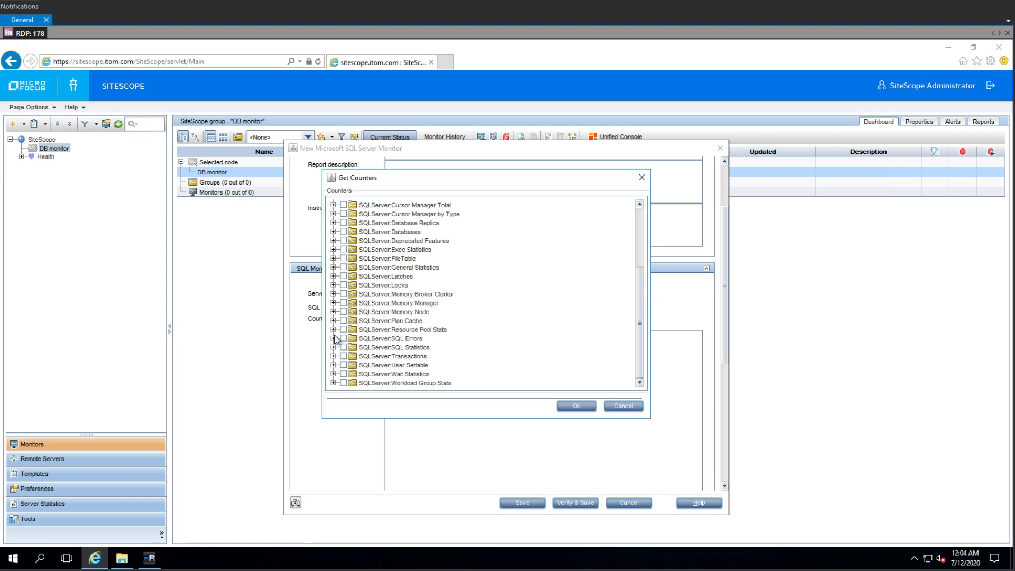
# Add the SQL Errors and internal Workload Group Stats counters and confirm the selection
pyautogui.click(335, 338)
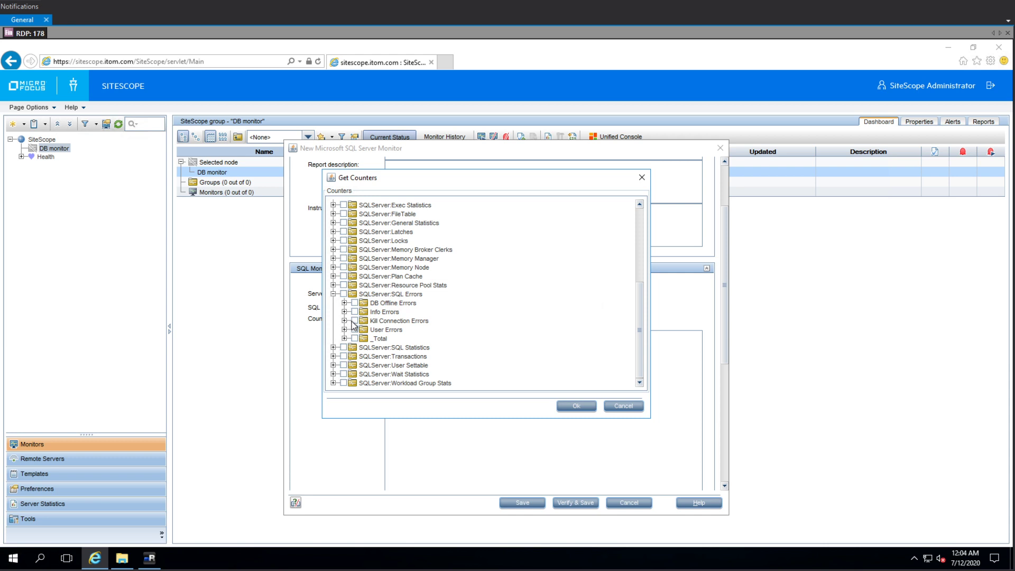
pyautogui.moveTo(356, 326)
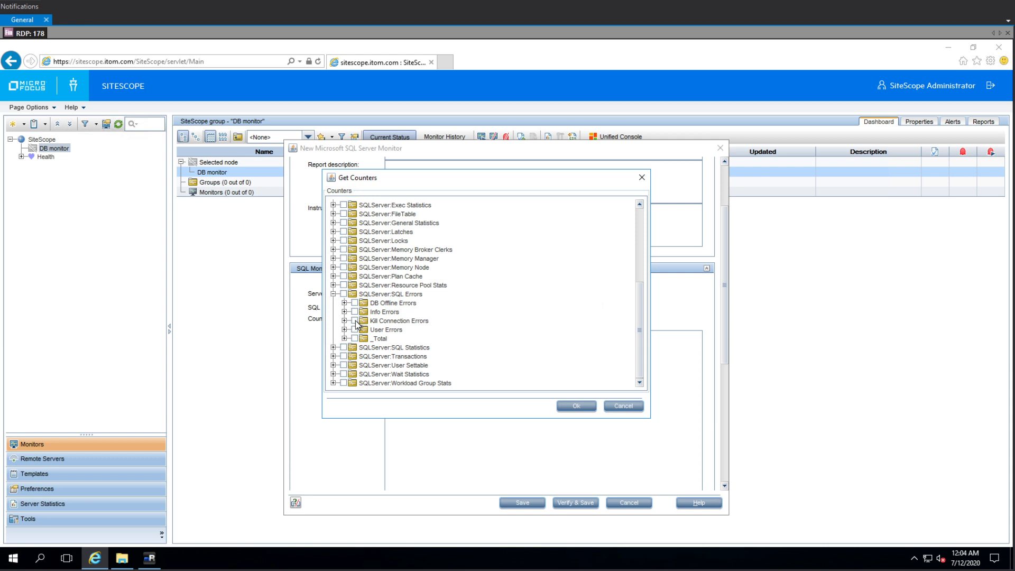
pyautogui.click(356, 321)
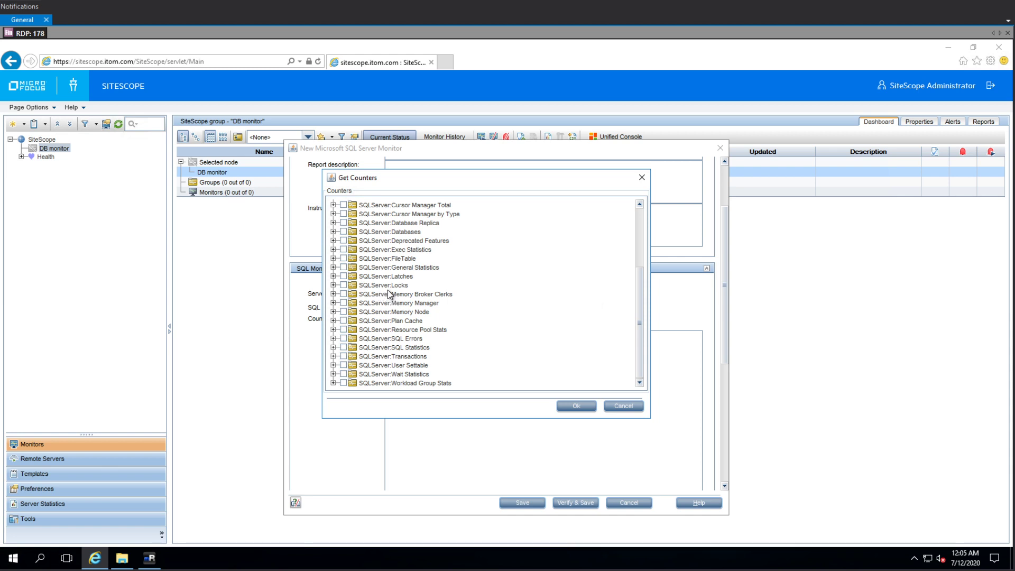
pyautogui.moveTo(384, 302)
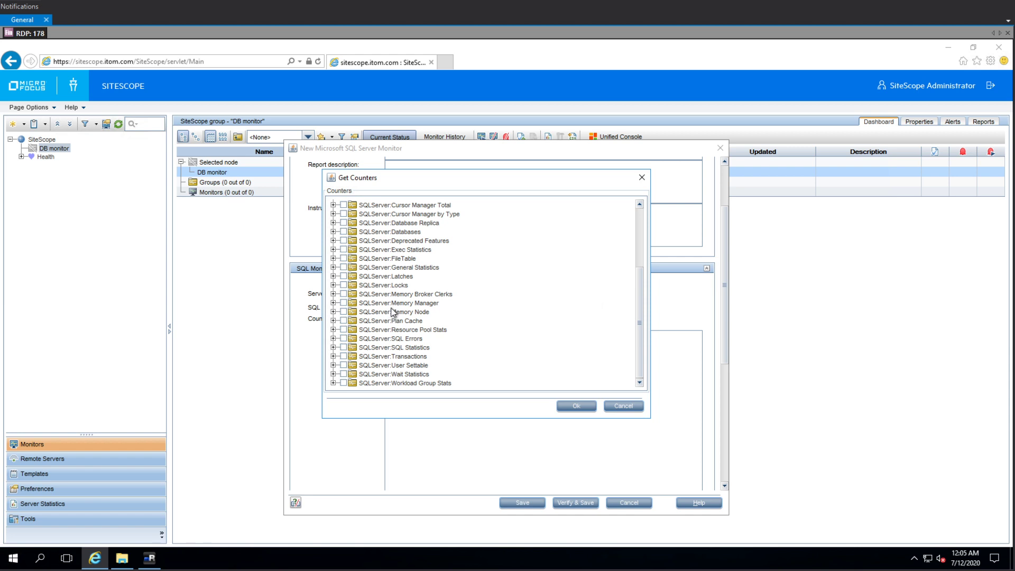
pyautogui.moveTo(439, 332)
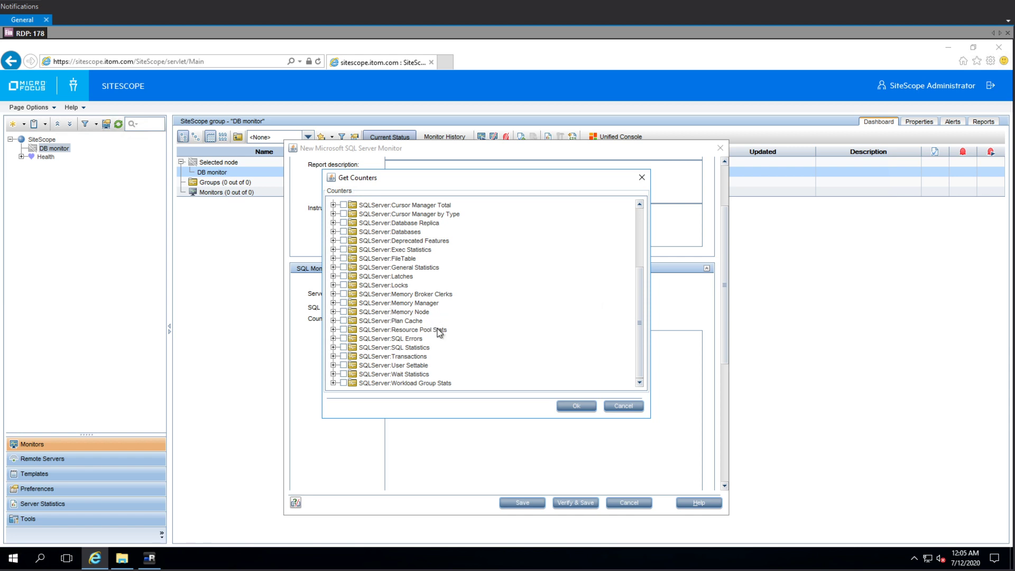
pyautogui.moveTo(435, 315)
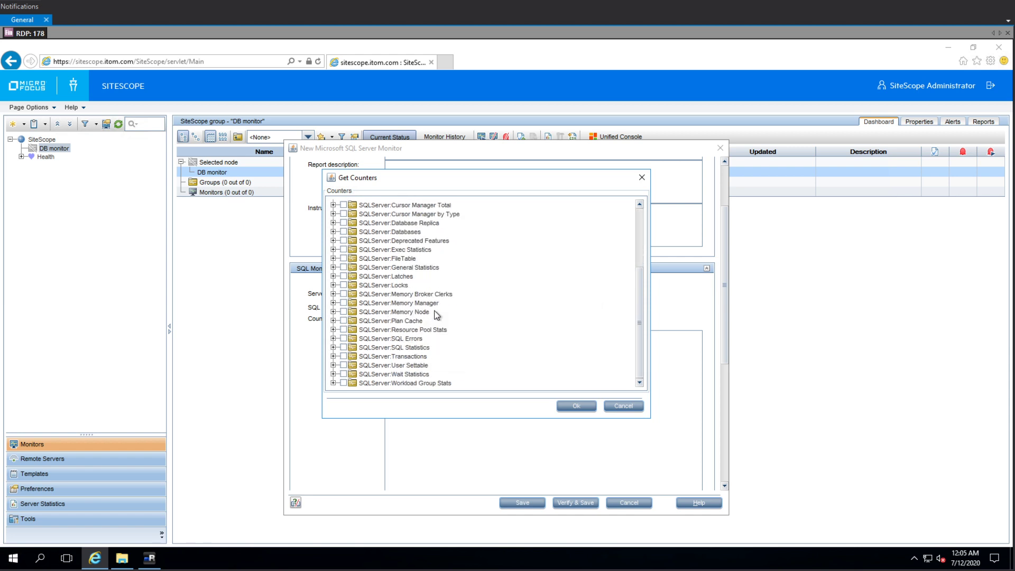
pyautogui.moveTo(392, 329)
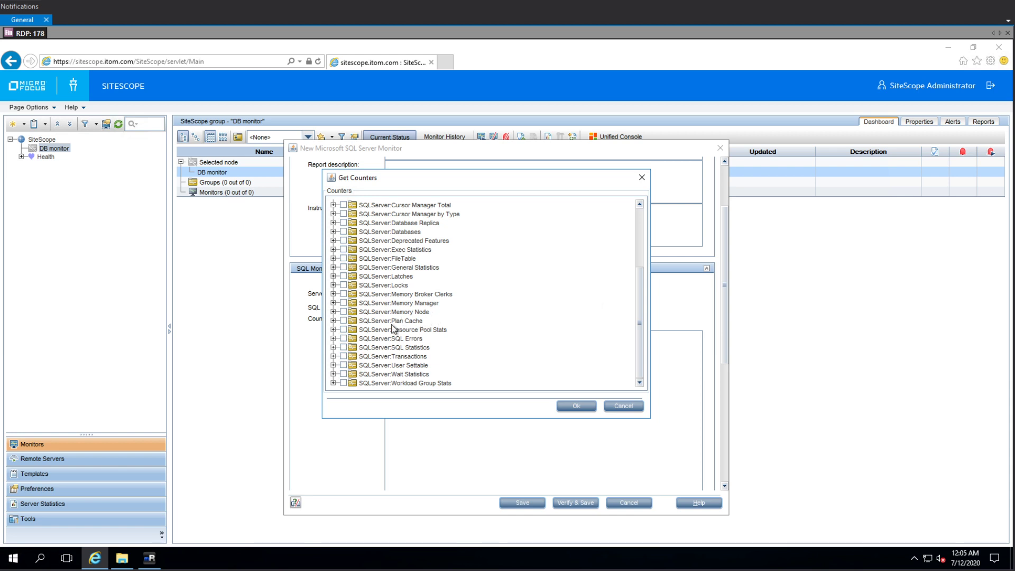
pyautogui.moveTo(343, 384)
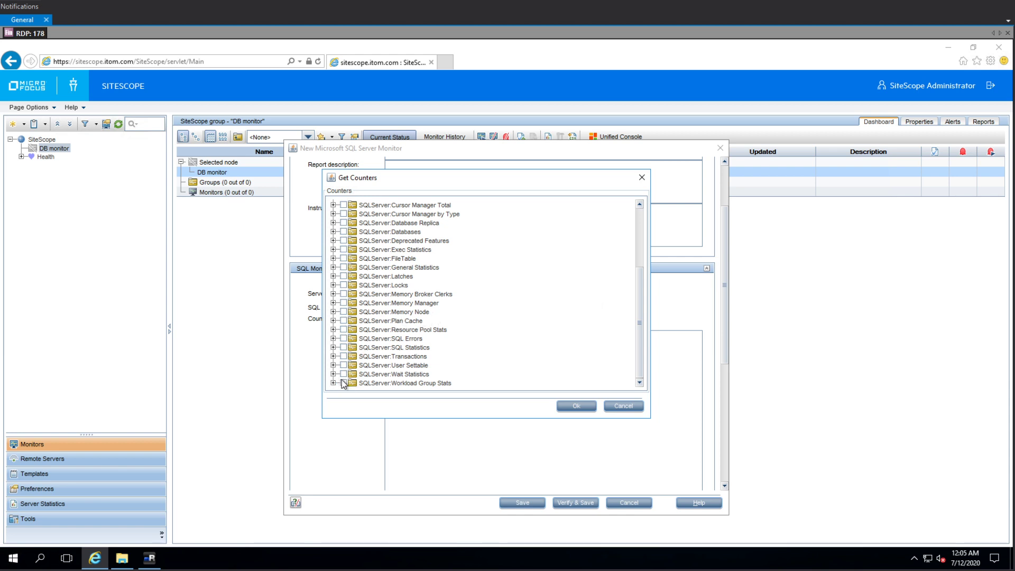
pyautogui.click(334, 383)
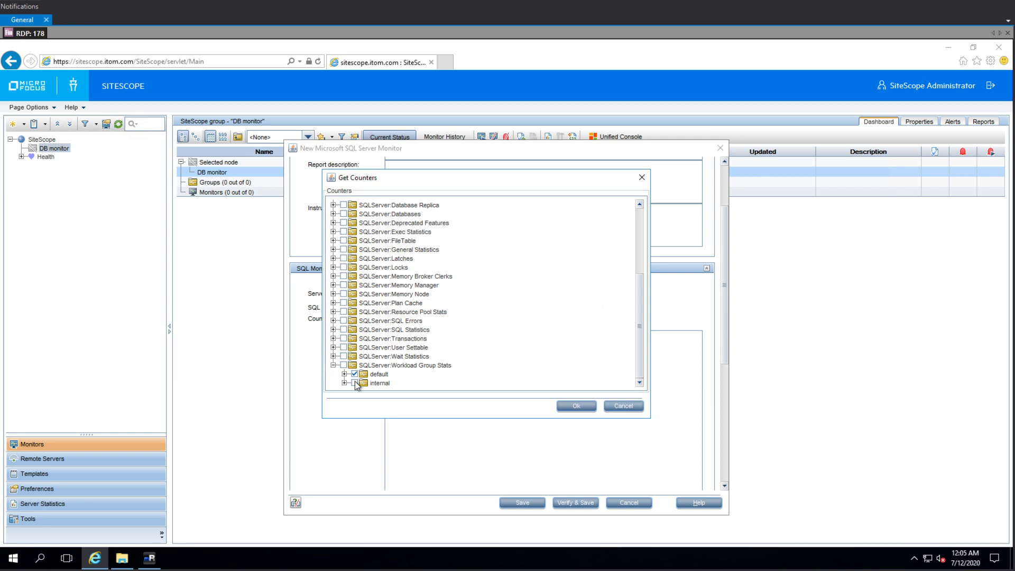
pyautogui.click(345, 383)
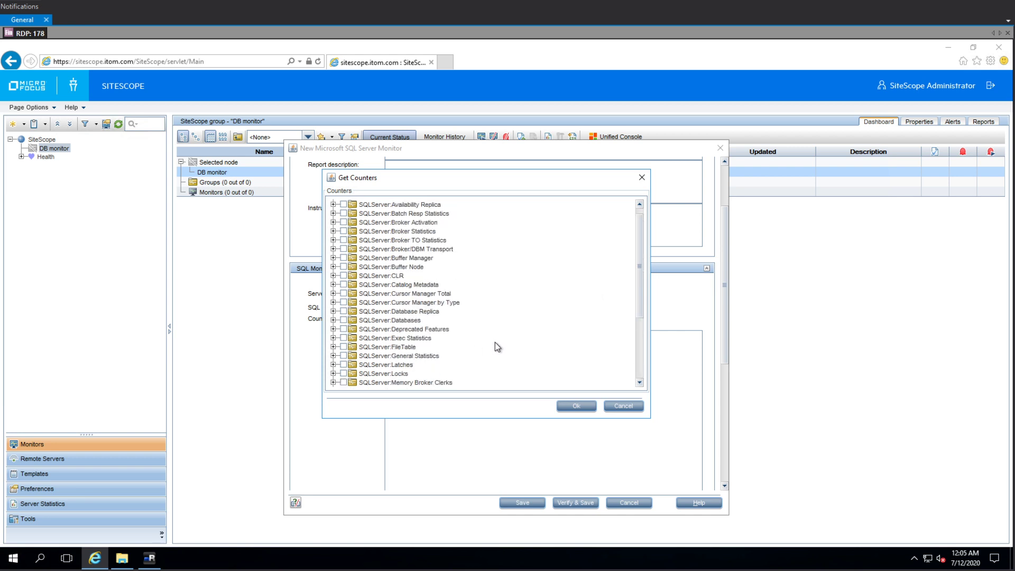
pyautogui.moveTo(430, 326)
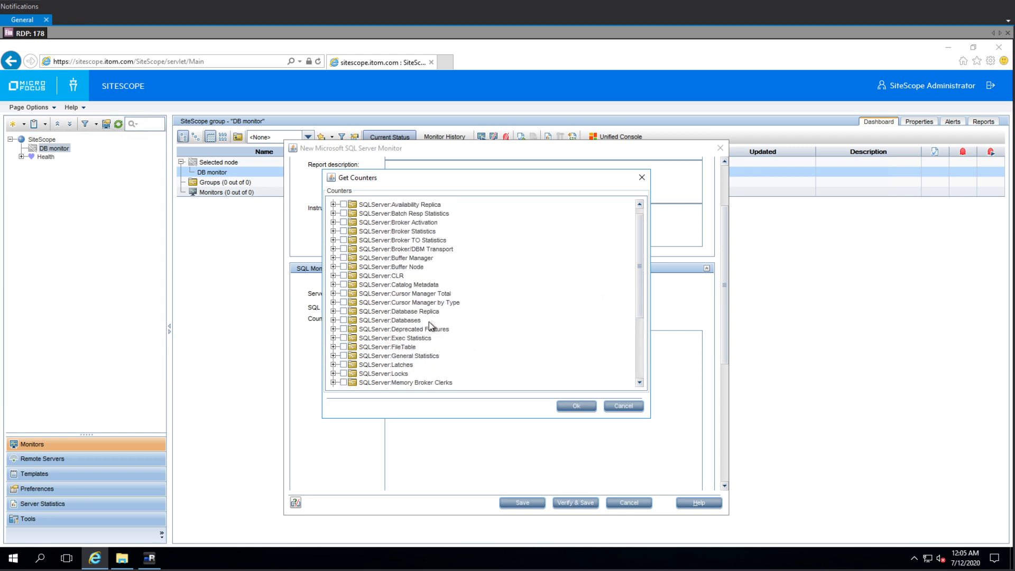
pyautogui.moveTo(407, 297)
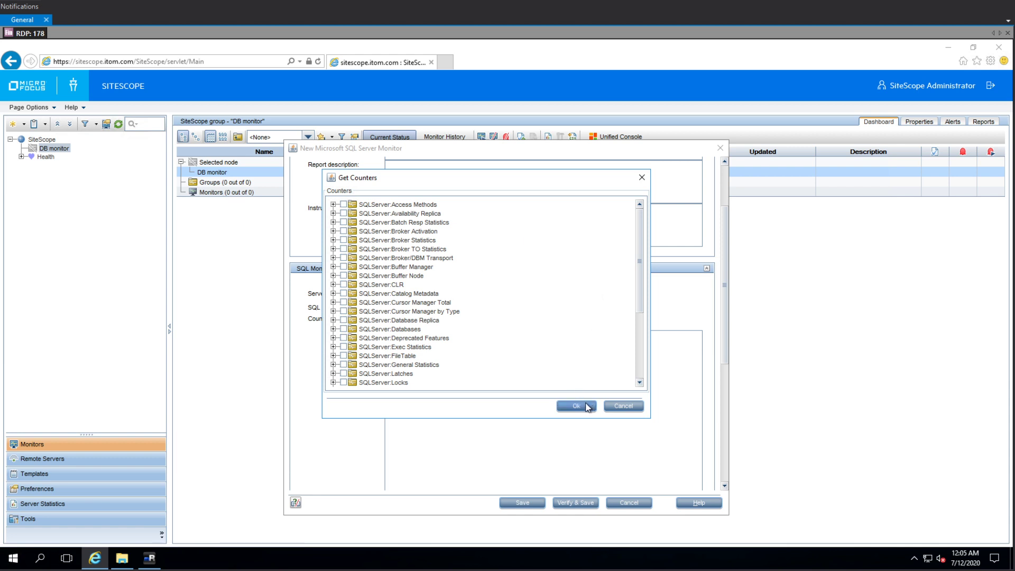
pyautogui.click(575, 406)
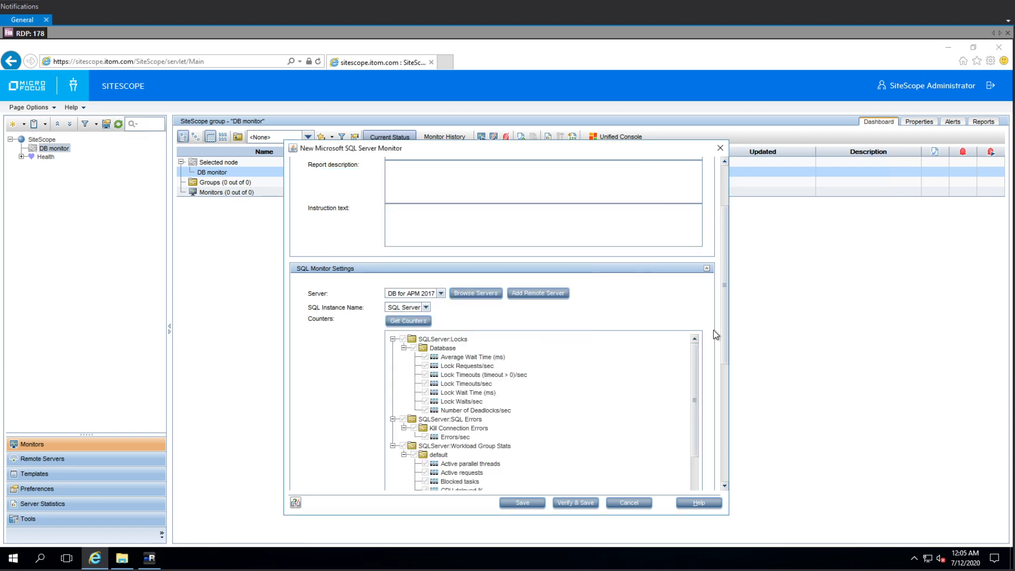
# Review the monitor settings sections, then Verify & Save the new SQL Server monitor
pyautogui.scroll(-3)
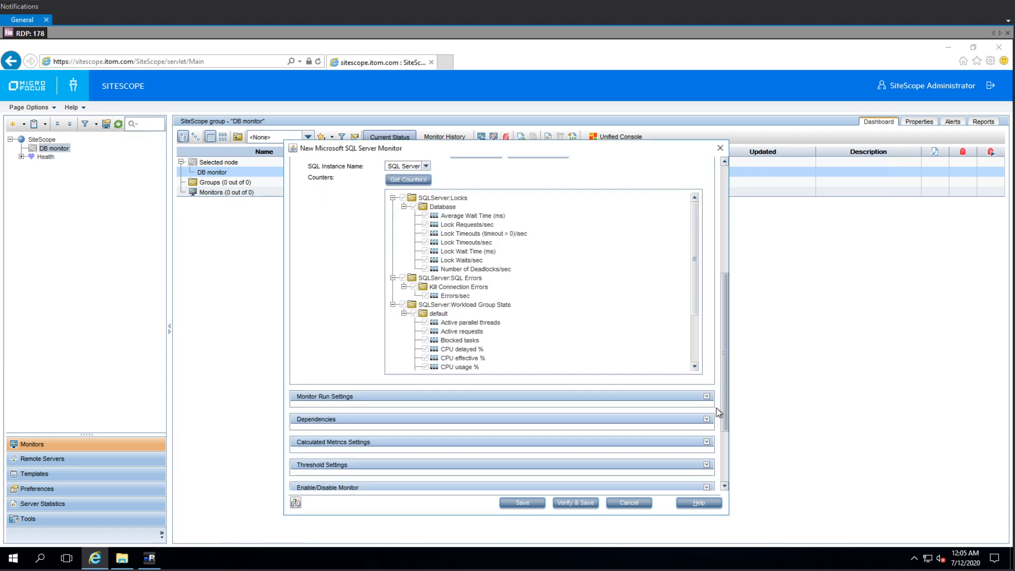
pyautogui.scroll(-3)
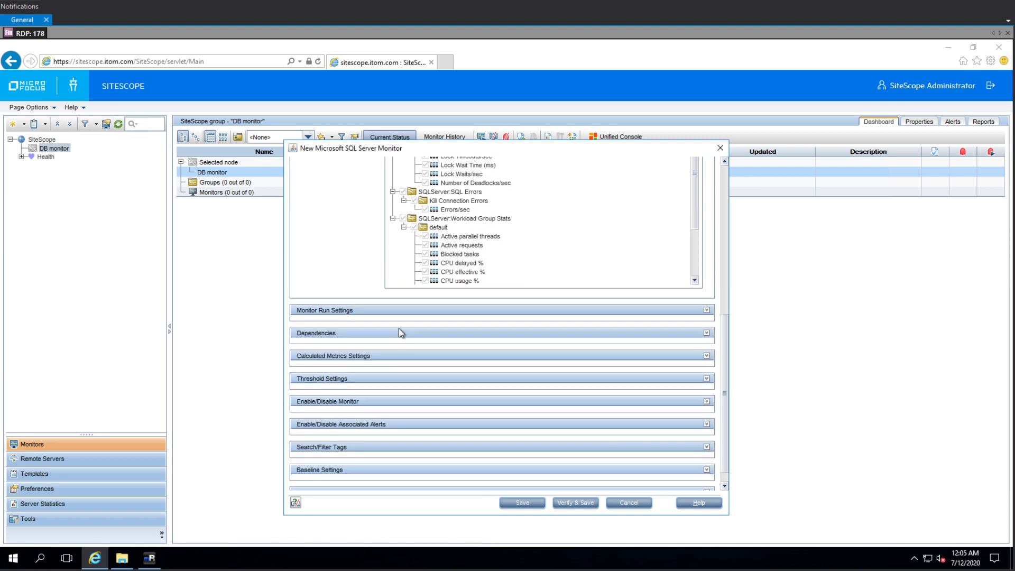
pyautogui.moveTo(358, 309)
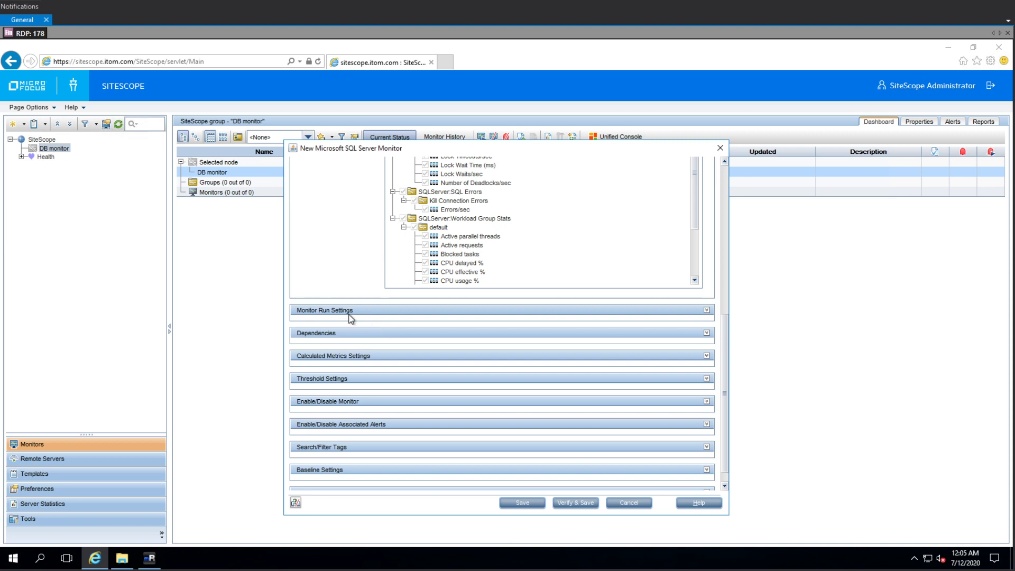
pyautogui.click(324, 309)
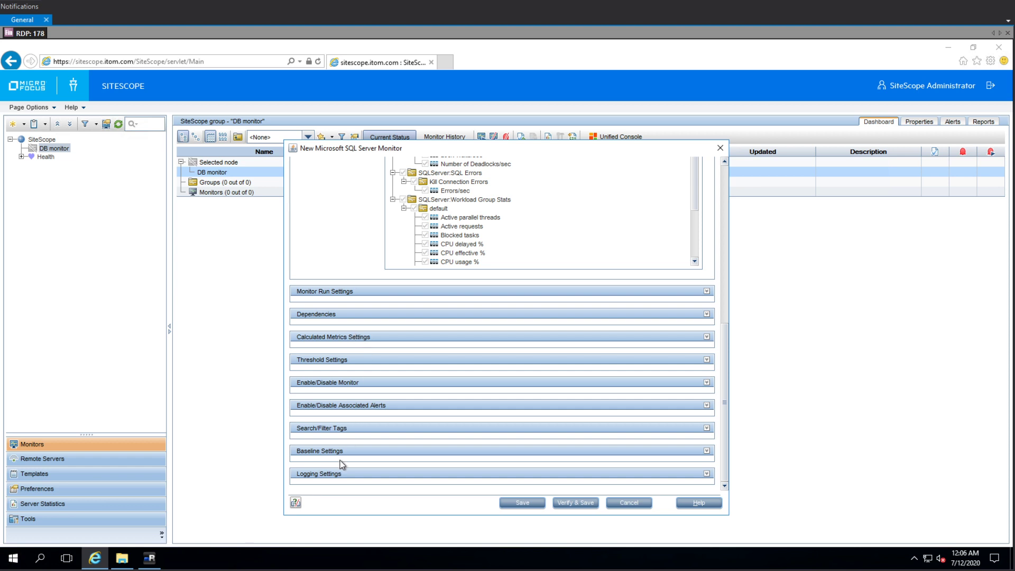
pyautogui.moveTo(355, 446)
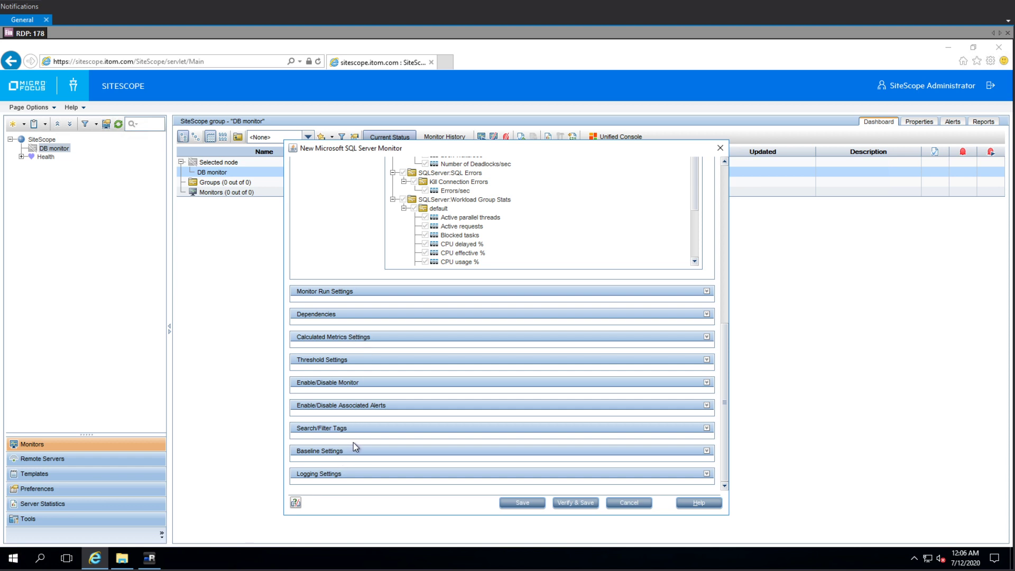
pyautogui.moveTo(358, 304)
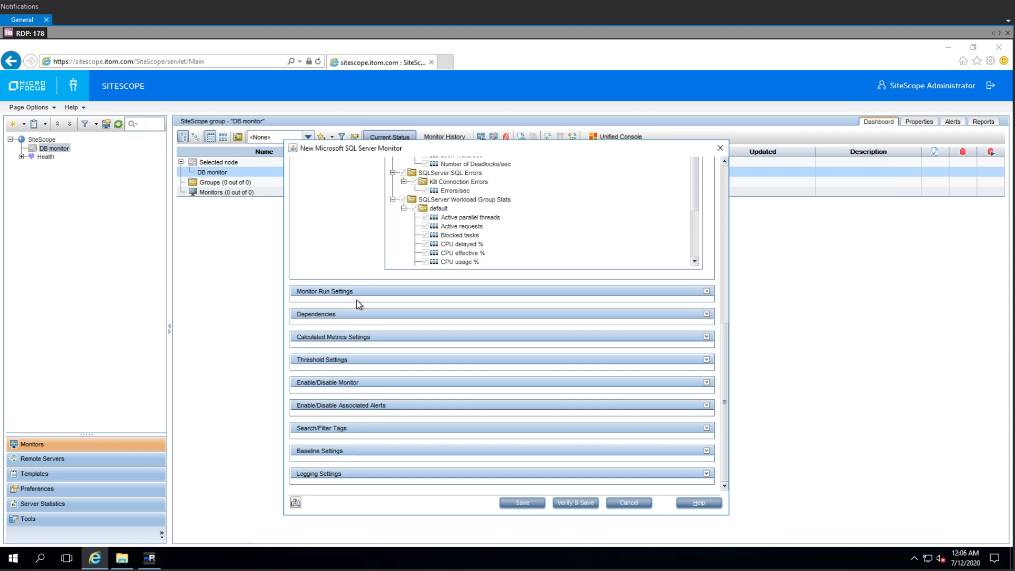
pyautogui.moveTo(415, 481)
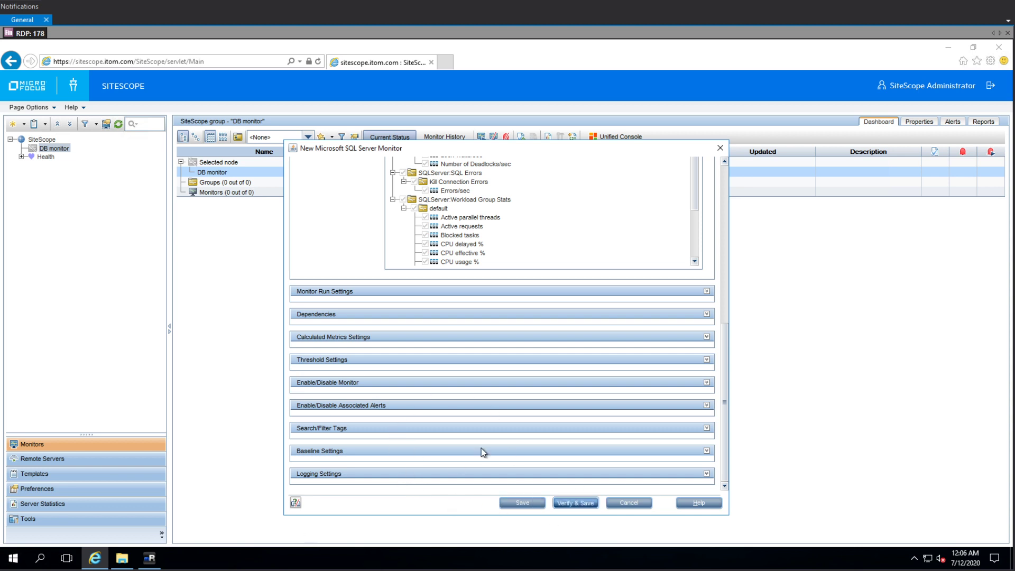
pyautogui.click(573, 502)
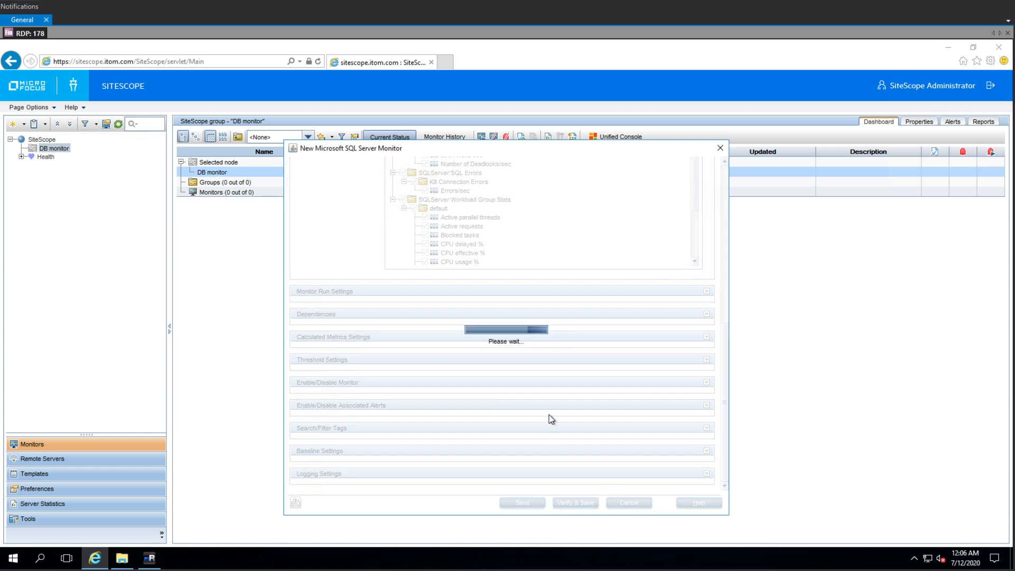
pyautogui.moveTo(559, 412)
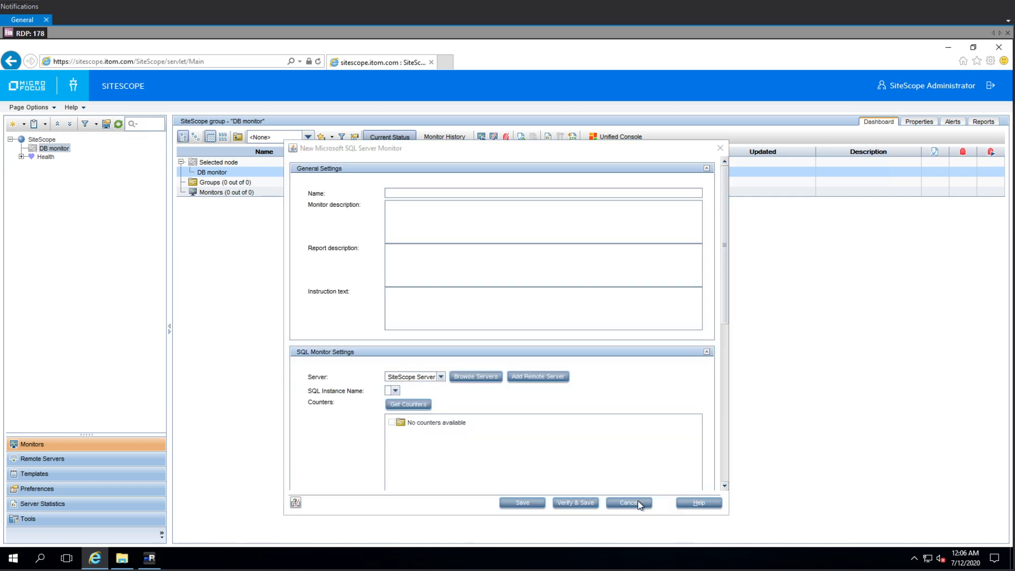
pyautogui.moveTo(712, 523)
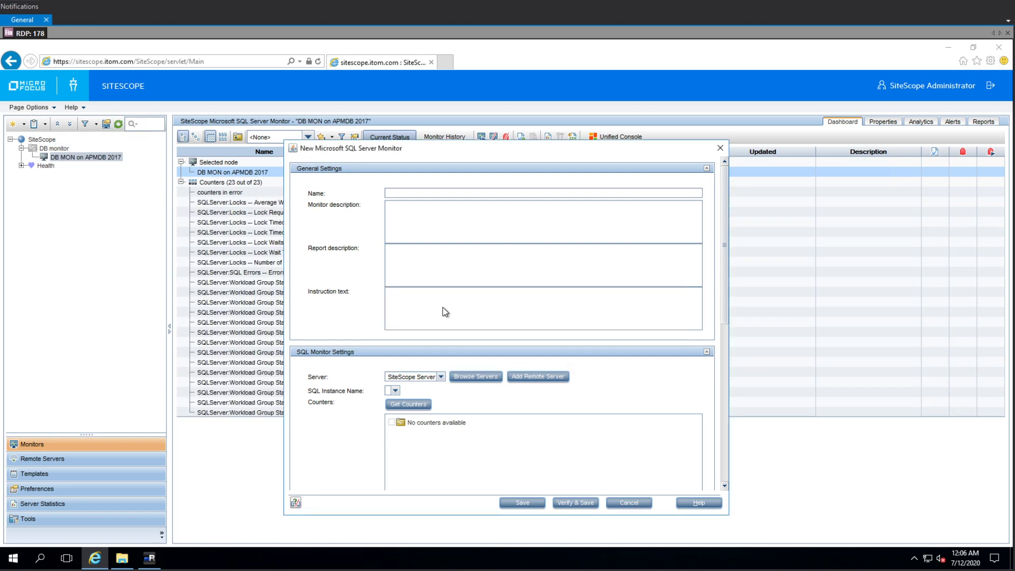
# Cancel the empty reopened New Microsoft SQL Server Monitor form
pyautogui.click(628, 502)
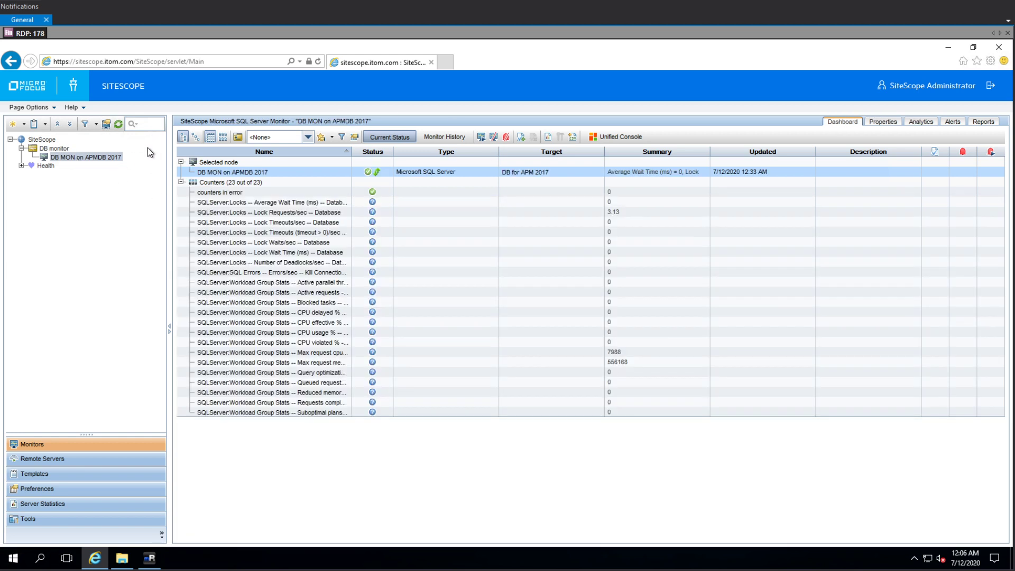
pyautogui.moveTo(209, 216)
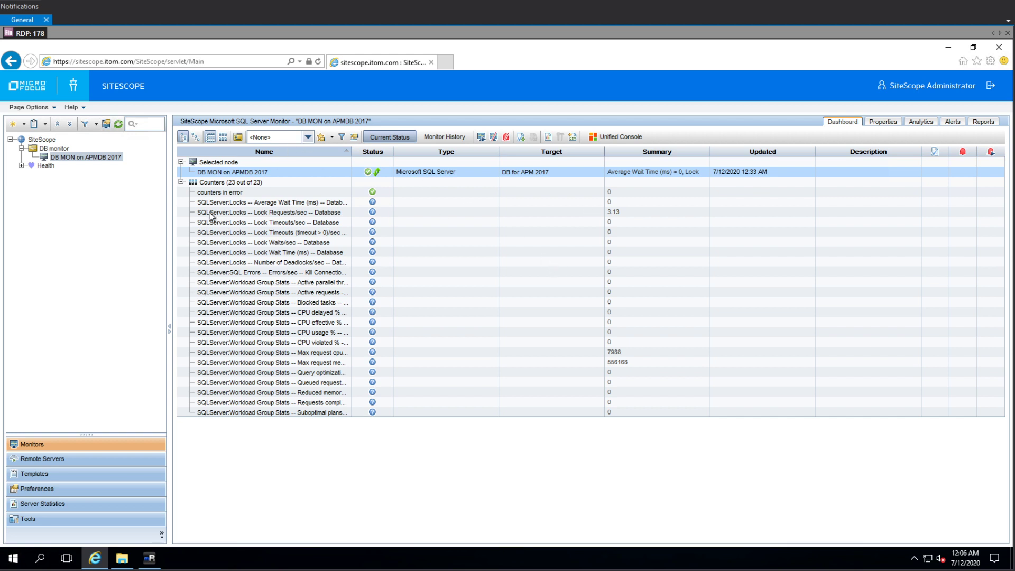
pyautogui.click(270, 233)
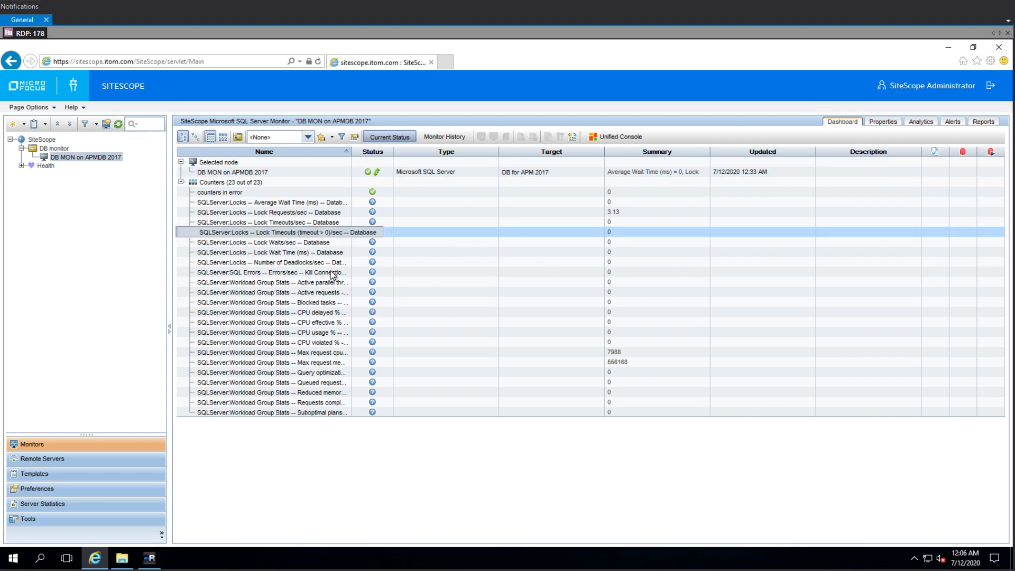
pyautogui.click(317, 343)
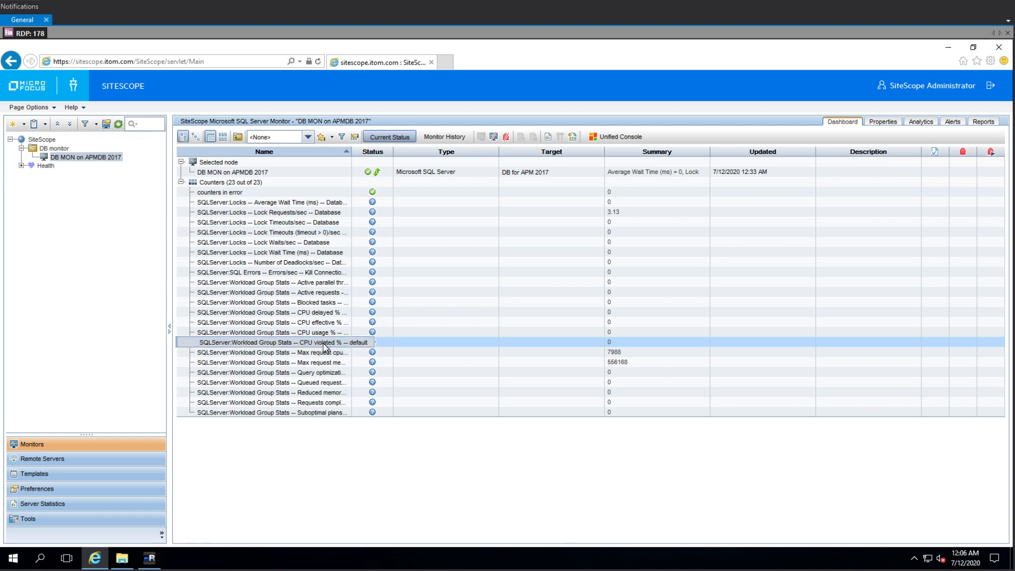
pyautogui.click(231, 171)
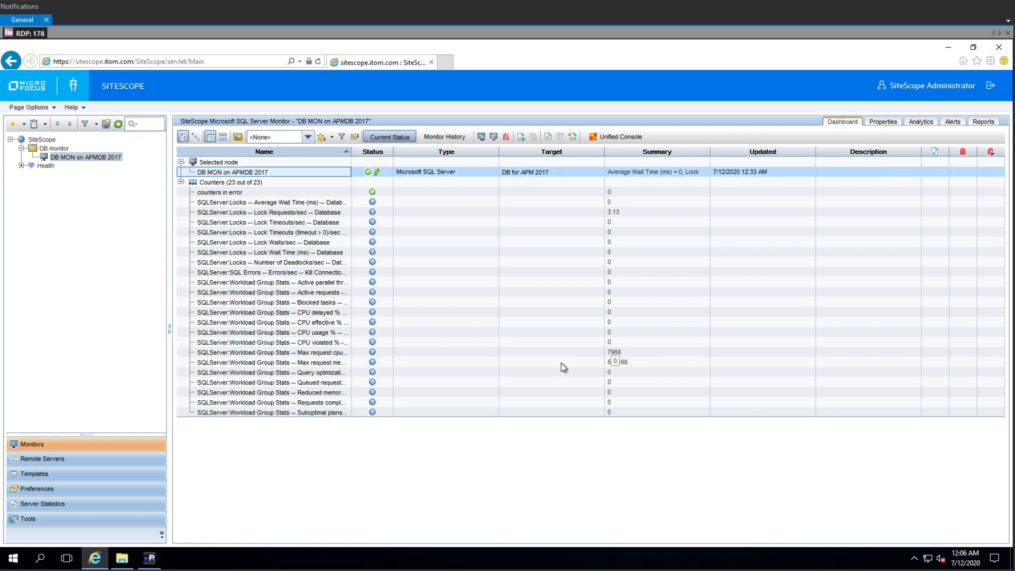
pyautogui.click(271, 352)
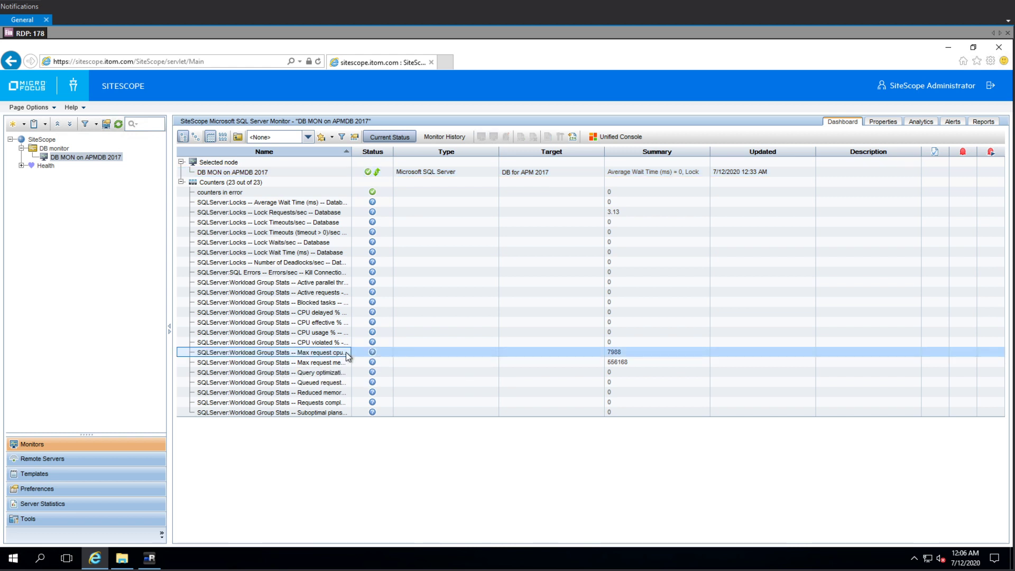
pyautogui.moveTo(324, 363)
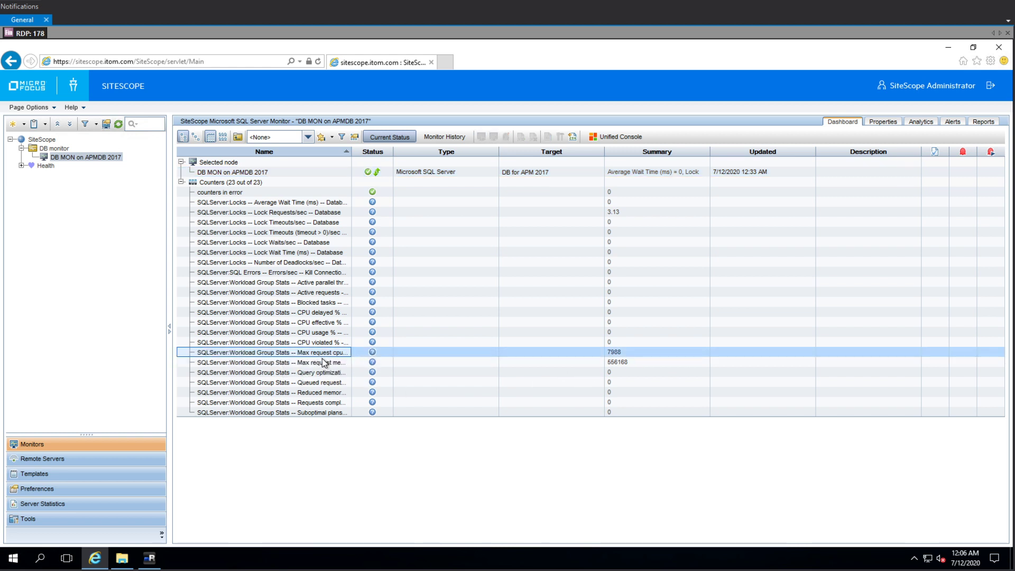
pyautogui.click(267, 211)
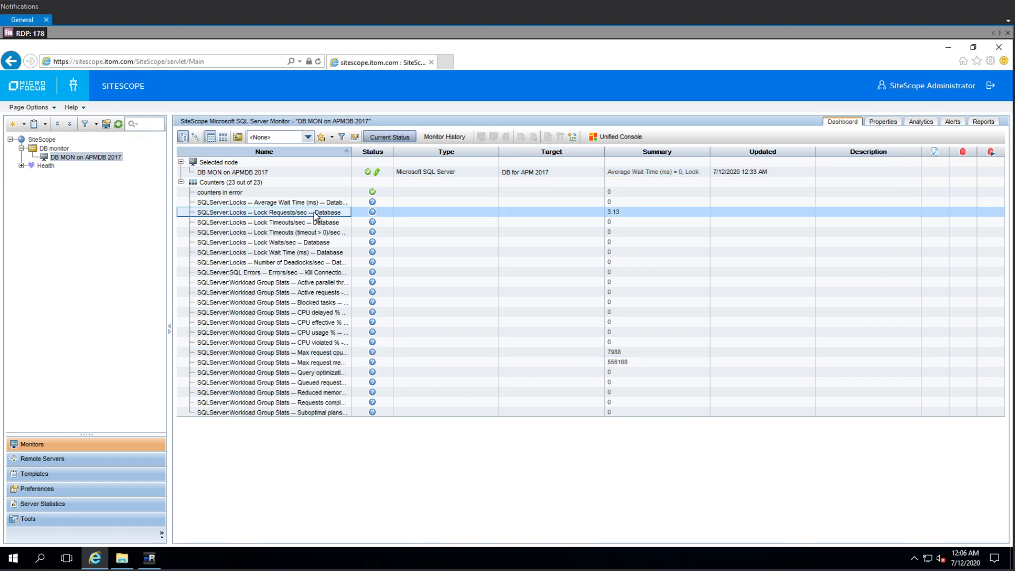
pyautogui.moveTo(488, 237)
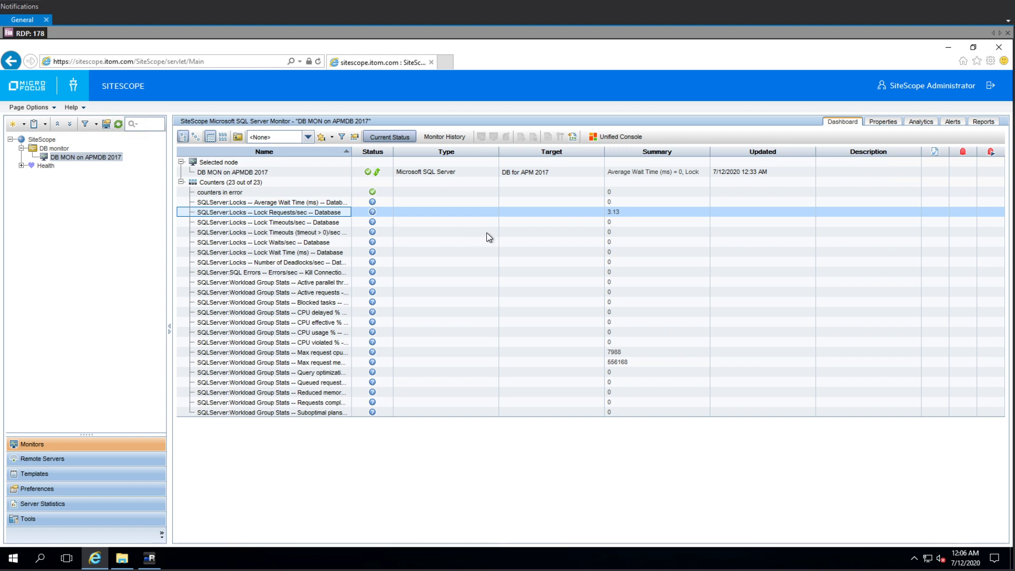
pyautogui.moveTo(433, 240)
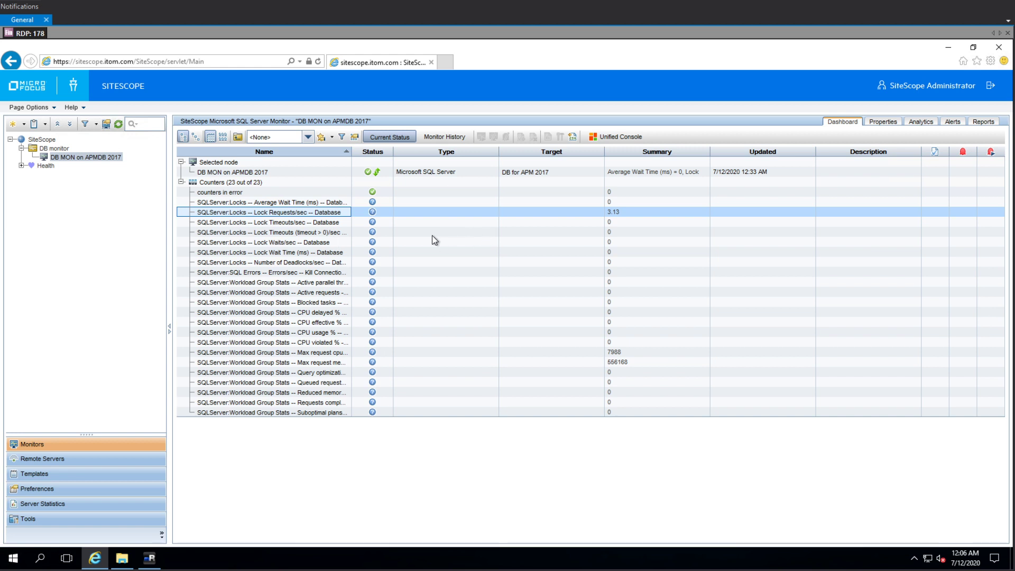
pyautogui.moveTo(374, 249)
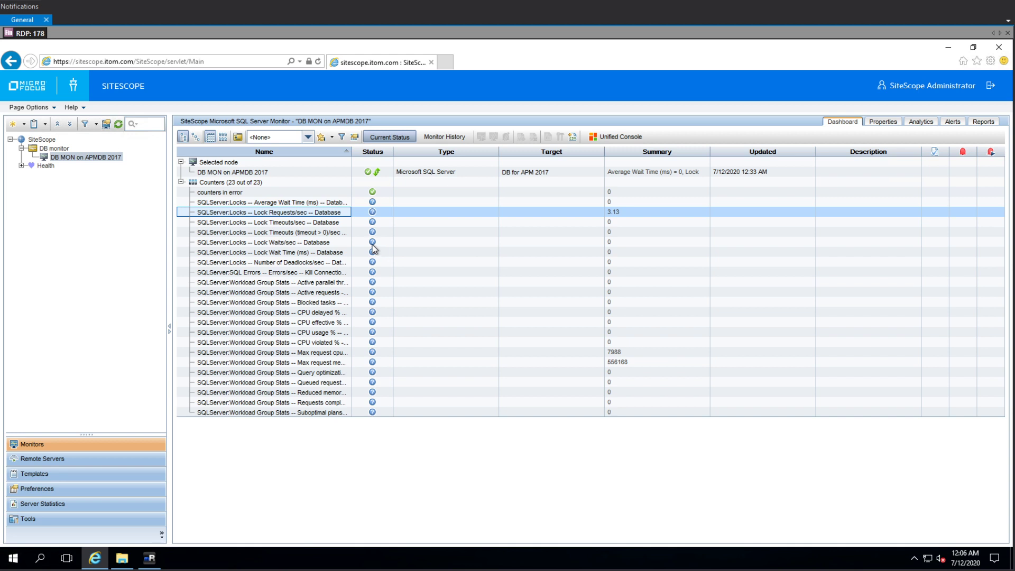
pyautogui.moveTo(372, 243)
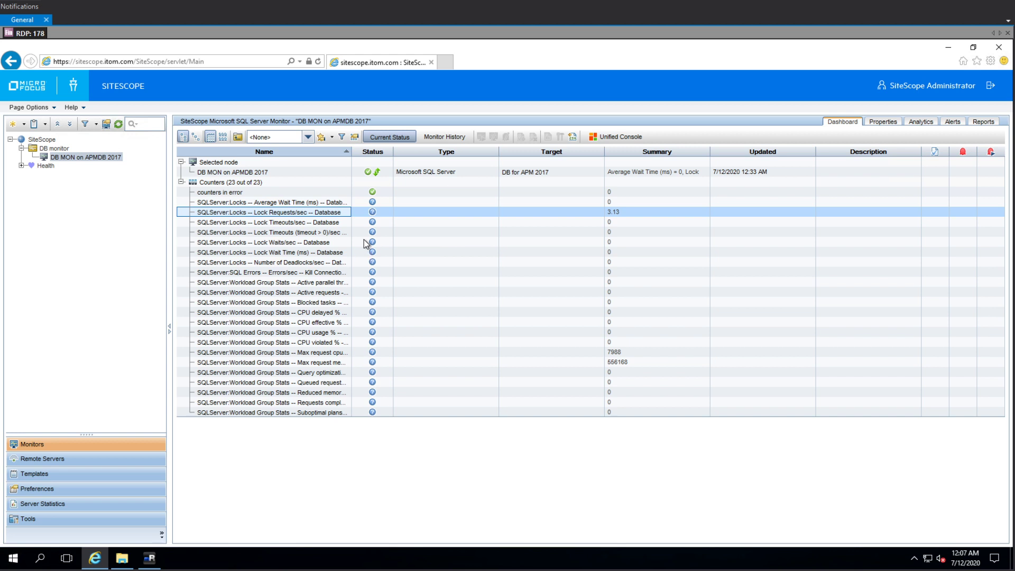
pyautogui.moveTo(350, 259)
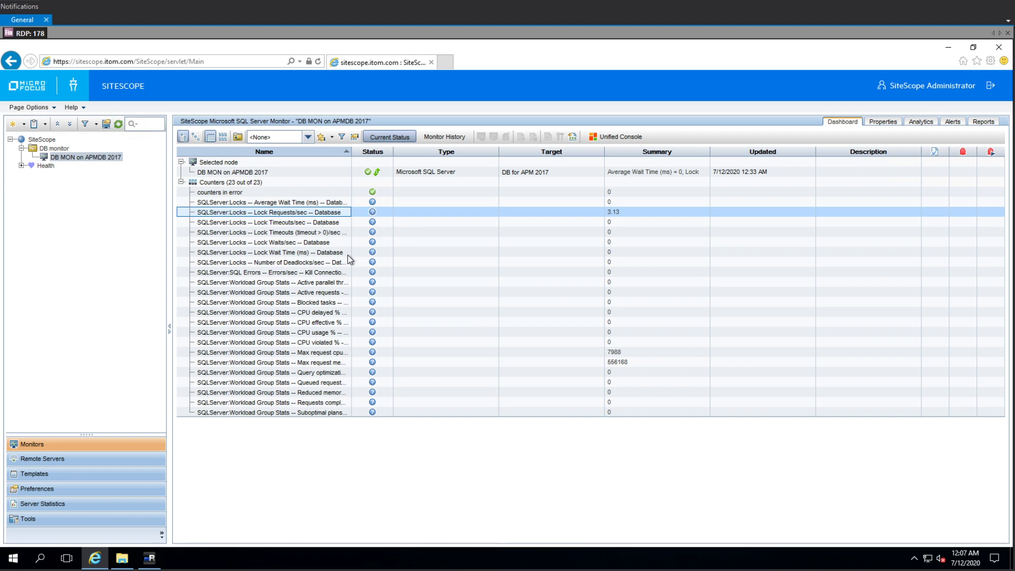